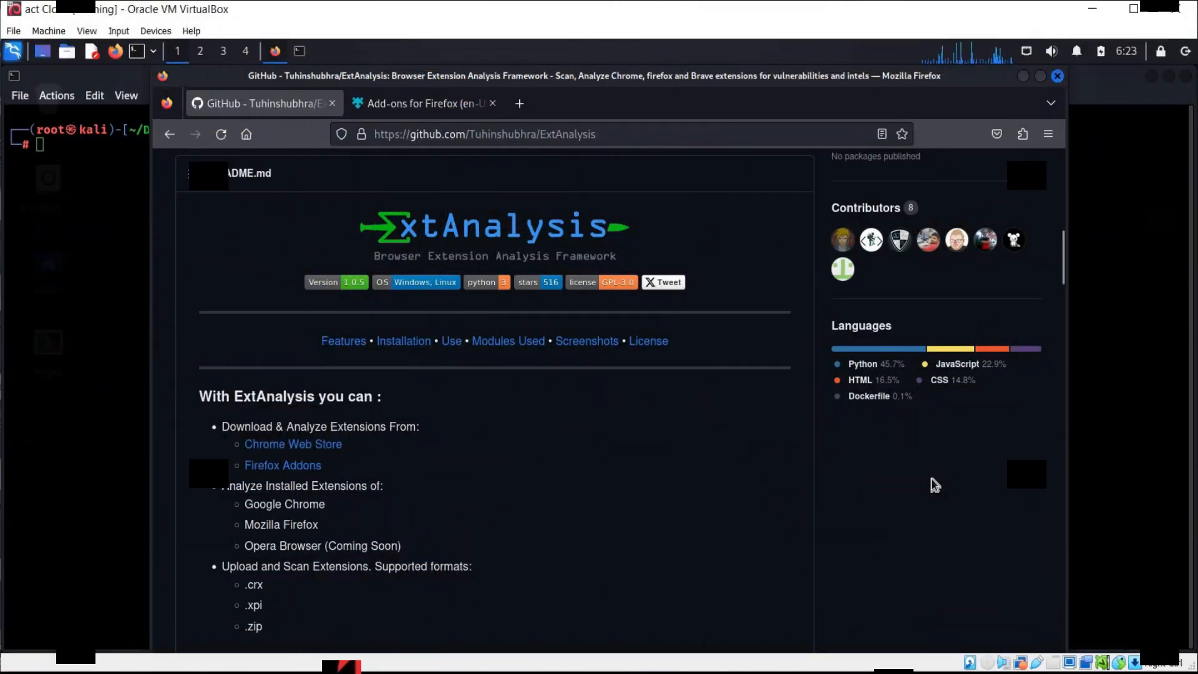
- Scroll the ExtAnalysis README feature list down to 'How do I install it?'
scroll("down", 3)
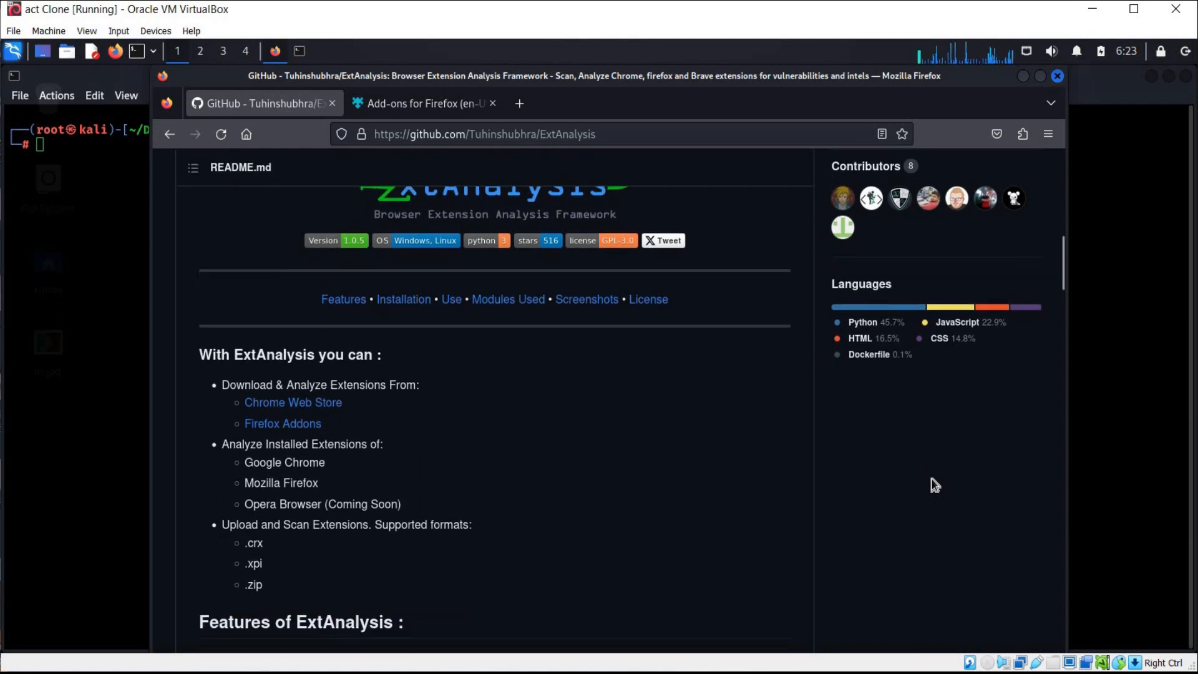
scroll("down", 3)
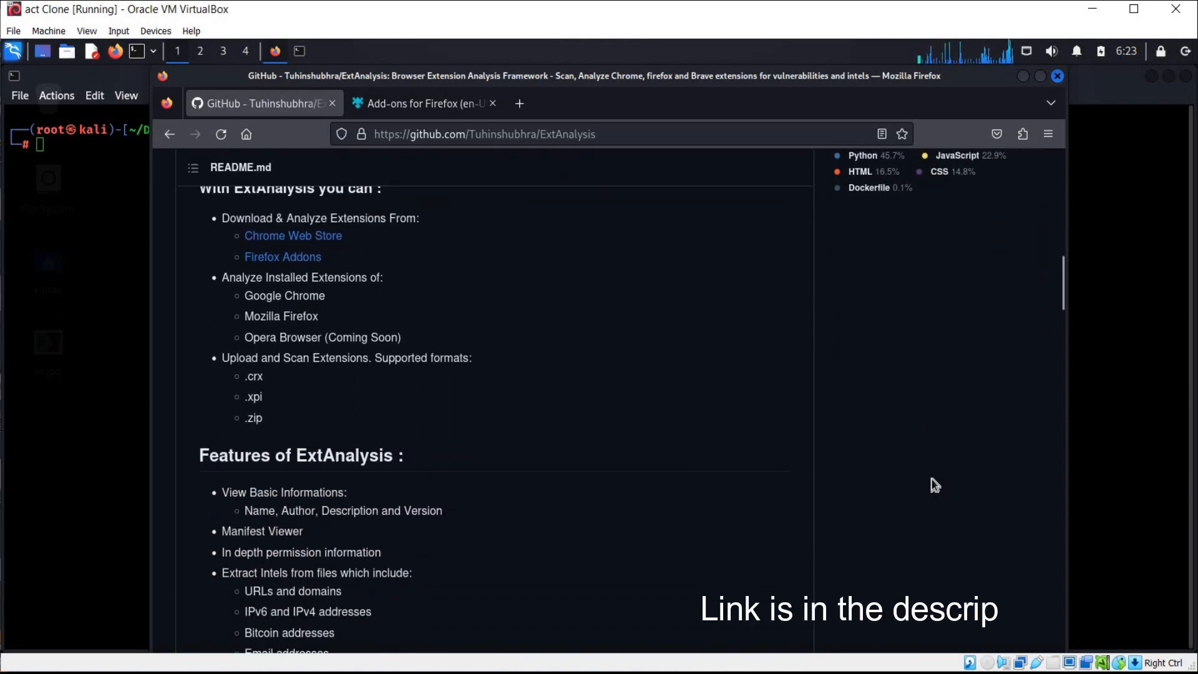
scroll("down", 3)
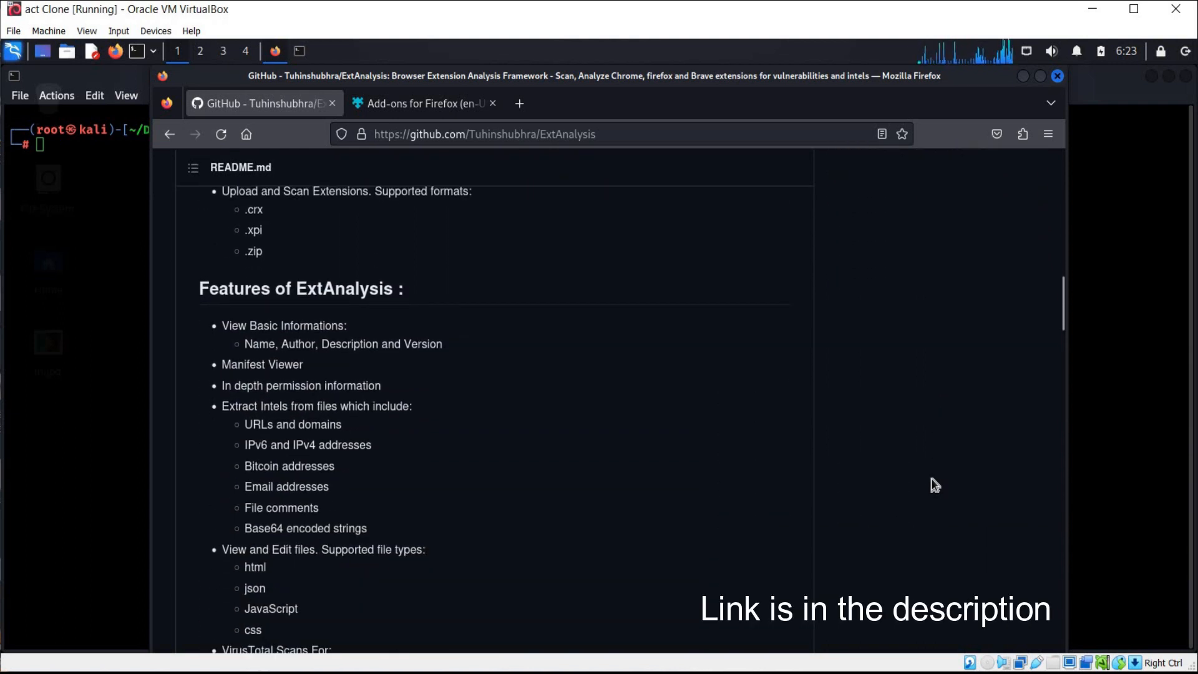
scroll("down", 3)
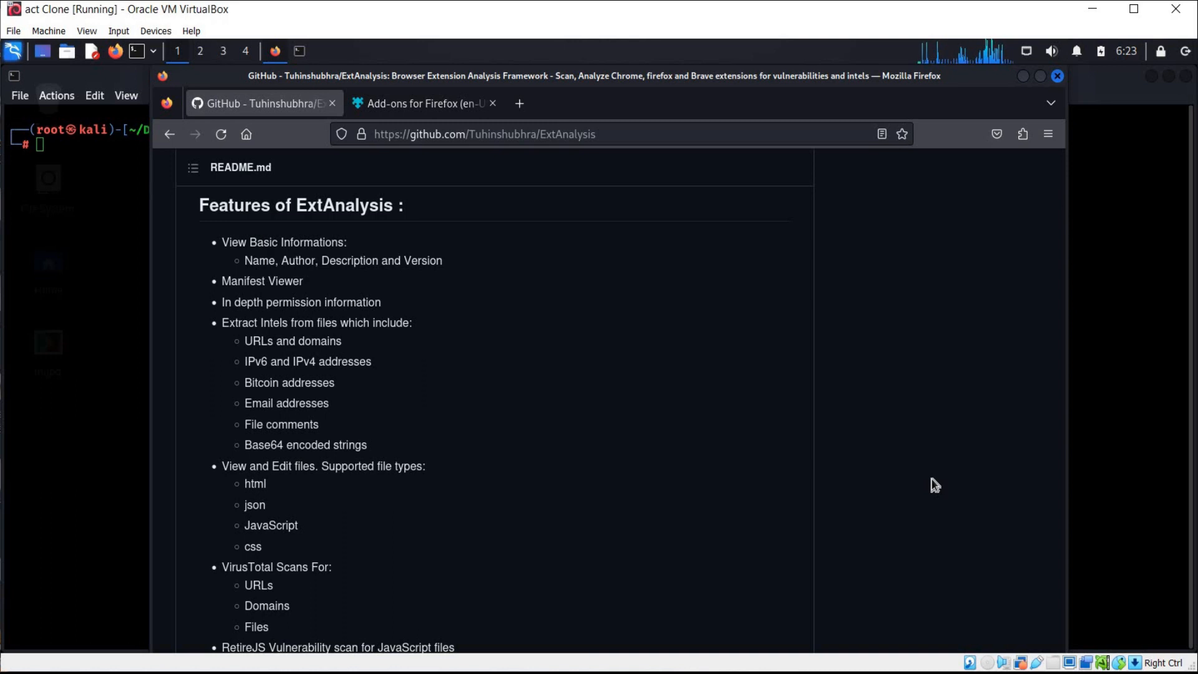
scroll("down", 3)
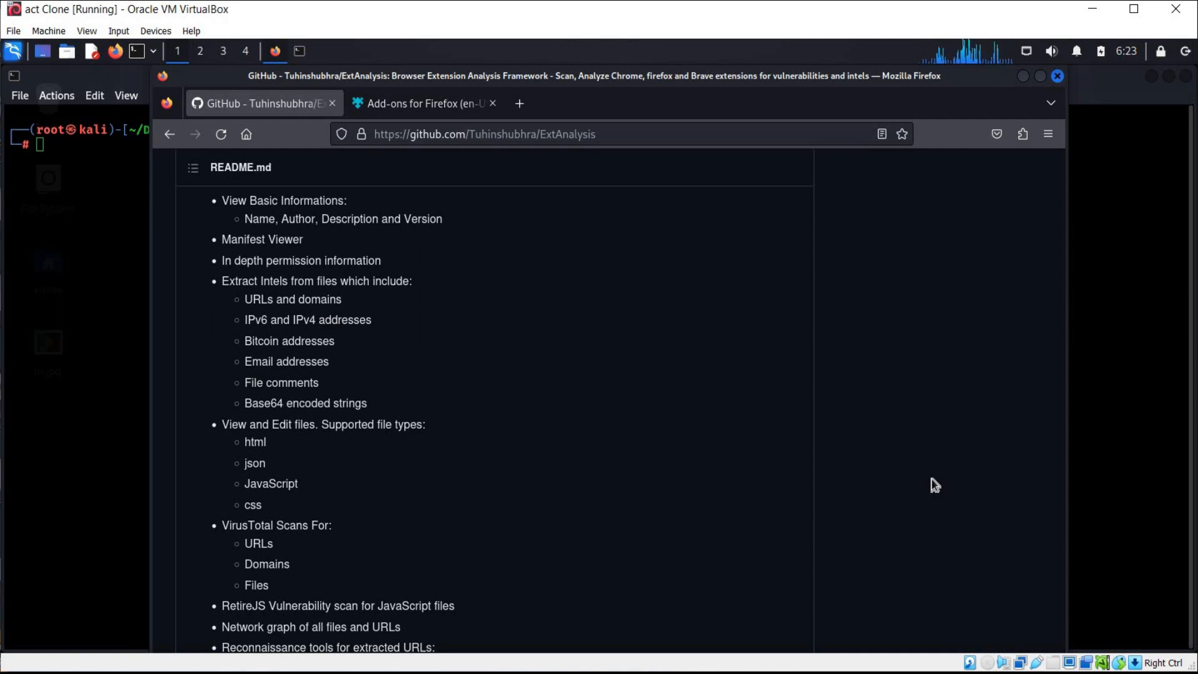
scroll("down", 3)
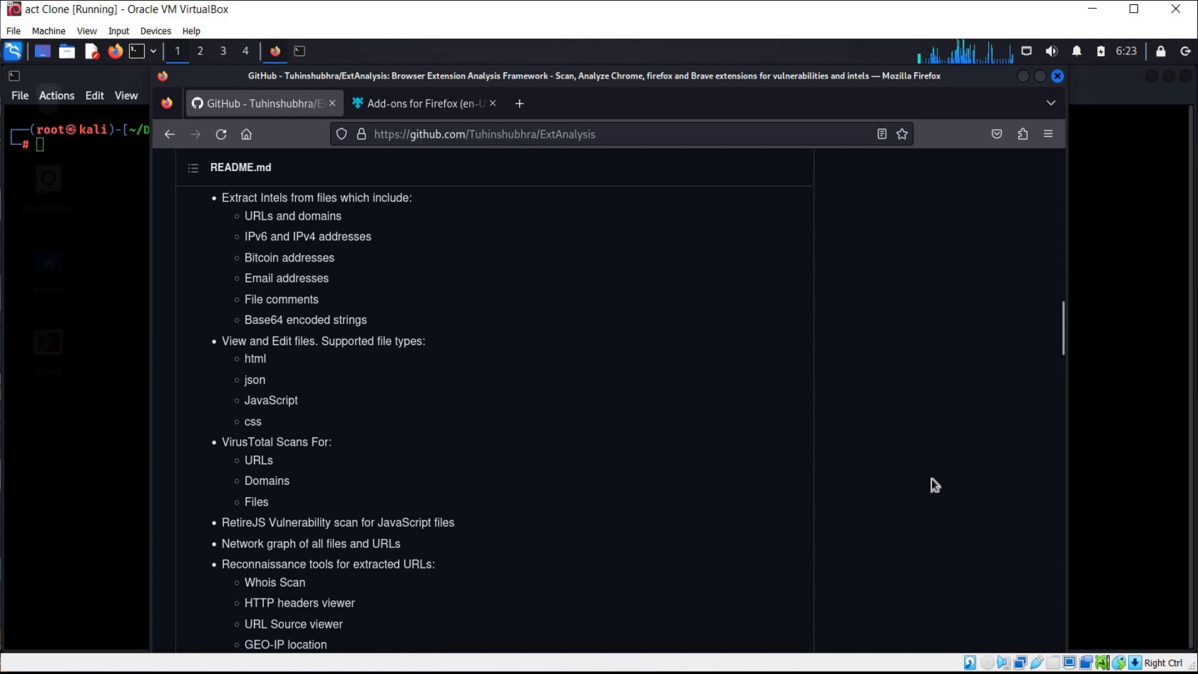
scroll("down", 3)
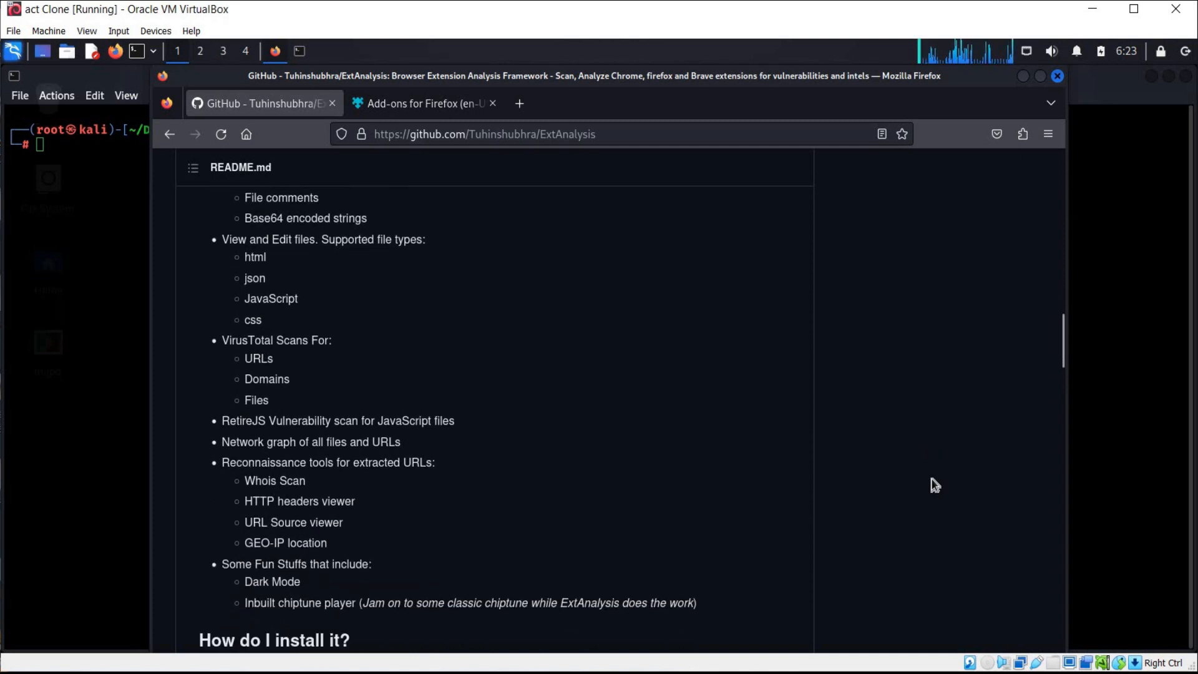
scroll("down", 3)
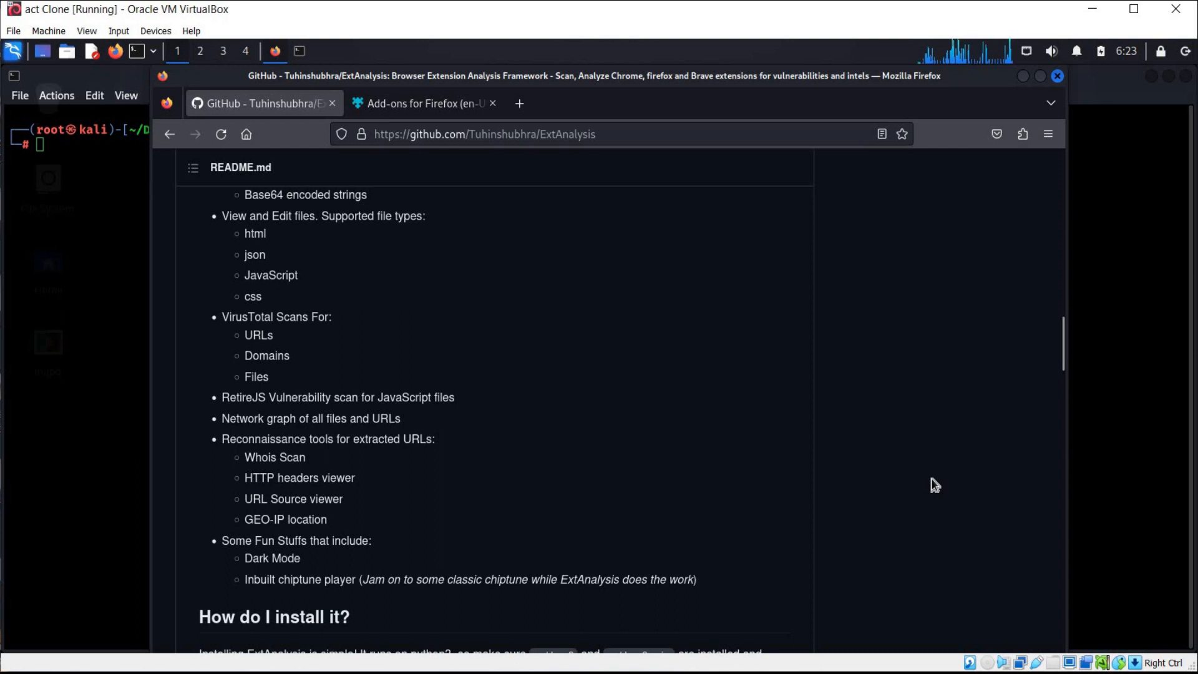
scroll("down", 3)
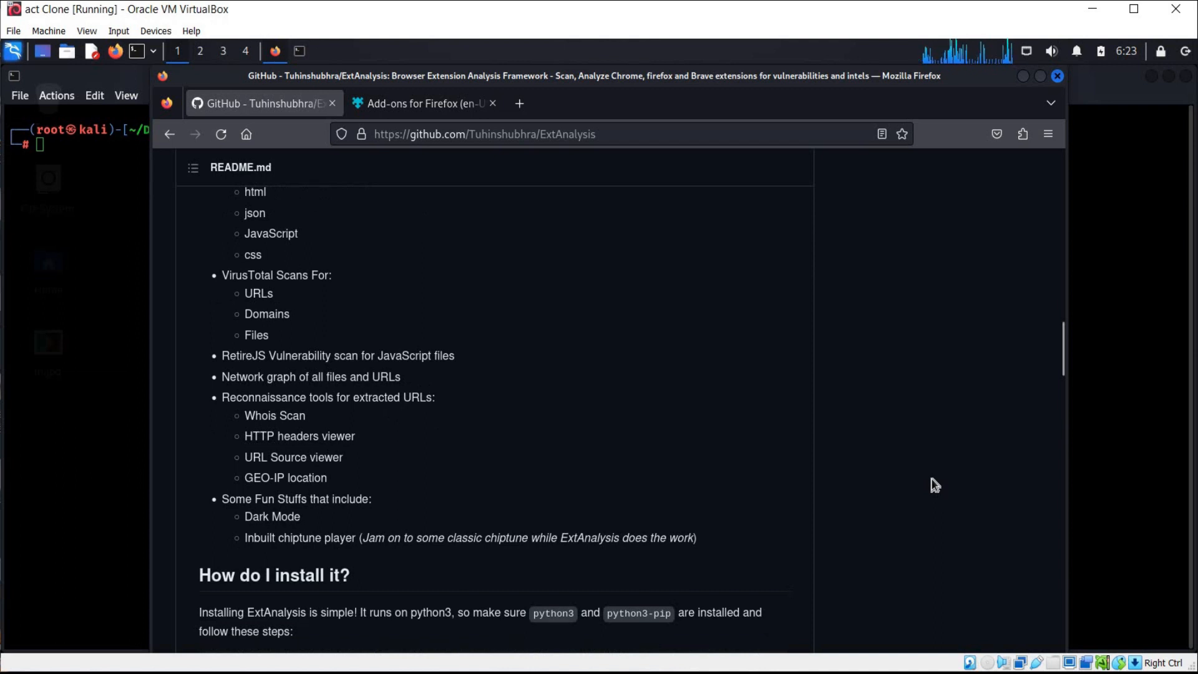
scroll("down", 3)
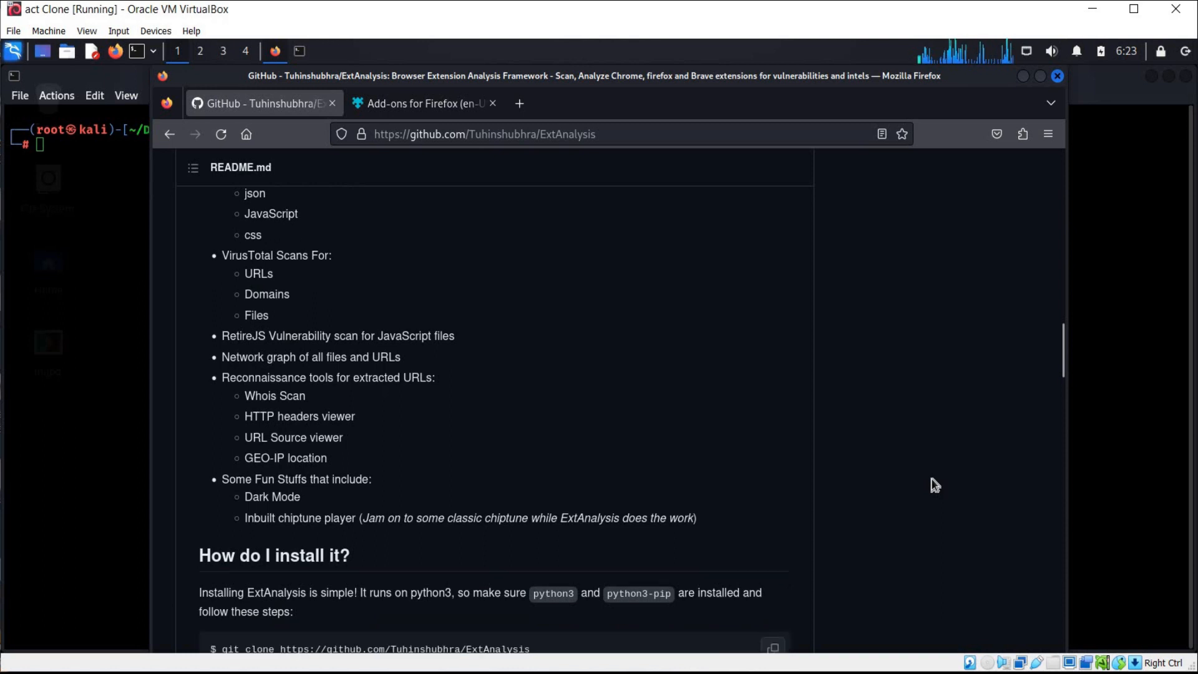
scroll("down", 3)
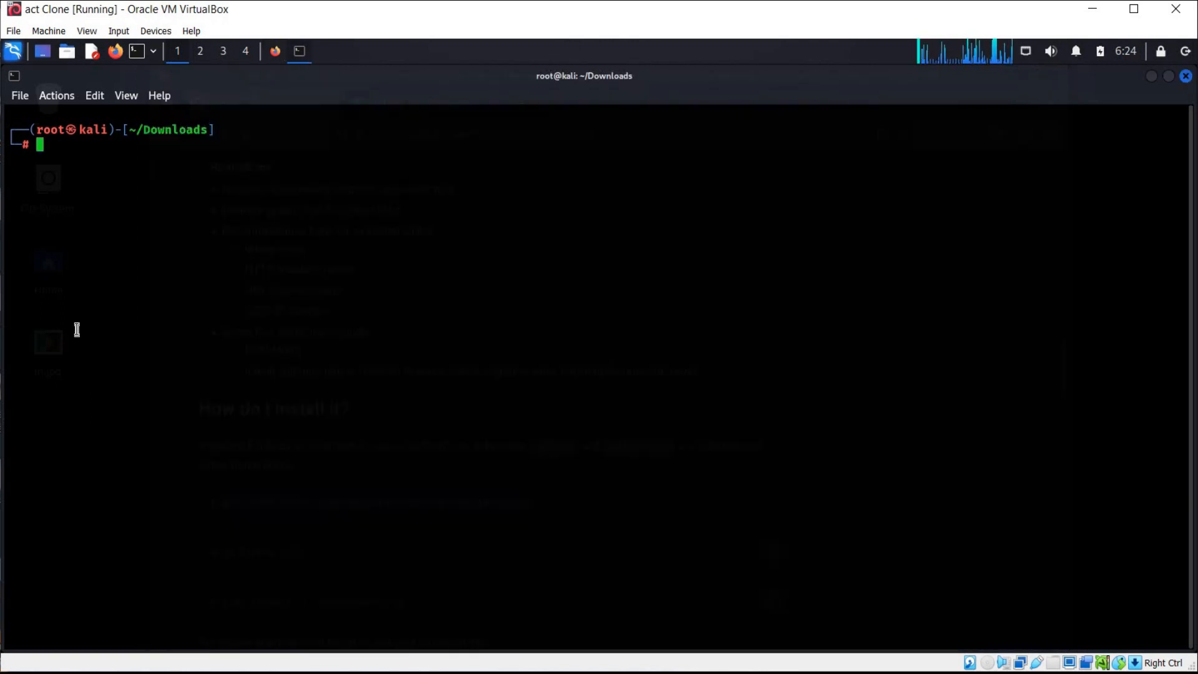
- Clone github.com/Tuhinshubhra/ExtAnalysis into Downloads, list files, and enter the ExtAnalysis folder
type("git clone https://github.com/Tuhinshubhra/ExtAnalysis")
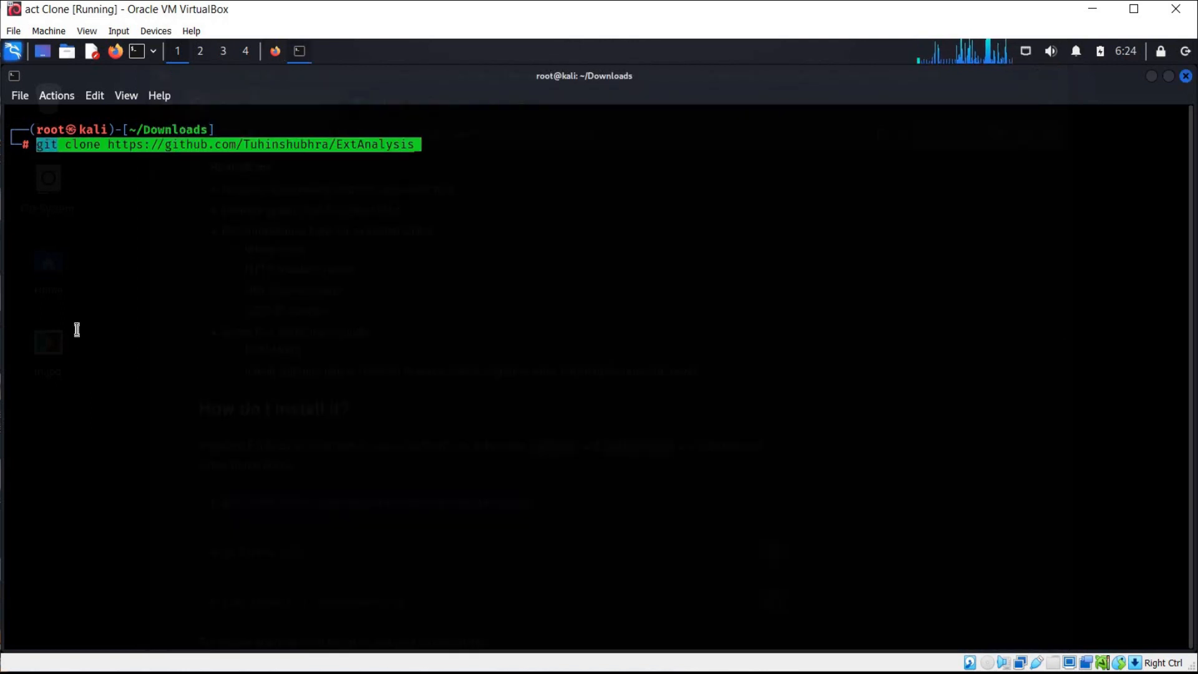
key("Return")
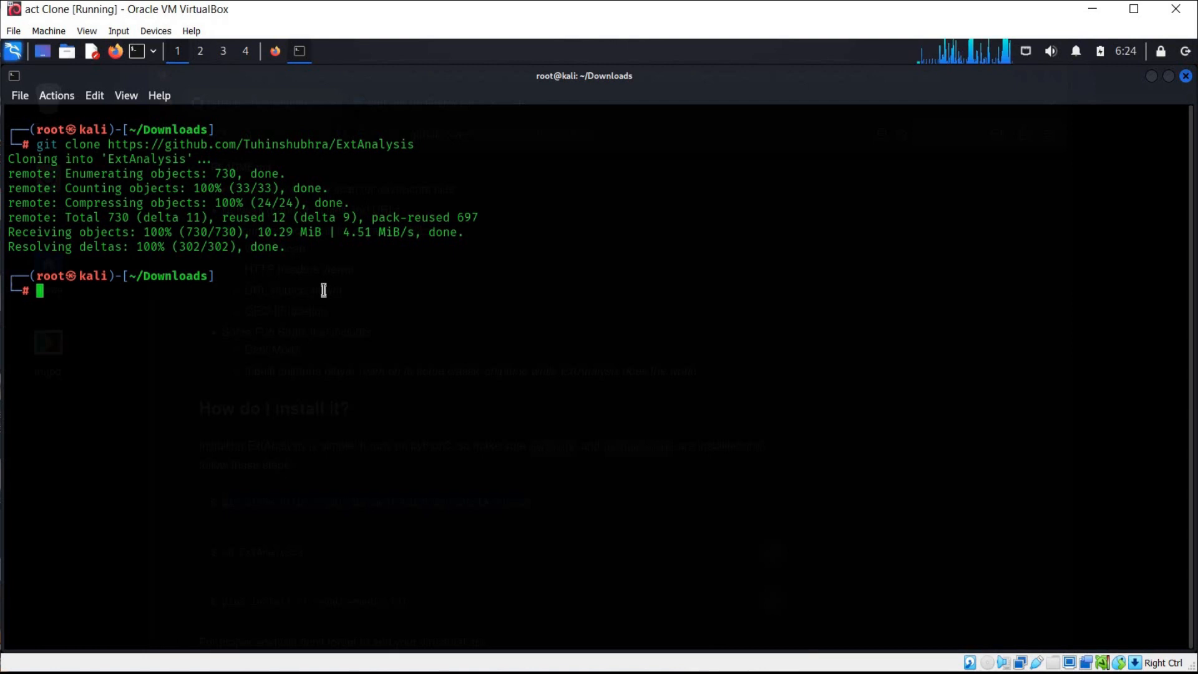
type("ls")
type("cd")
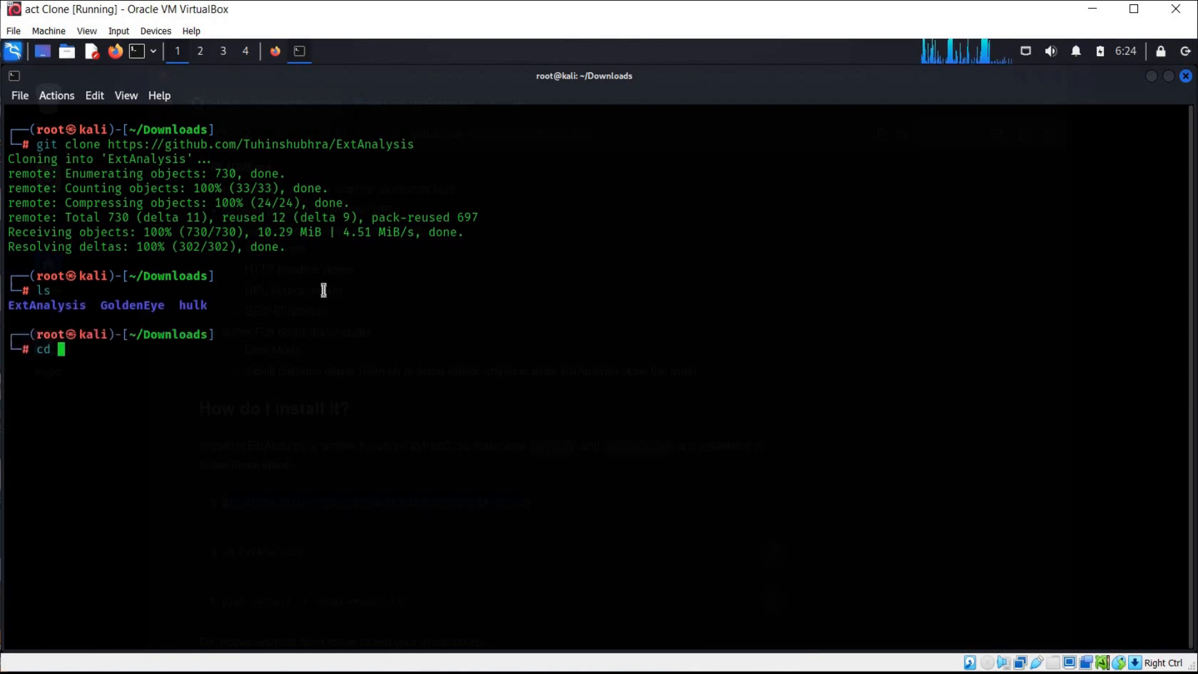
type("ExtAnalysis")
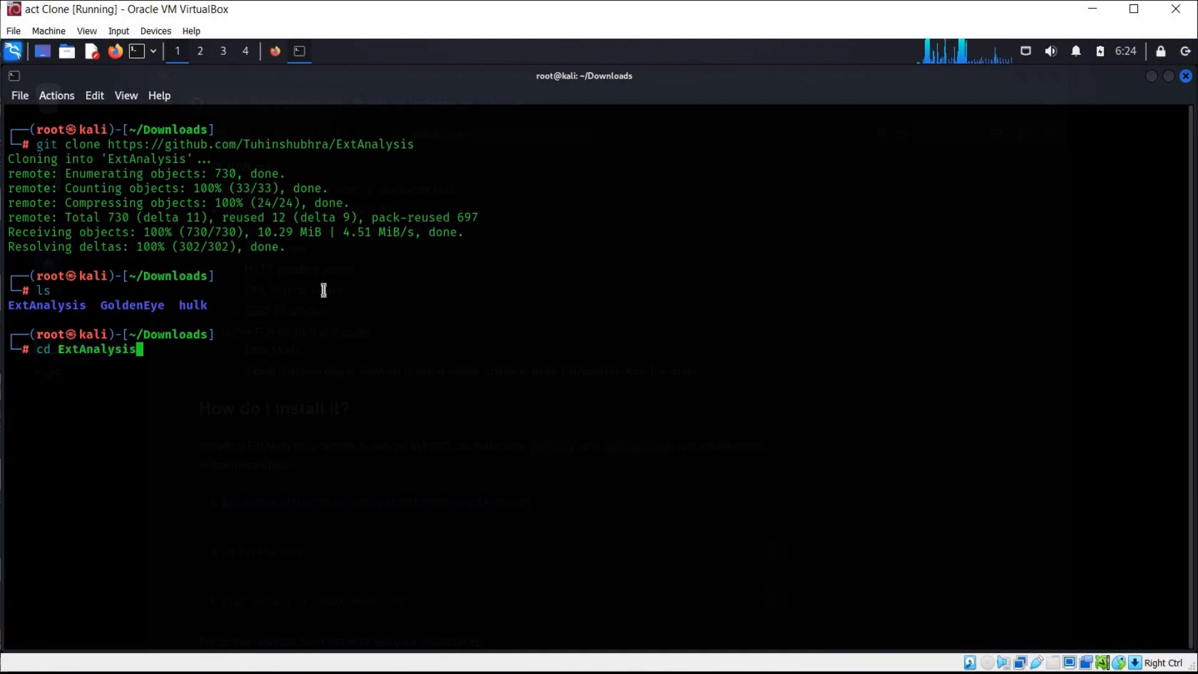
key("Return")
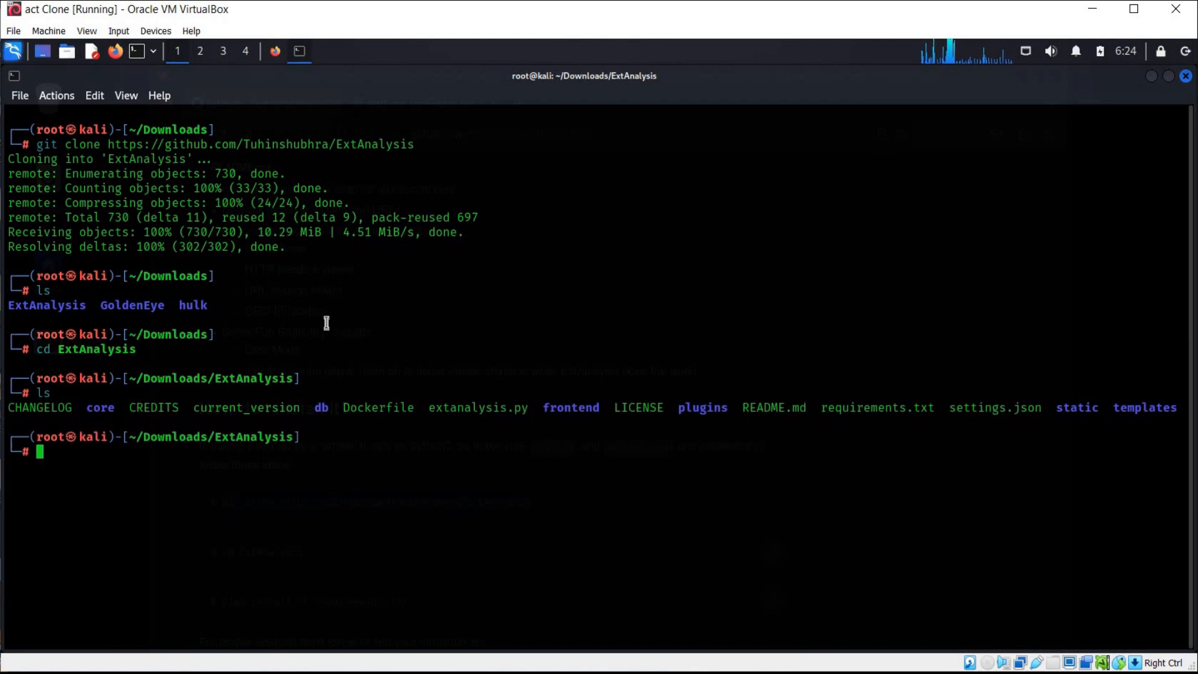
mouse_move(243, 576)
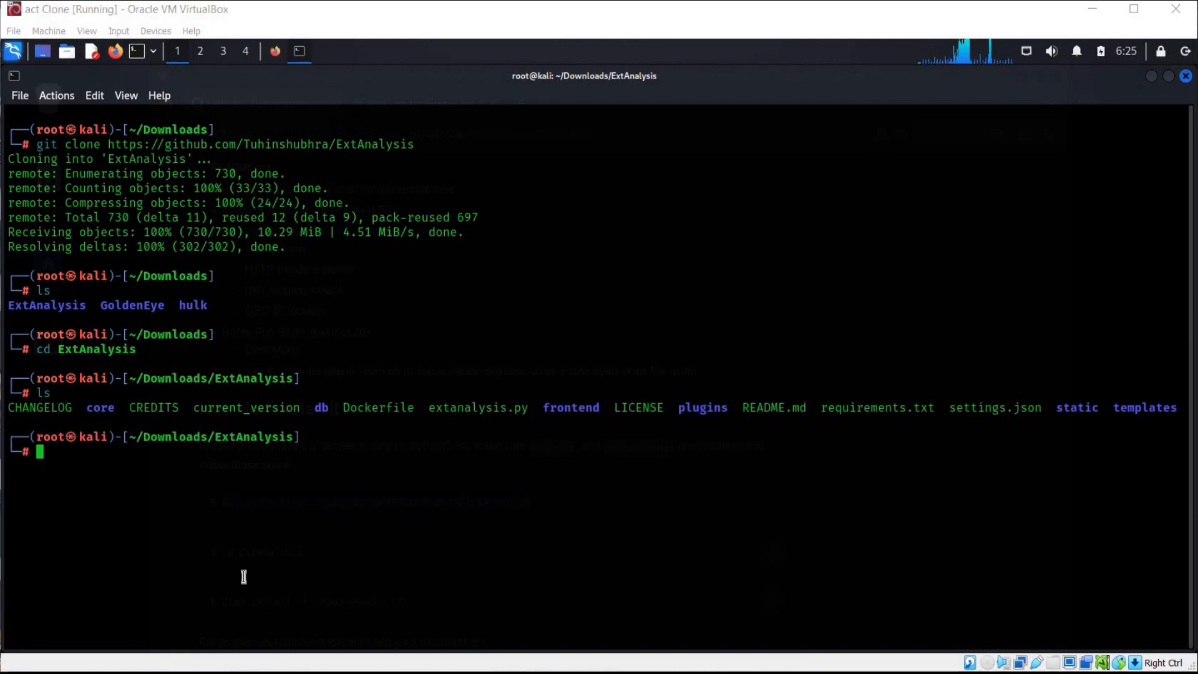
- Install requirements.txt with pip3, including python-whois and maxminddb, while checking the GitHub install steps
type("pip3 install -r requi")
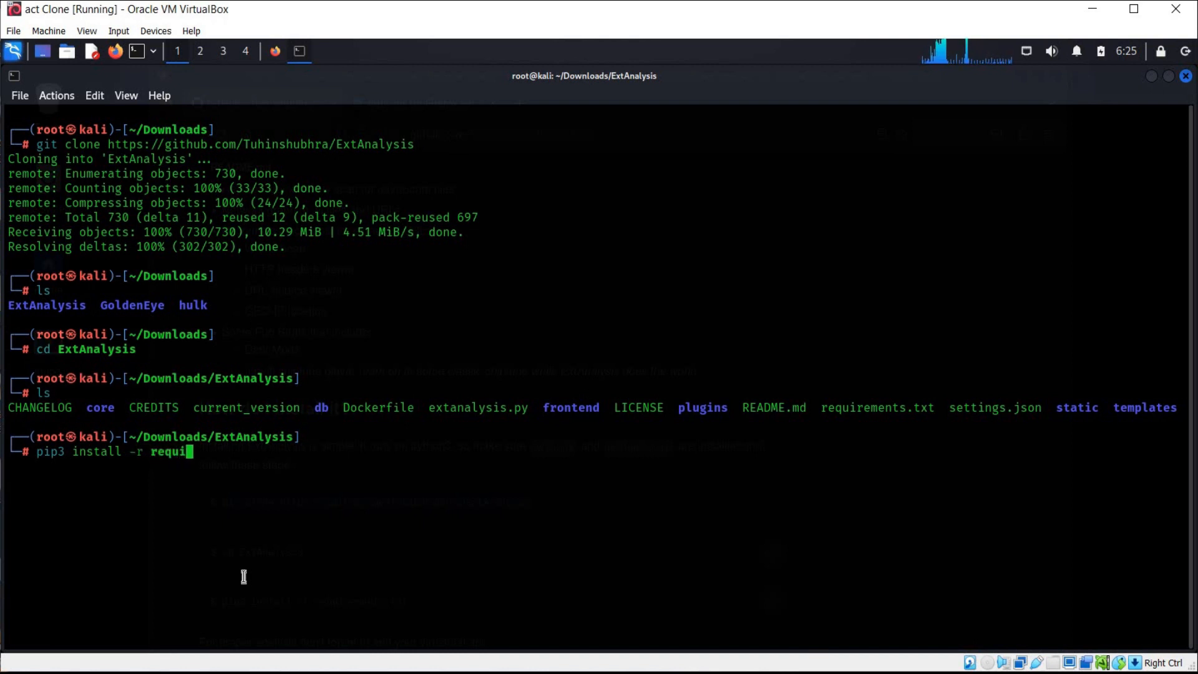
type("rements")
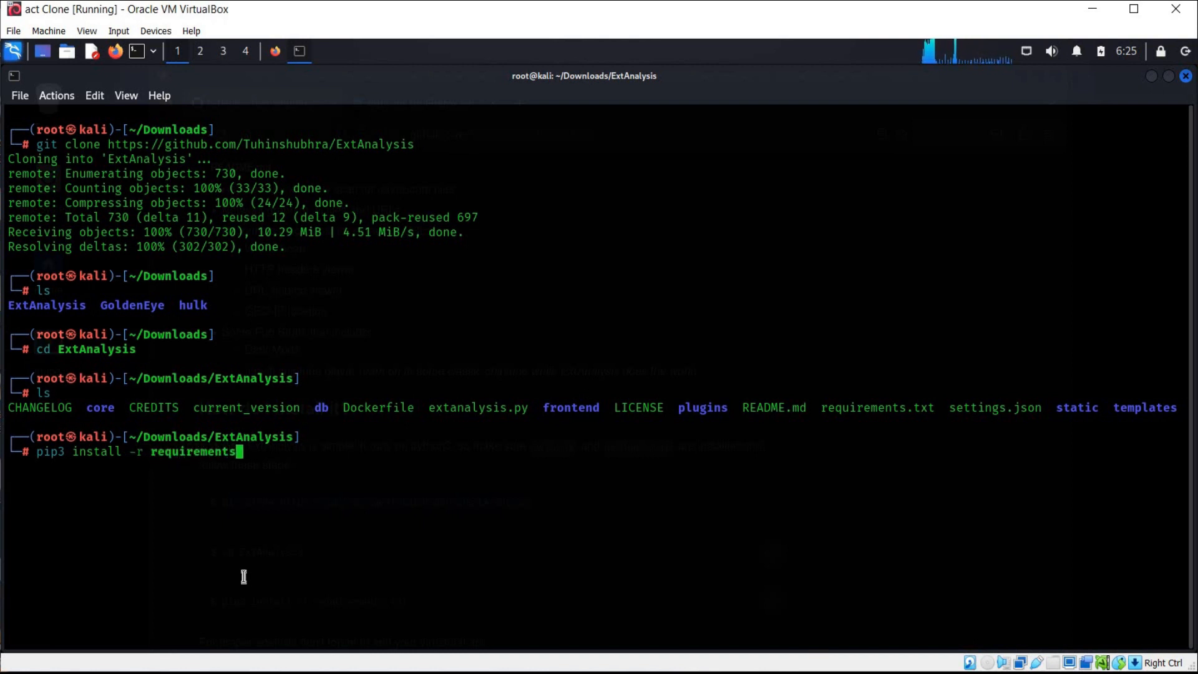
key("Return")
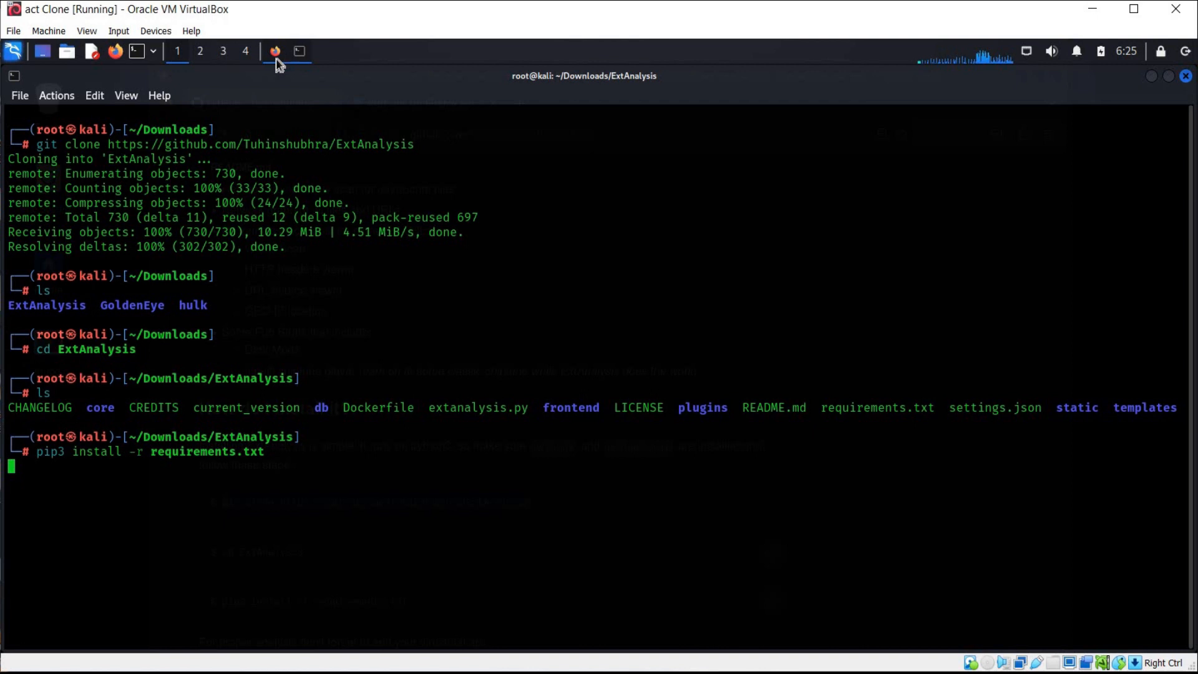
left_click(274, 52)
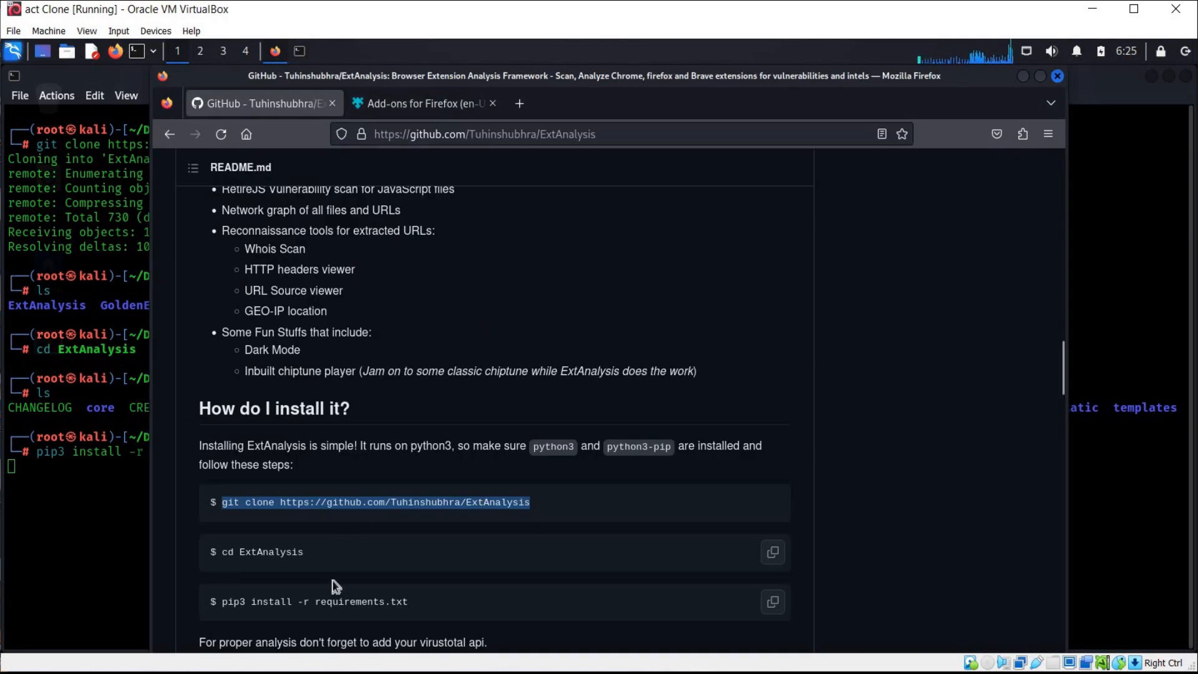
mouse_move(233, 541)
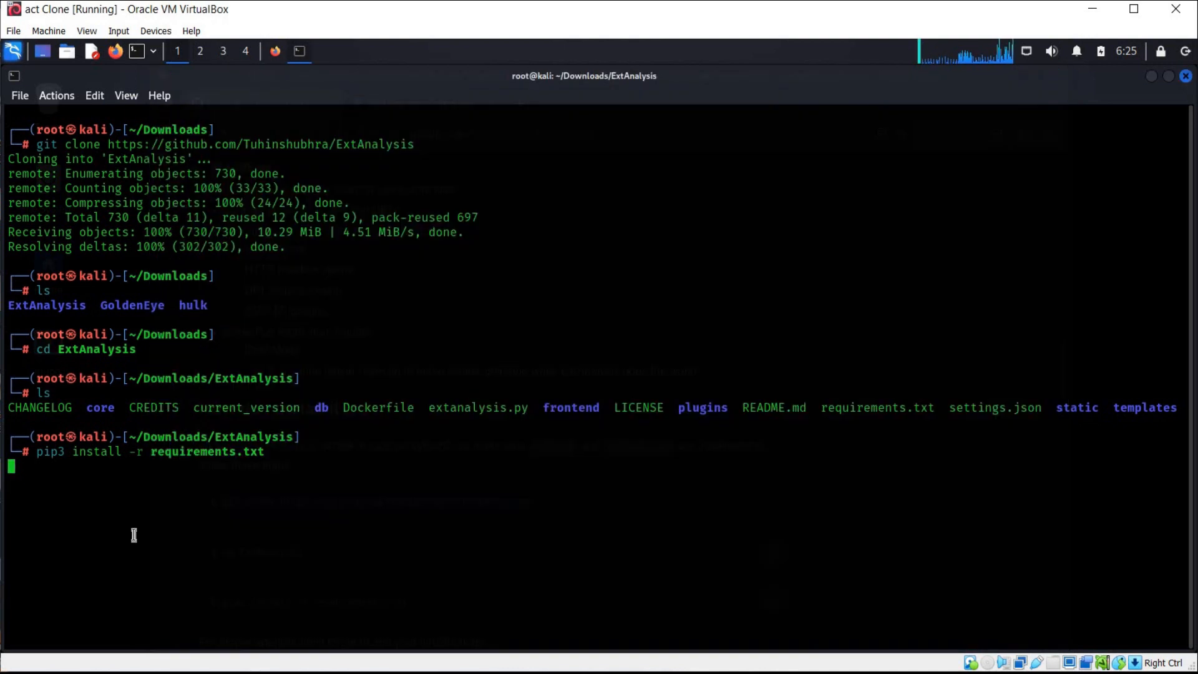
key("Return")
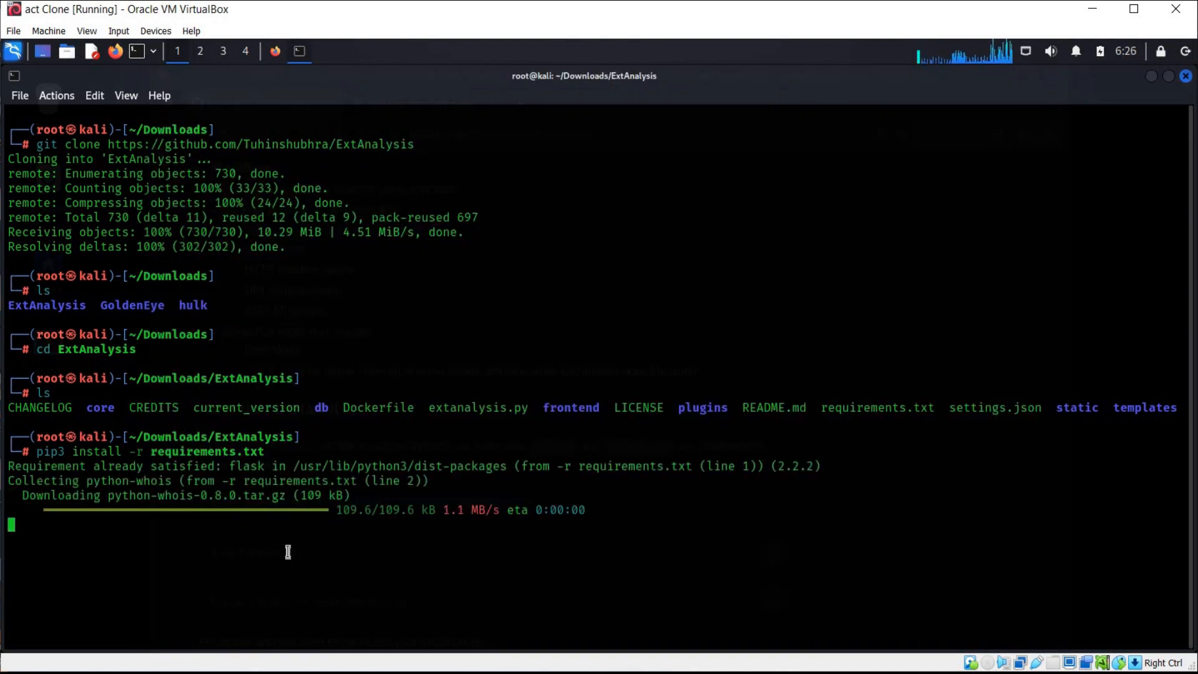
mouse_move(495, 609)
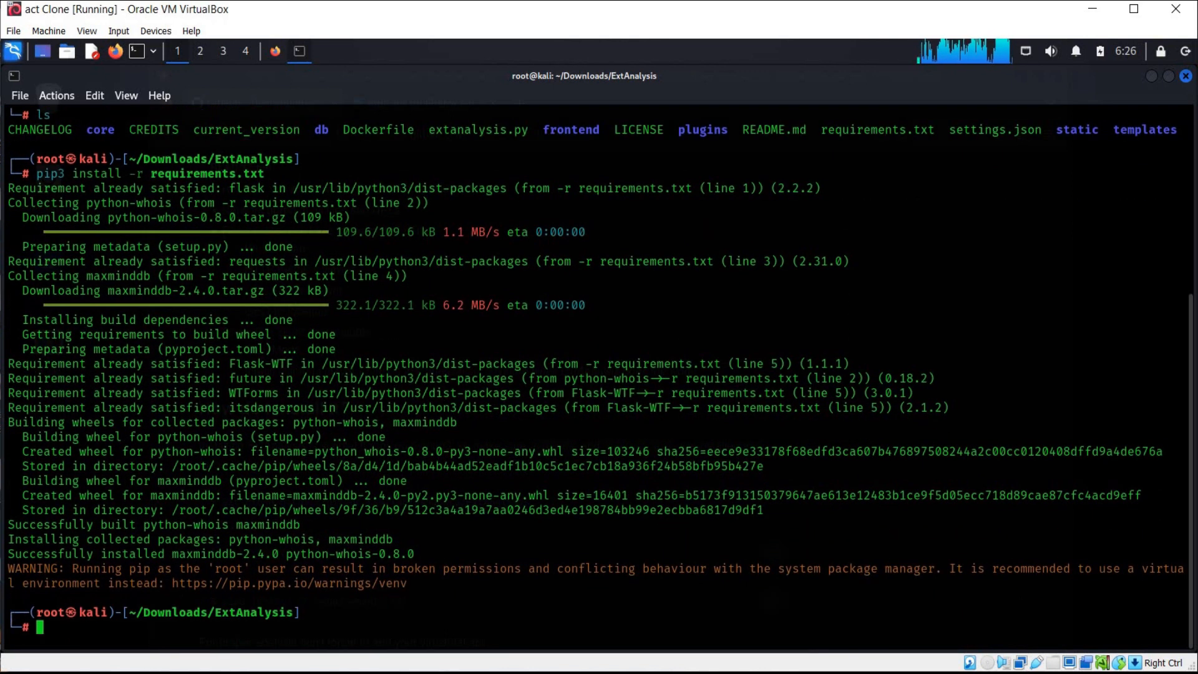
type("python3 extana")
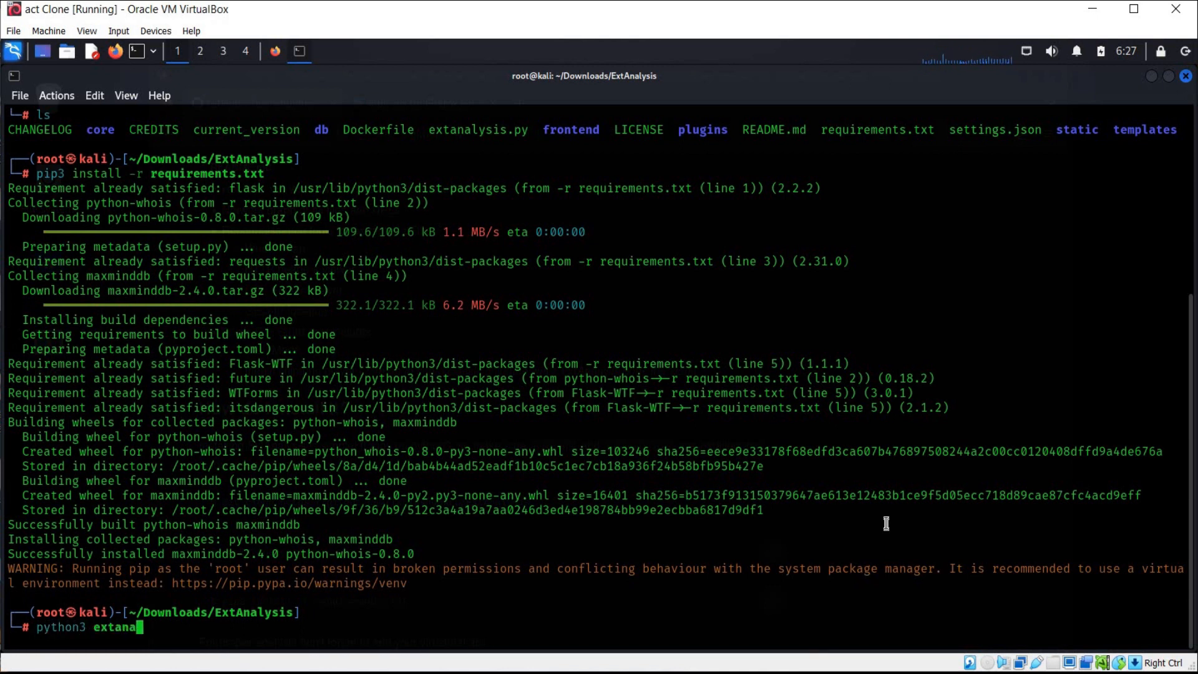
- View extanalysis.py --help options, then start ExtAnalysis with default settings
type("lysis")
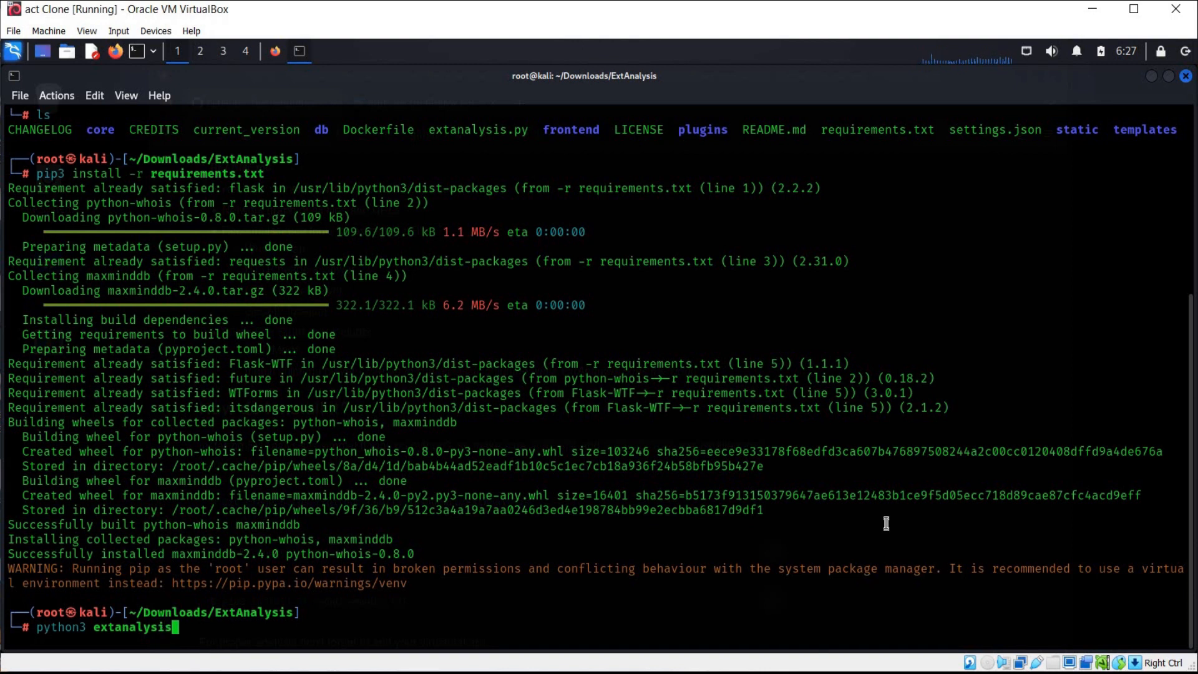
type(".py --help")
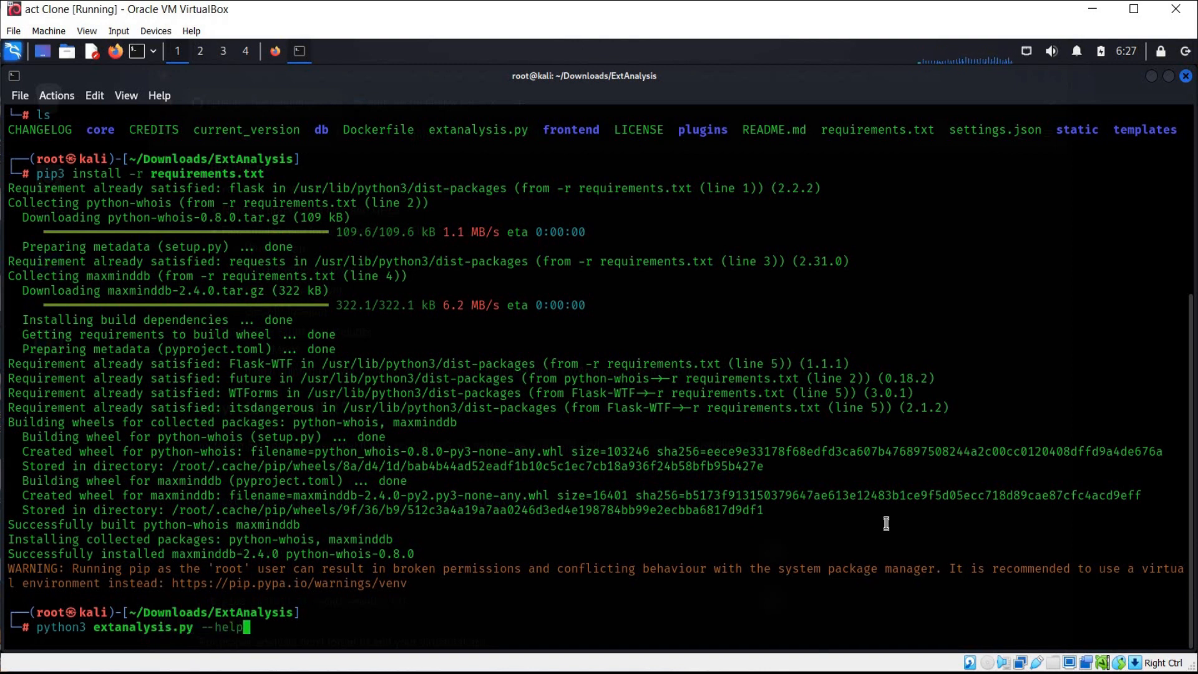
key("Return")
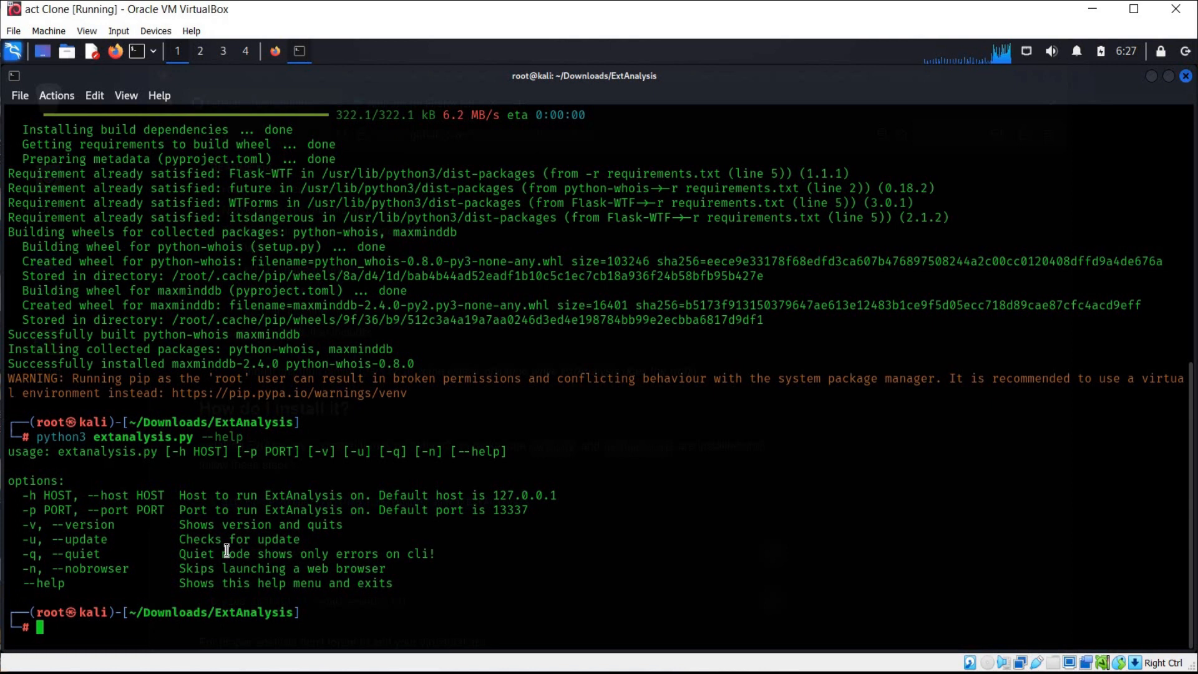
mouse_move(276, 513)
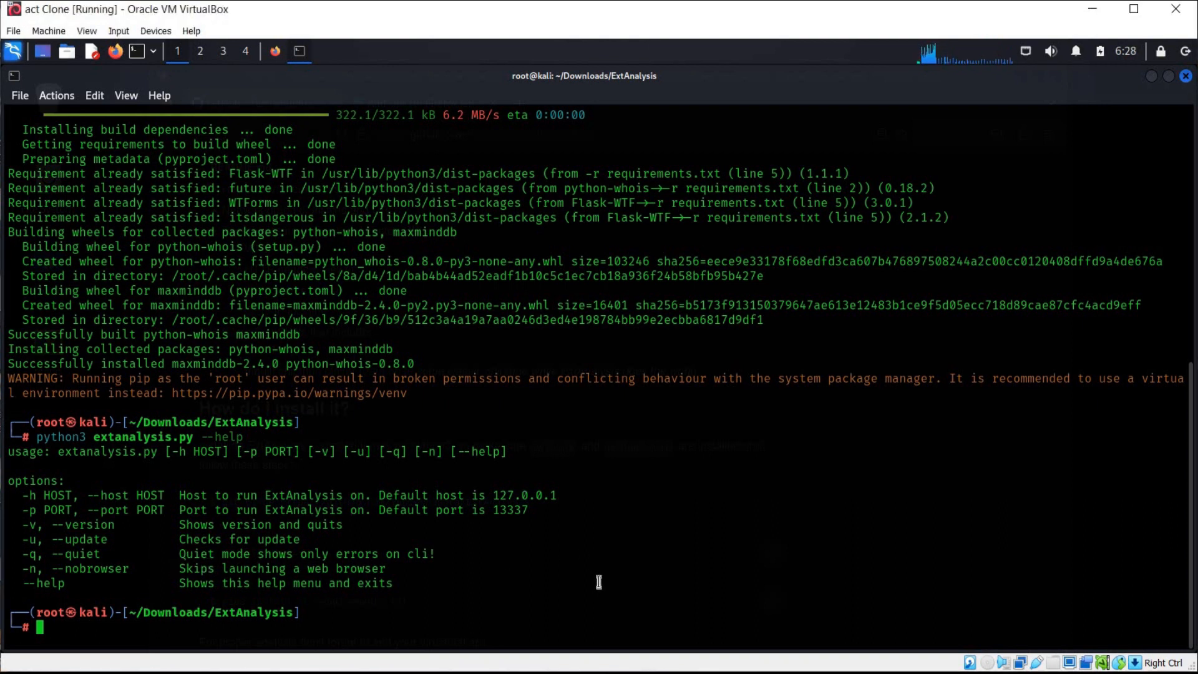
type("python3 extanalysis.py --help")
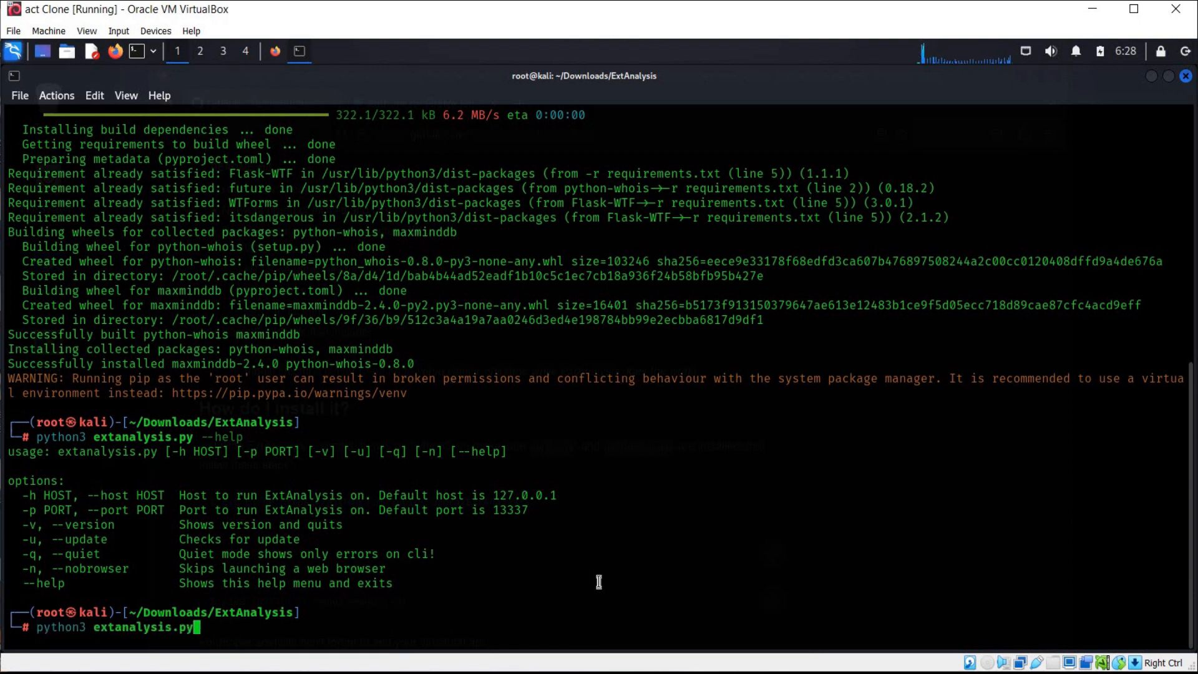
key("Return")
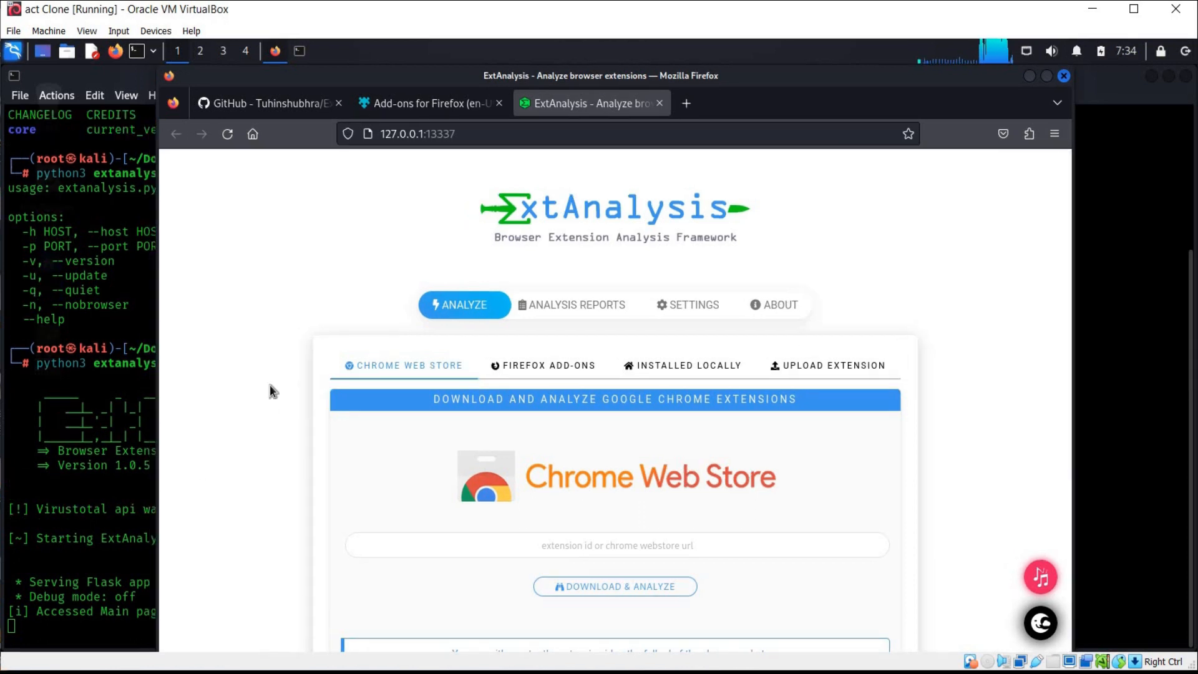
- Browse the Analyze page's Firefox add-on option, then switch to the Firefox Add-ons store tab
scroll("down", 3)
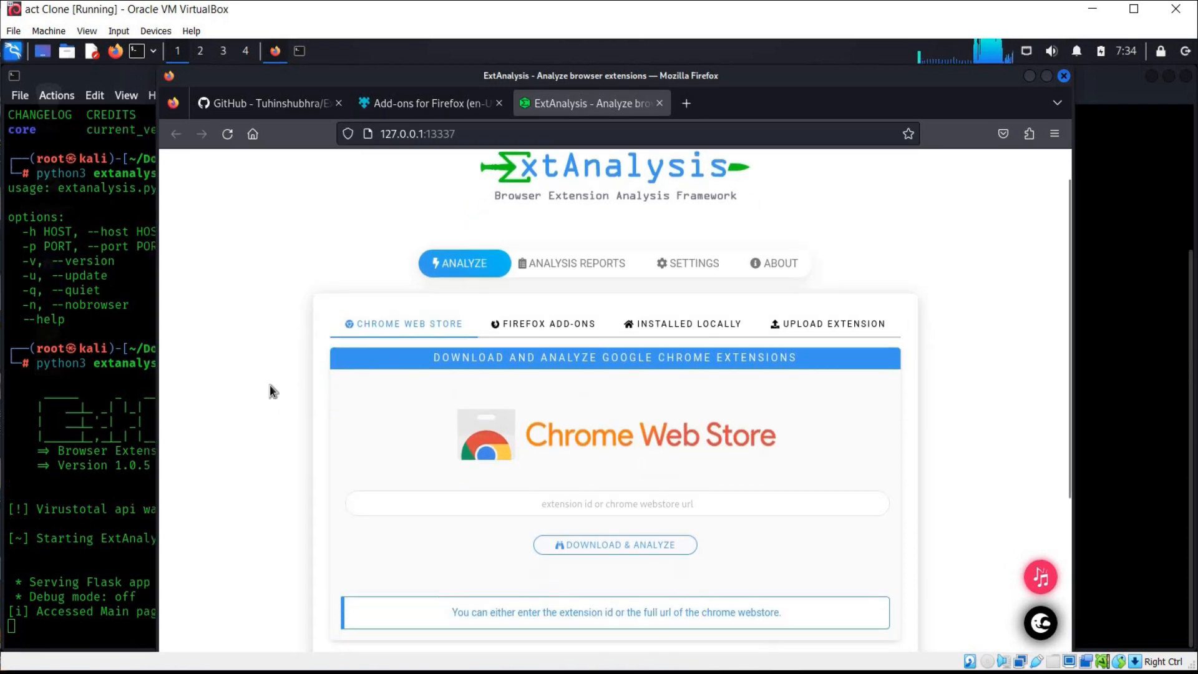
scroll("down", 3)
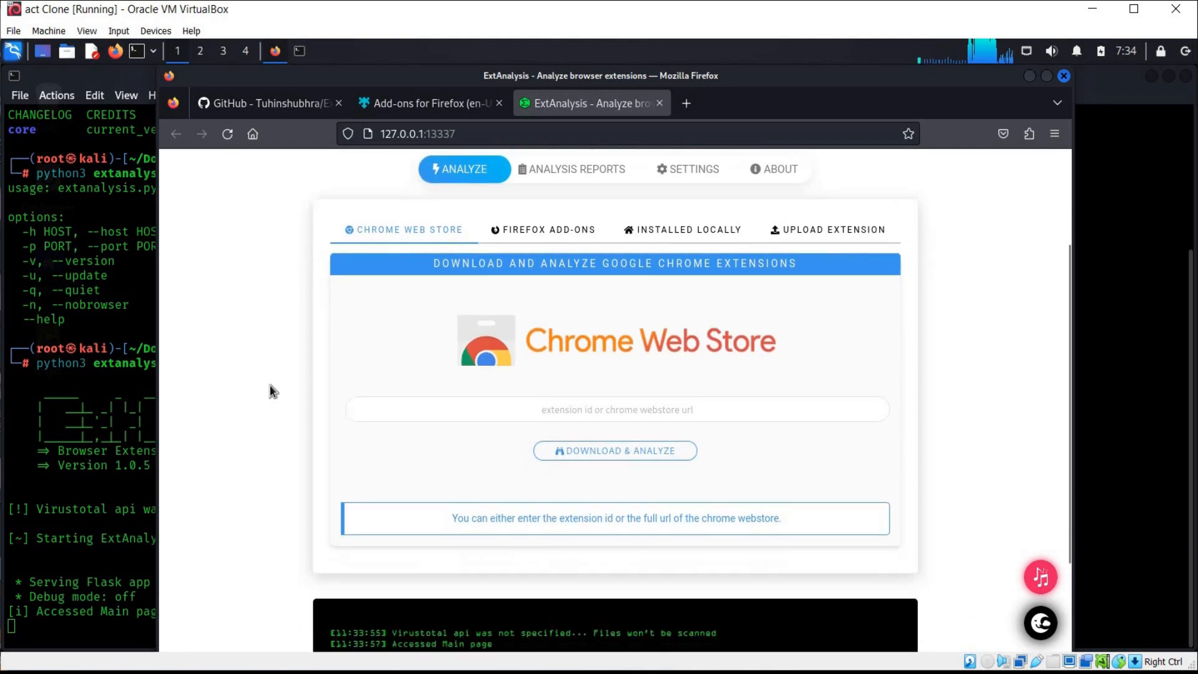
scroll("down", 3)
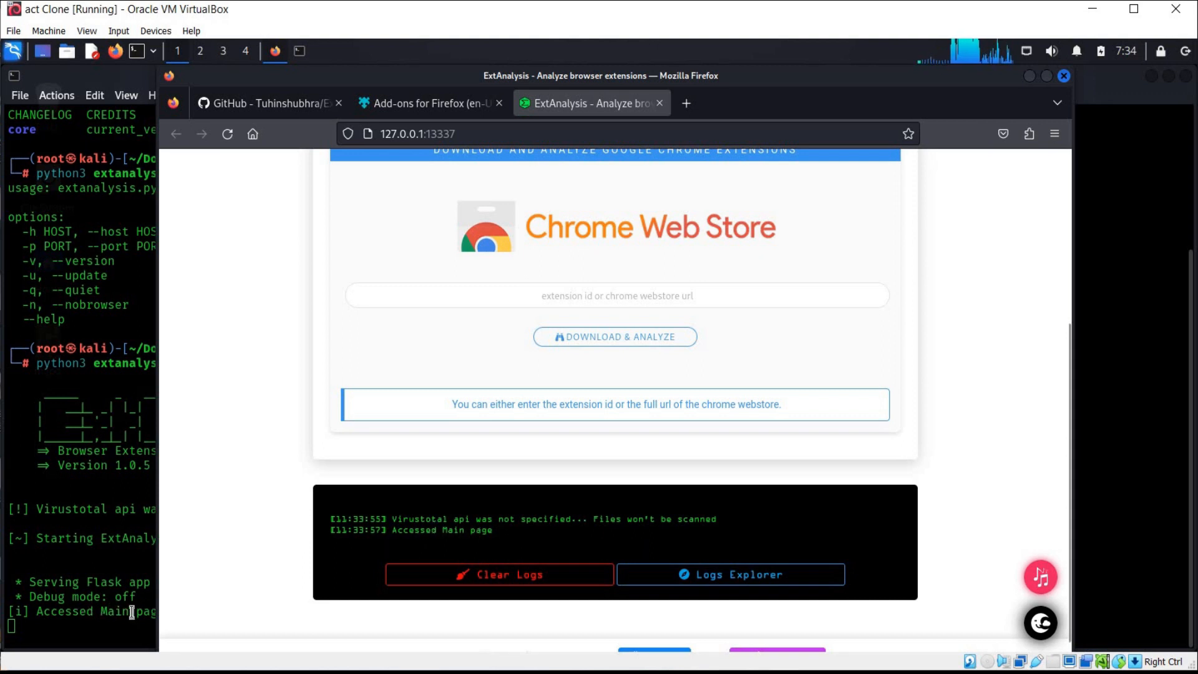
mouse_move(288, 461)
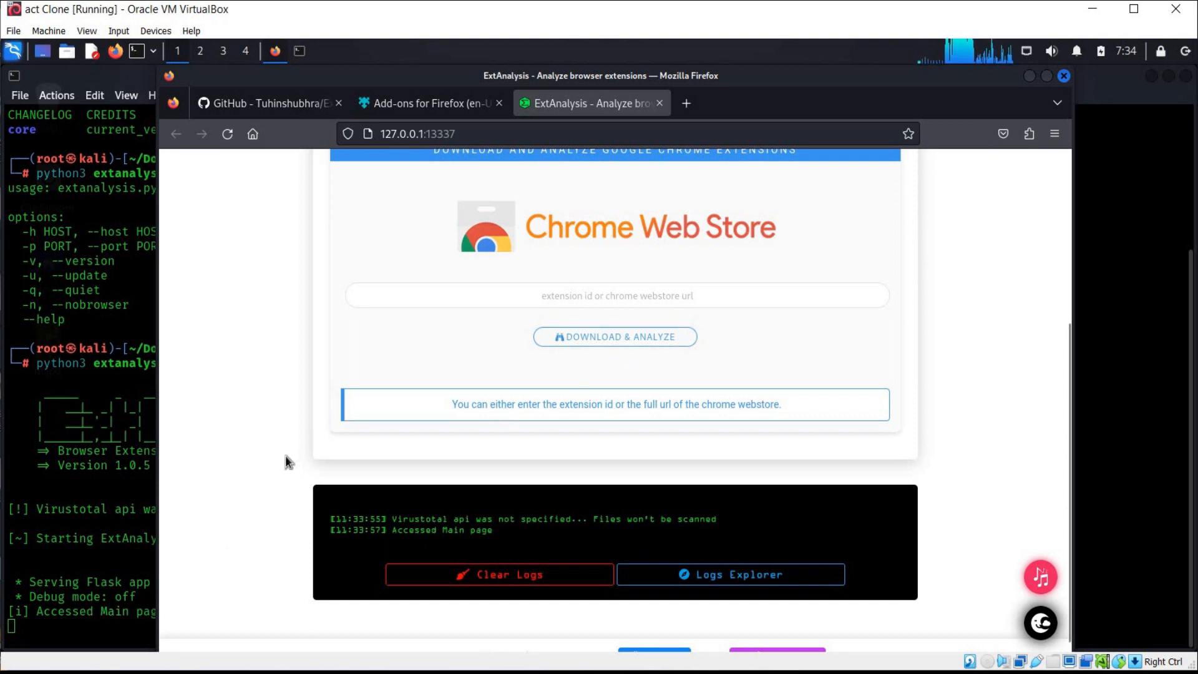
scroll("up", 3)
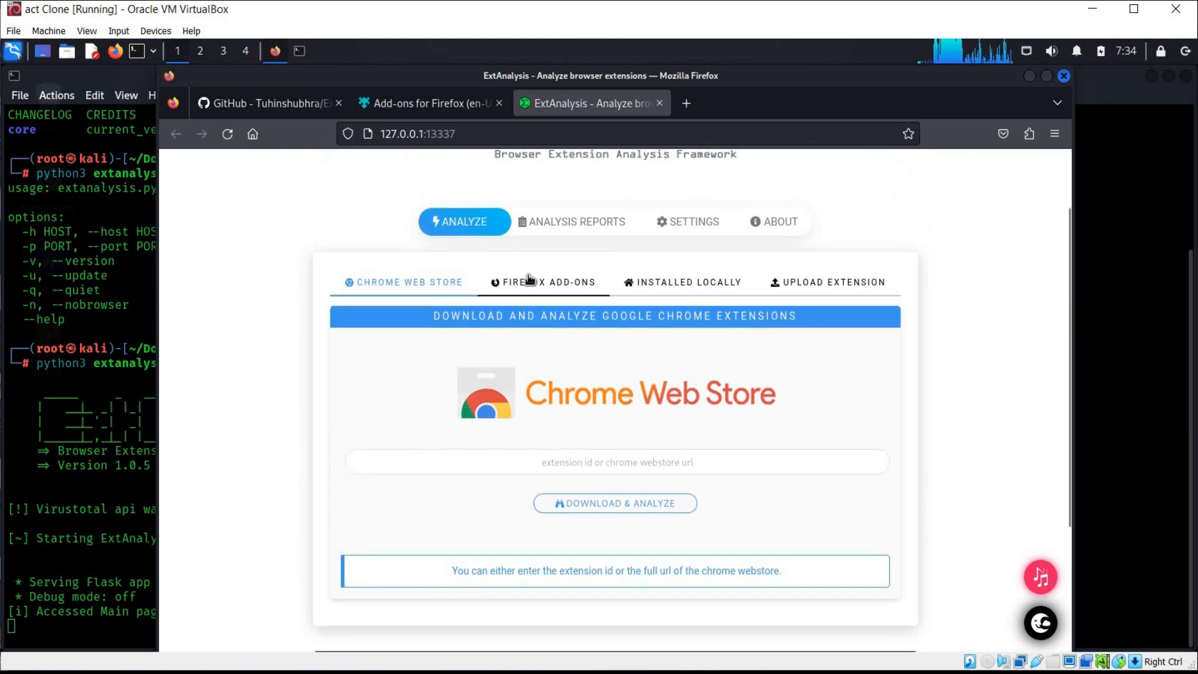
left_click(542, 282)
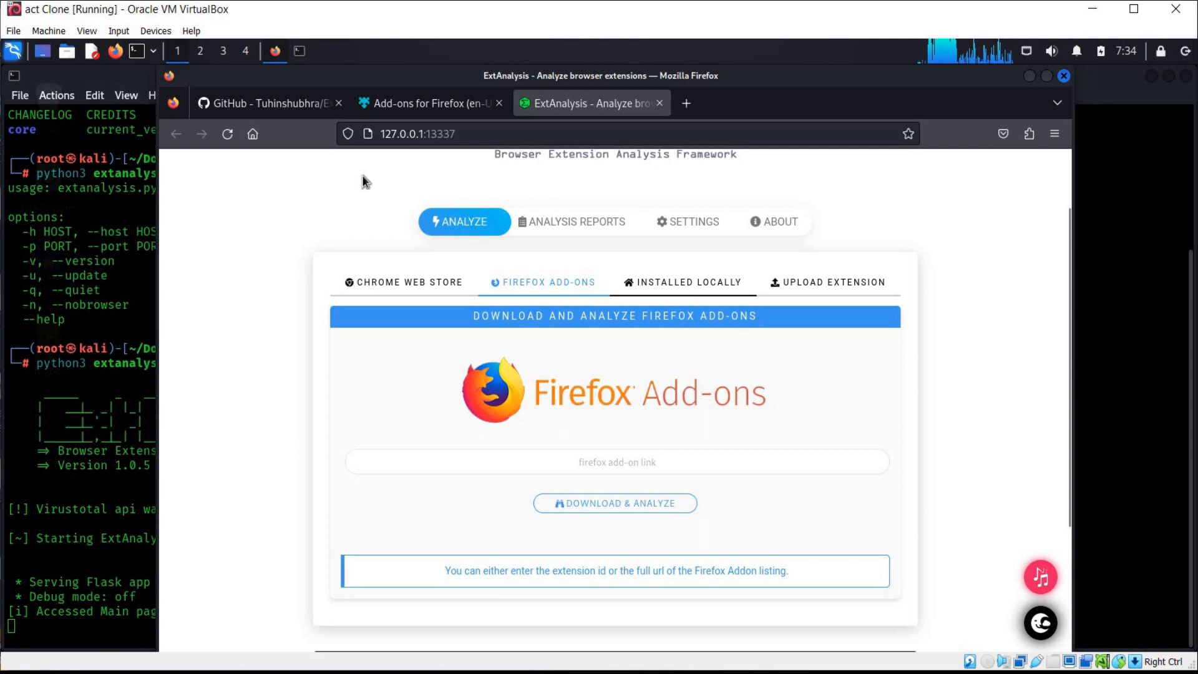
left_click(429, 103)
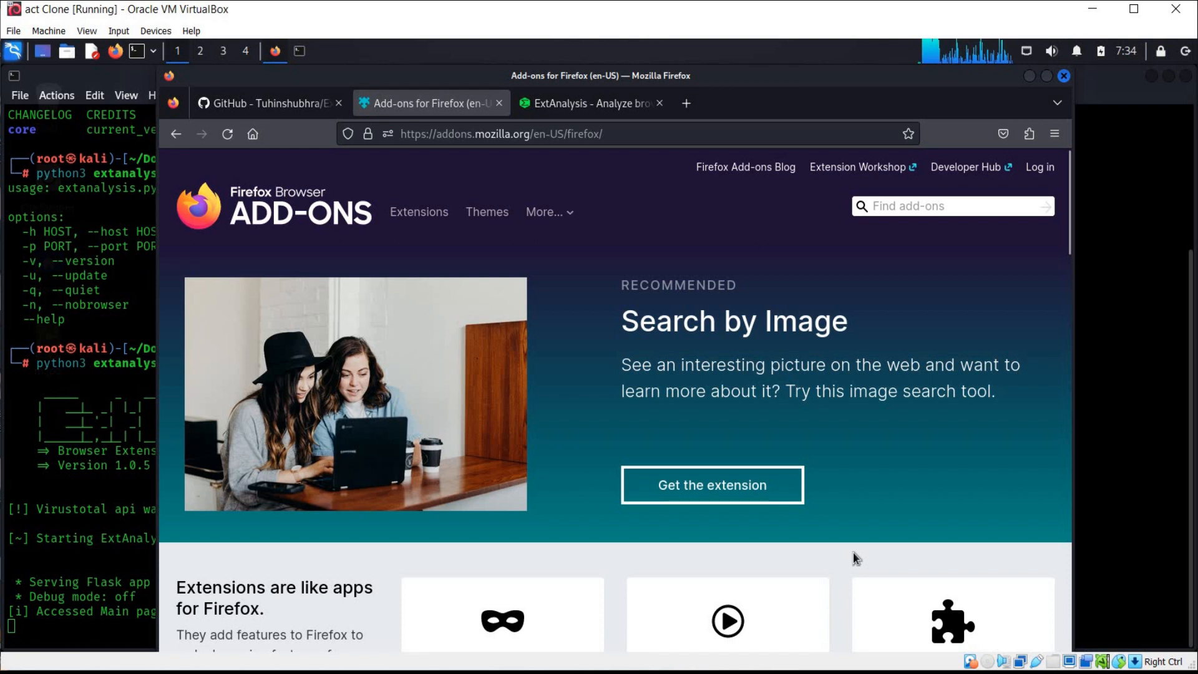
- Return to the ExtAnalysis tab and select the Chrome Web Store analyser
scroll("down", 3)
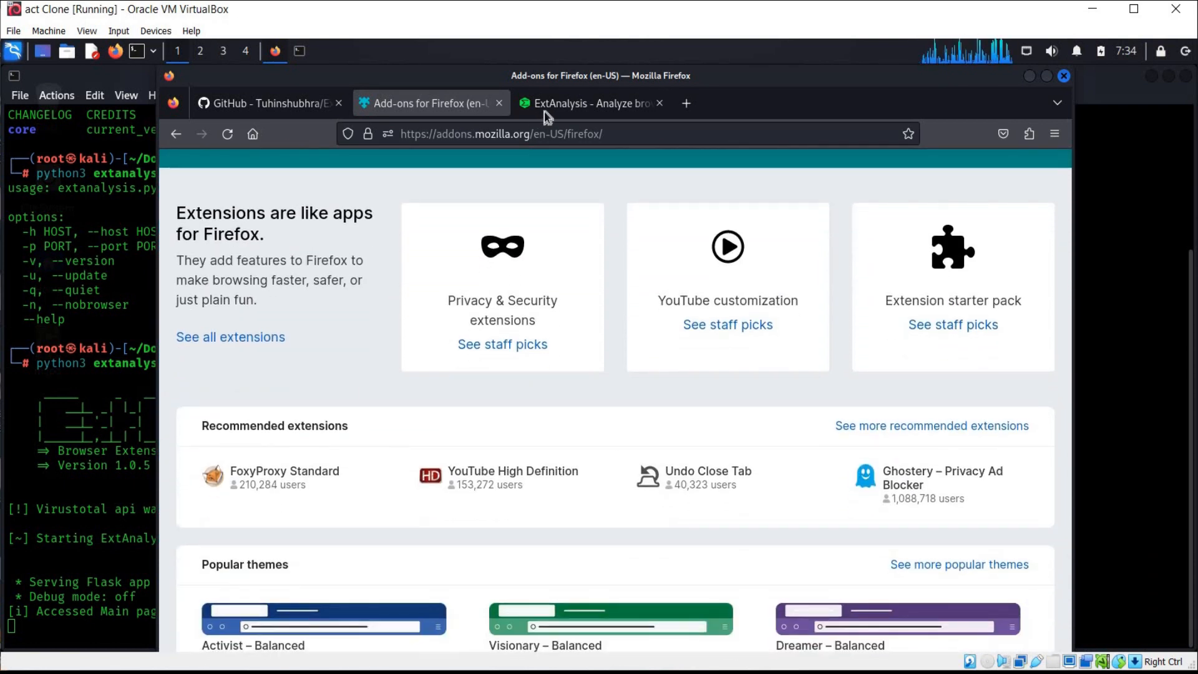
left_click(589, 103)
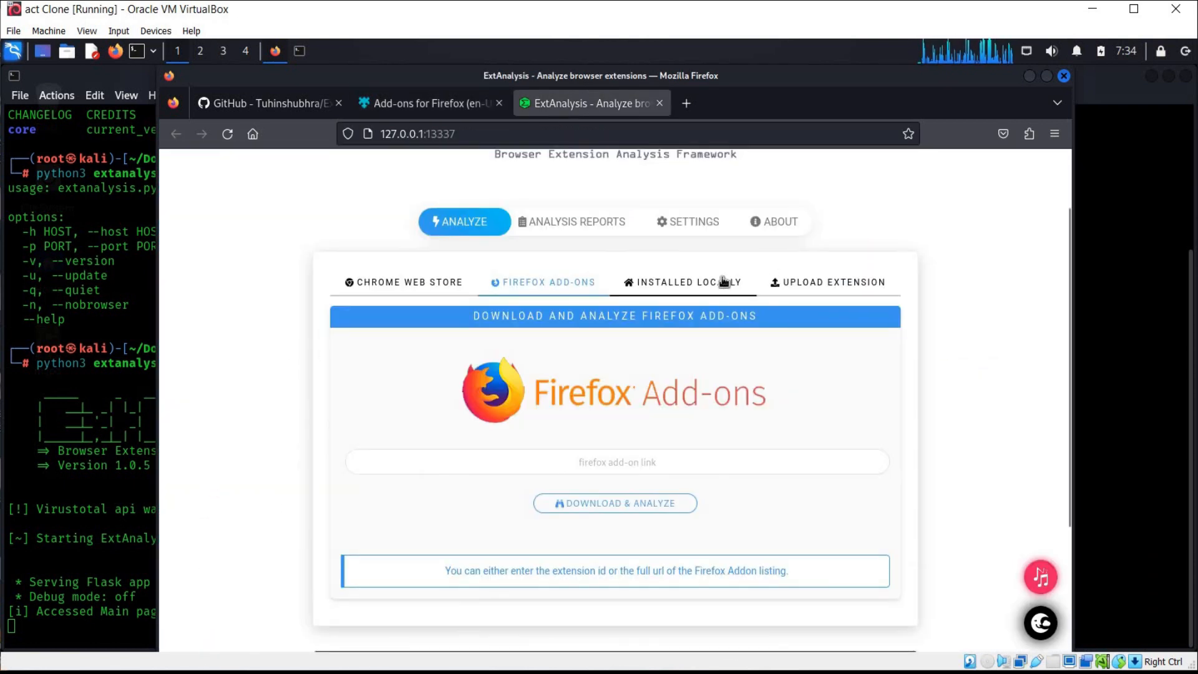
left_click(828, 282)
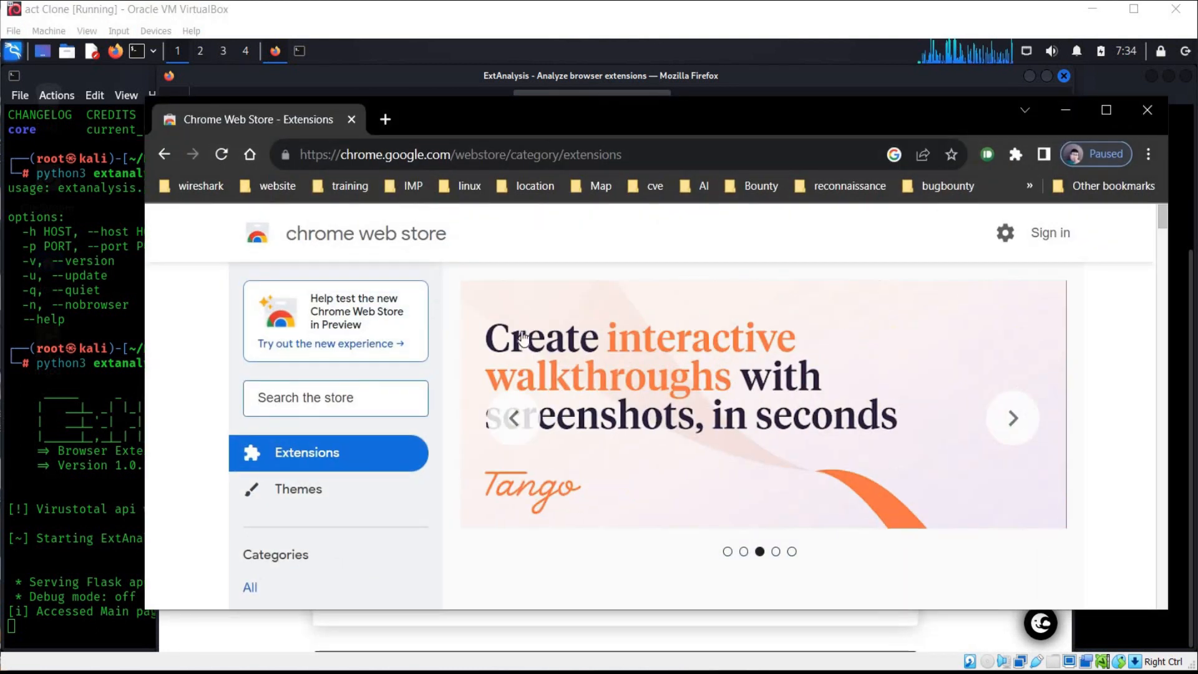
- Search the Chrome Web Store for 'password alert' and copy the Password Alert page URL
type("password alert")
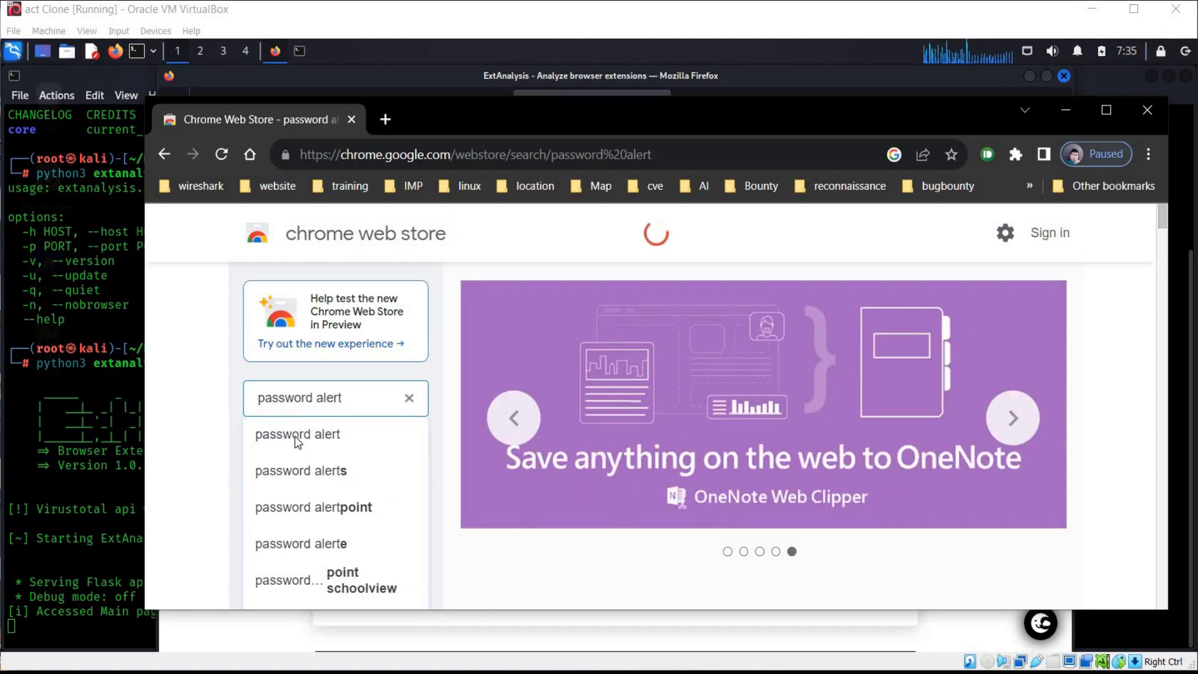
left_click(297, 433)
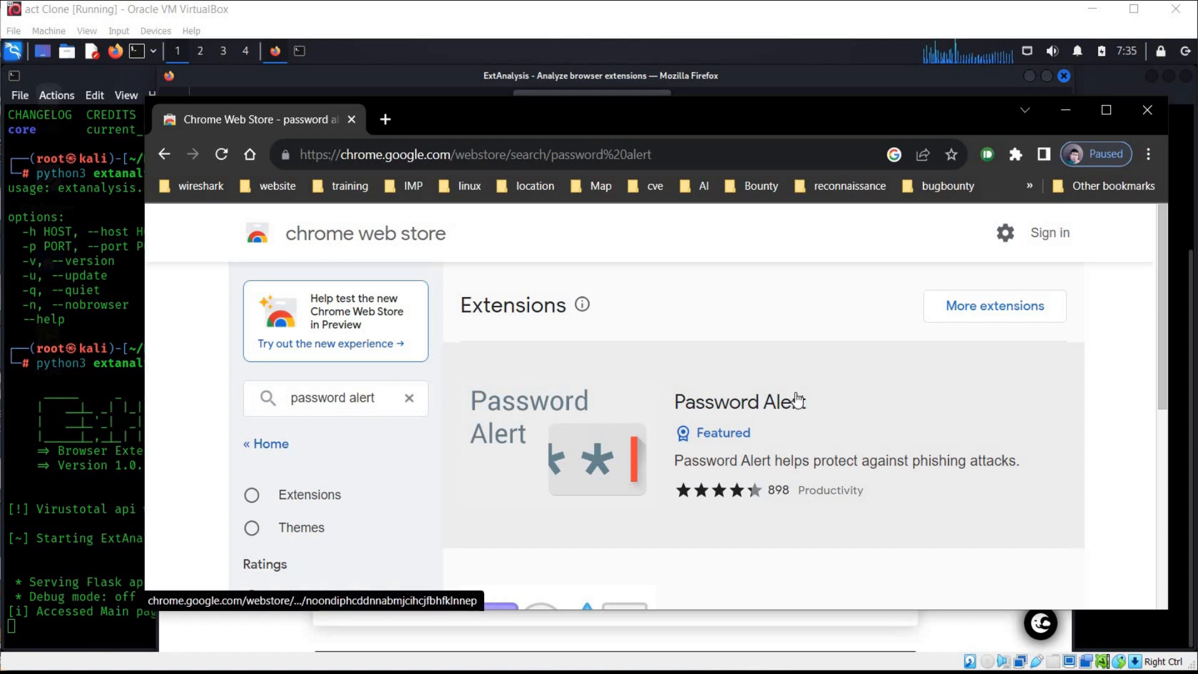
left_click(738, 402)
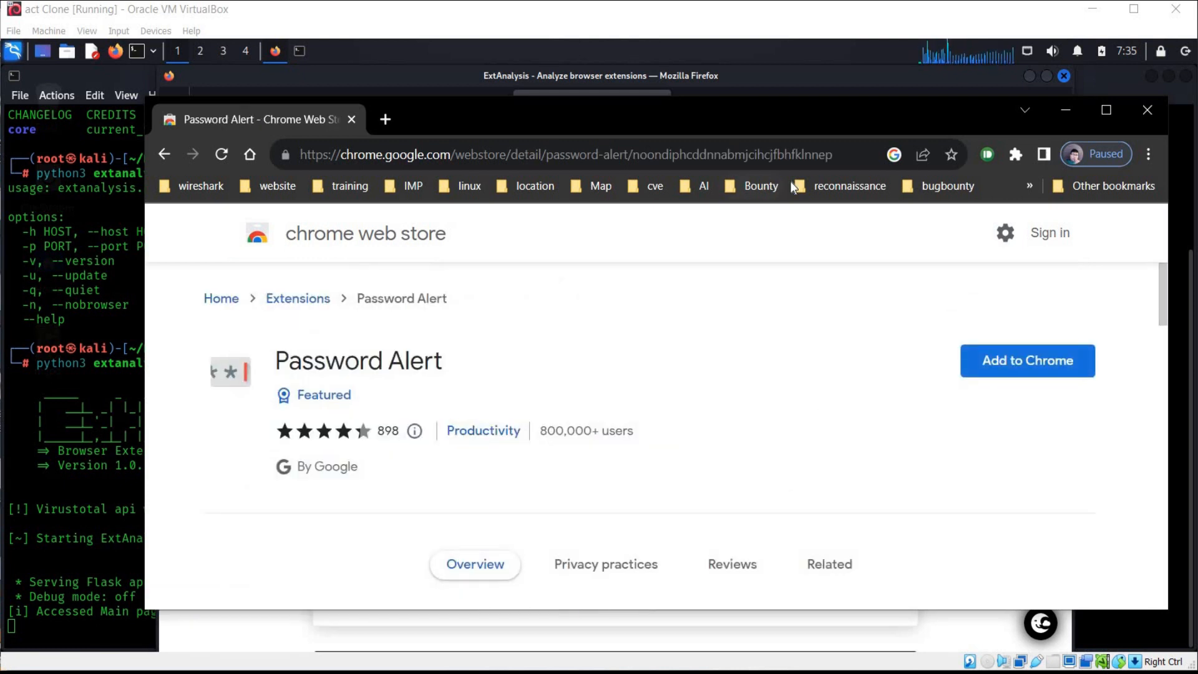
mouse_move(793, 186)
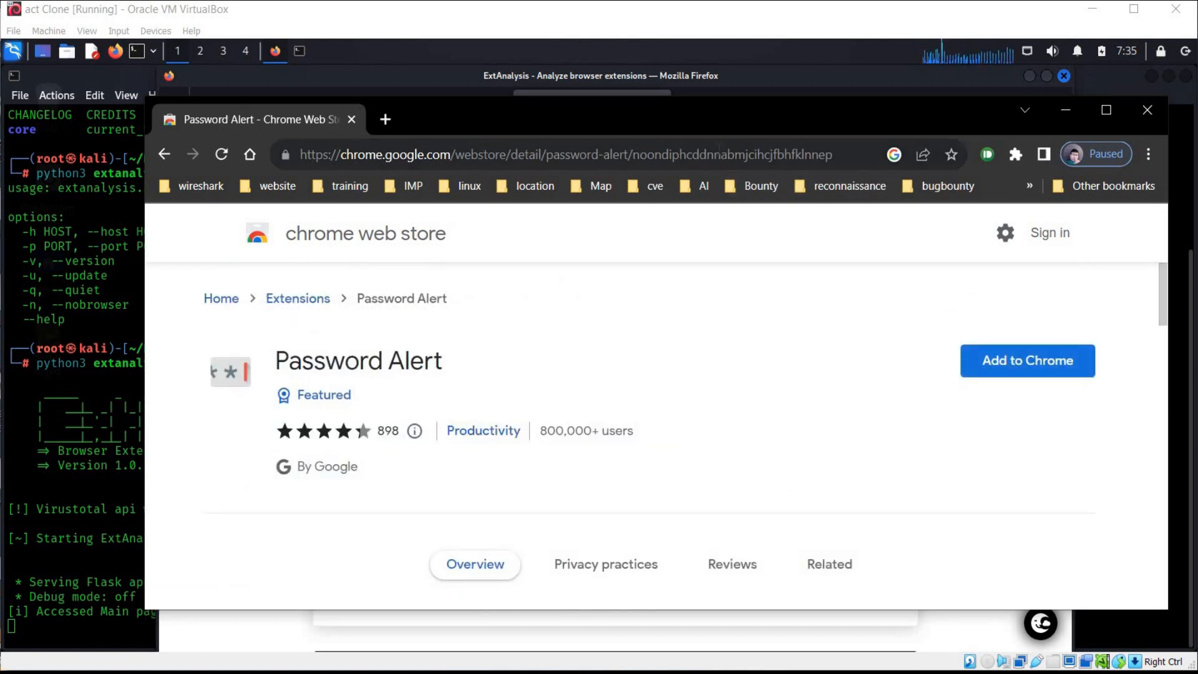
left_click(557, 154)
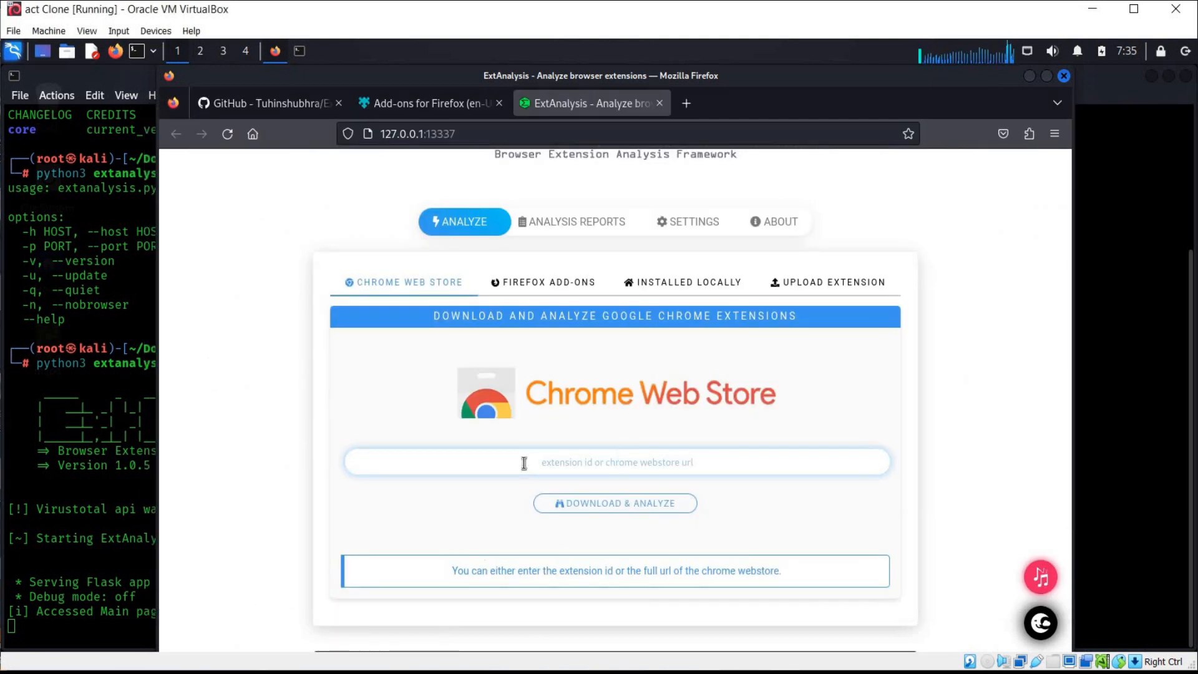
- Paste the Password Alert Web Store URL and submit it with Download & Analyze
type("https://chrome.google.com/webstore/detail/password-alert/noondiphcddnnabmjcihcjfbhfklnnep")
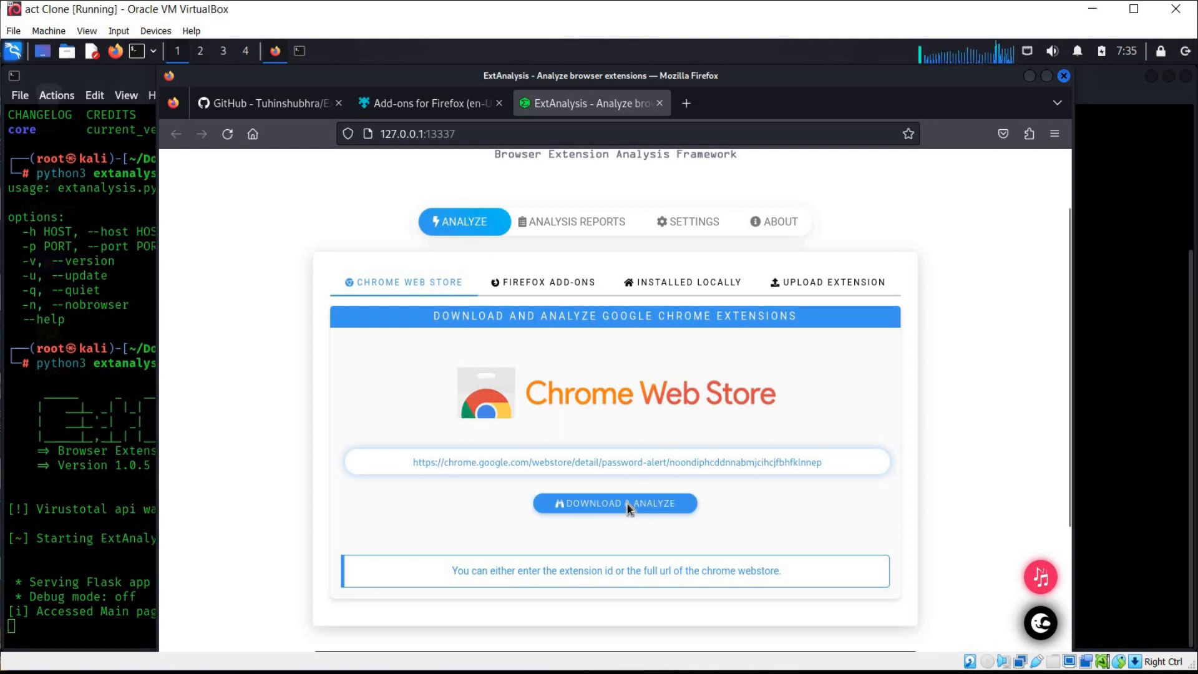
left_click(615, 503)
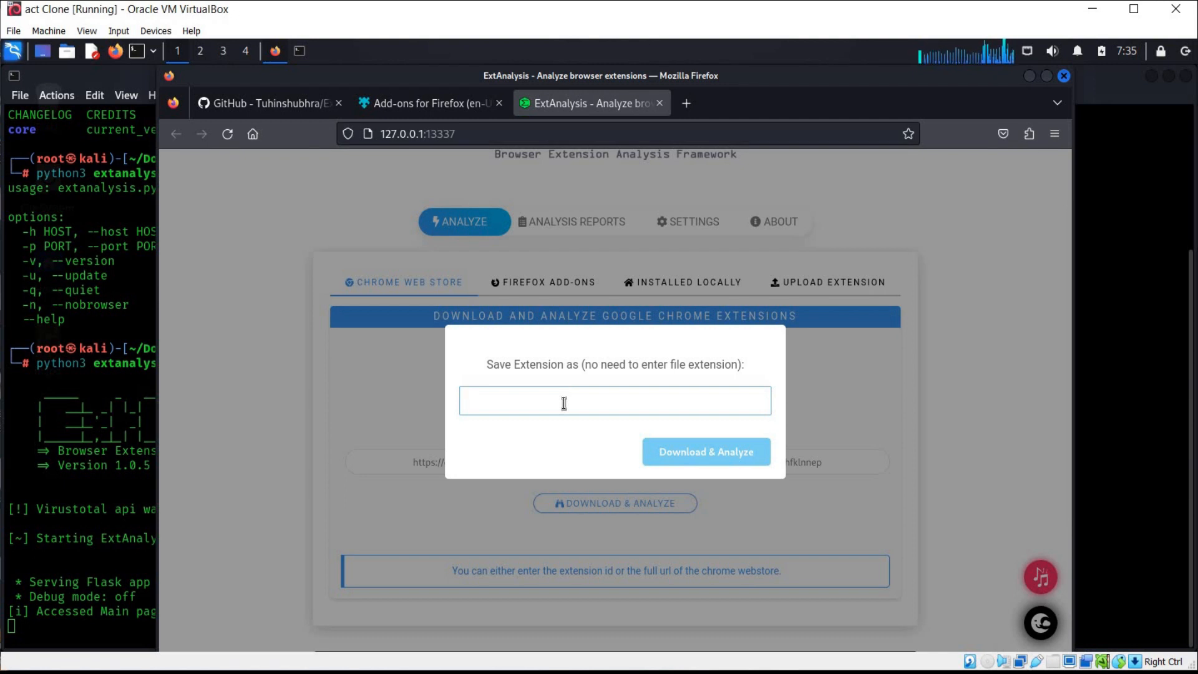
- Name the saved extension 'pw alert' and start the download and analysis
left_click(614, 400)
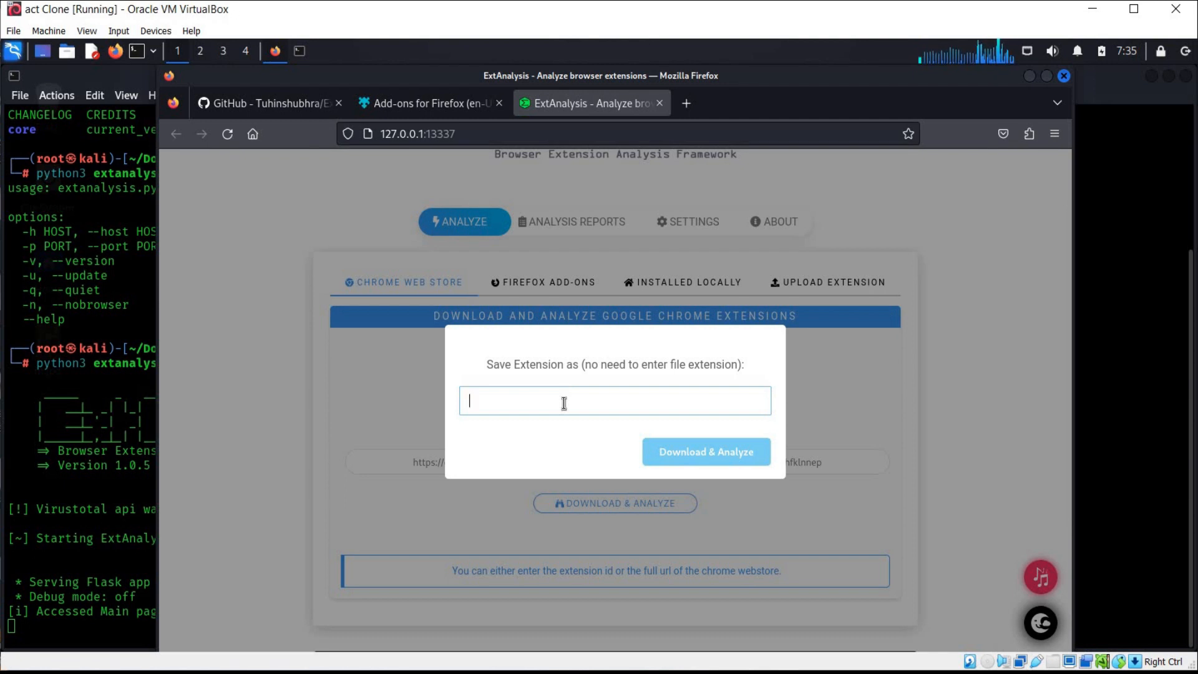
type("pw a")
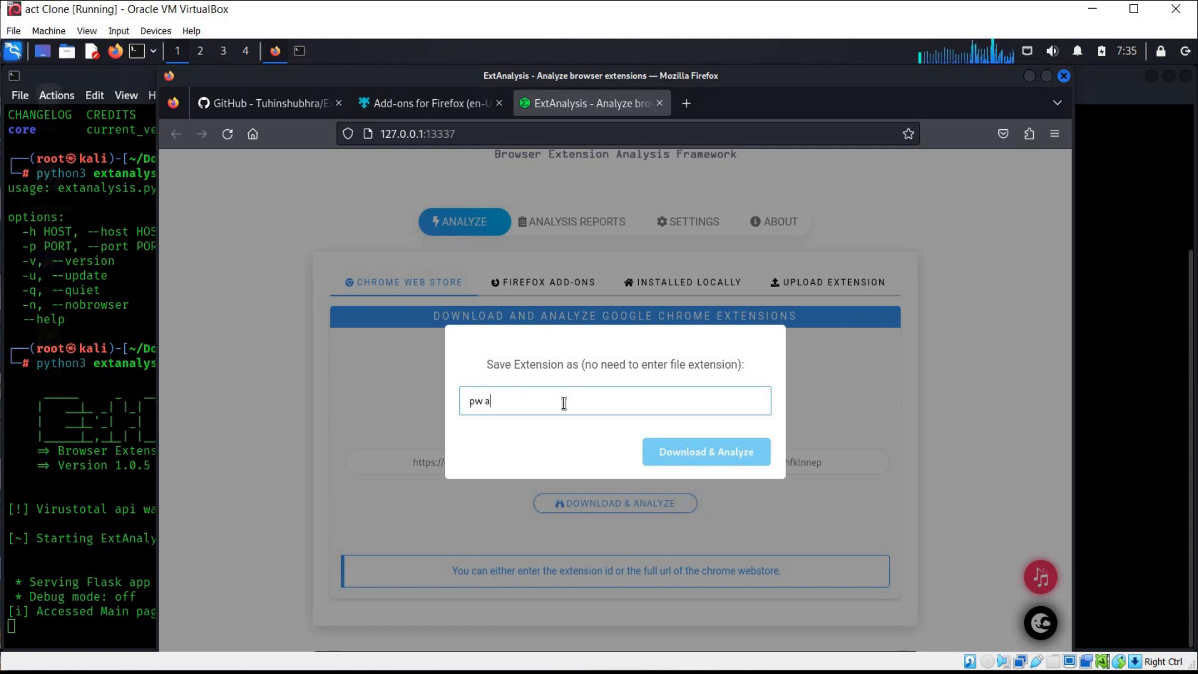
type("lert")
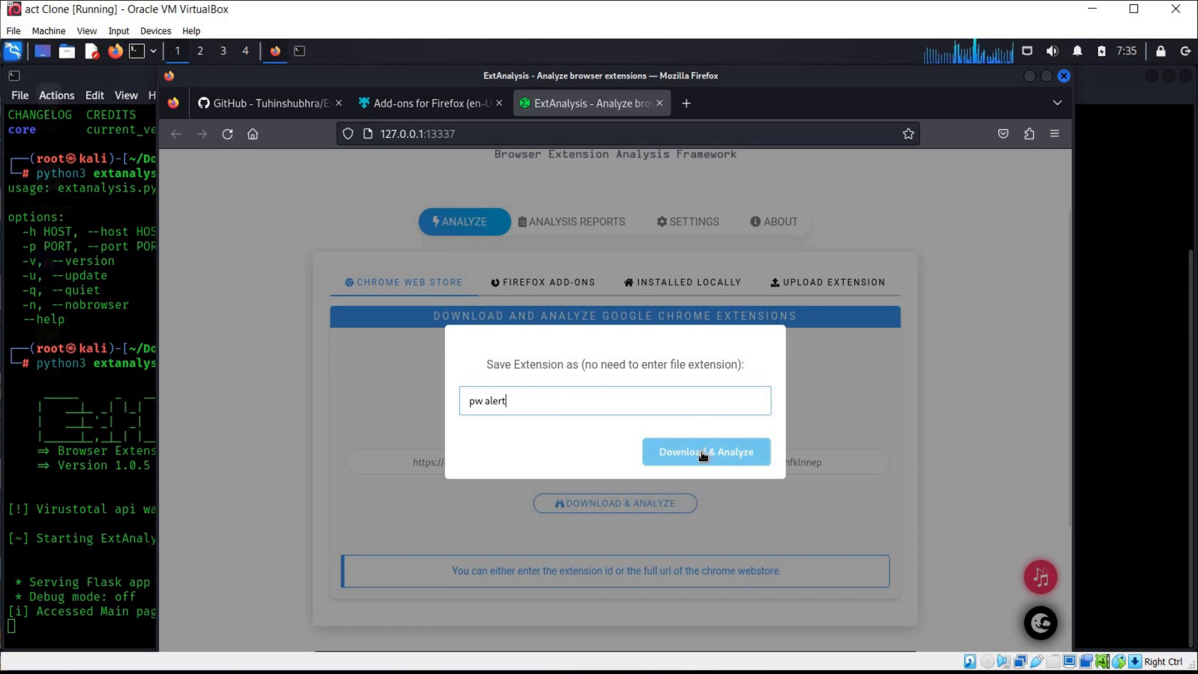
left_click(704, 452)
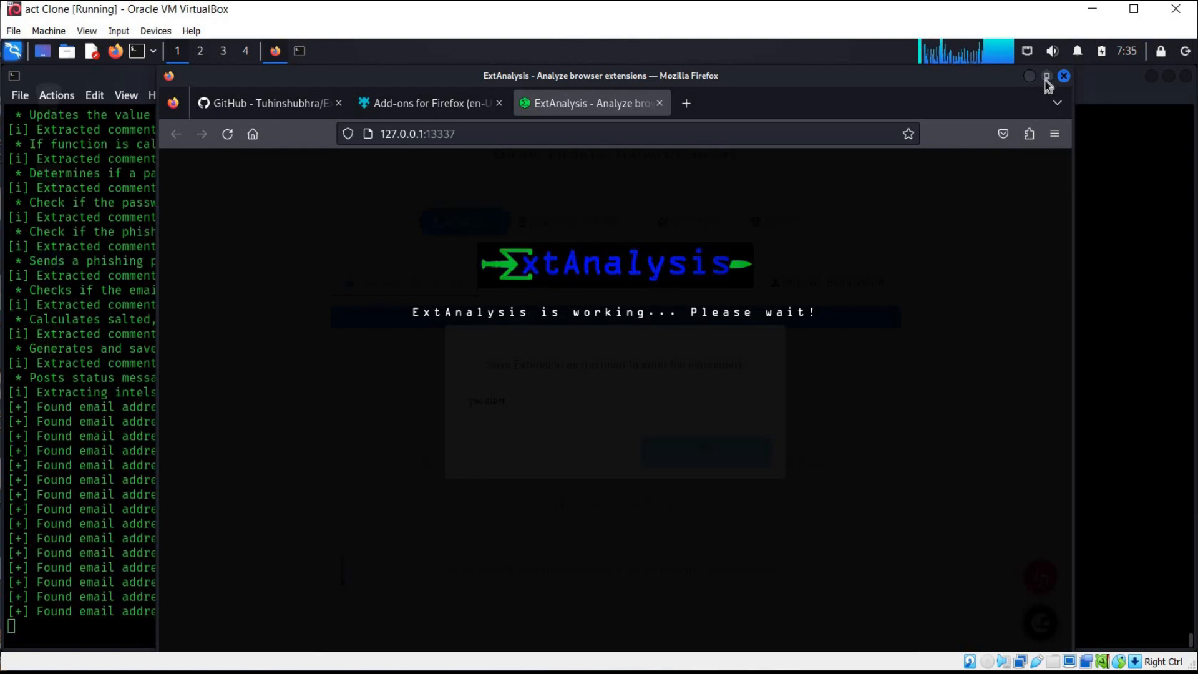
left_click(1046, 76)
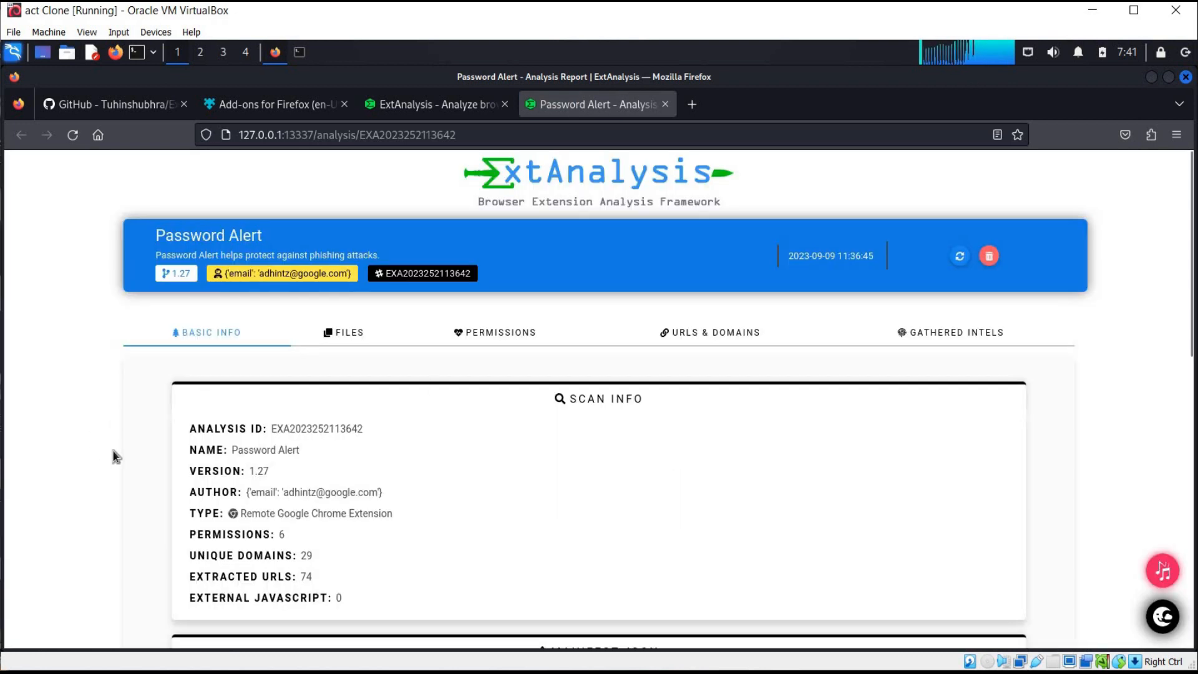
scroll("down", 3)
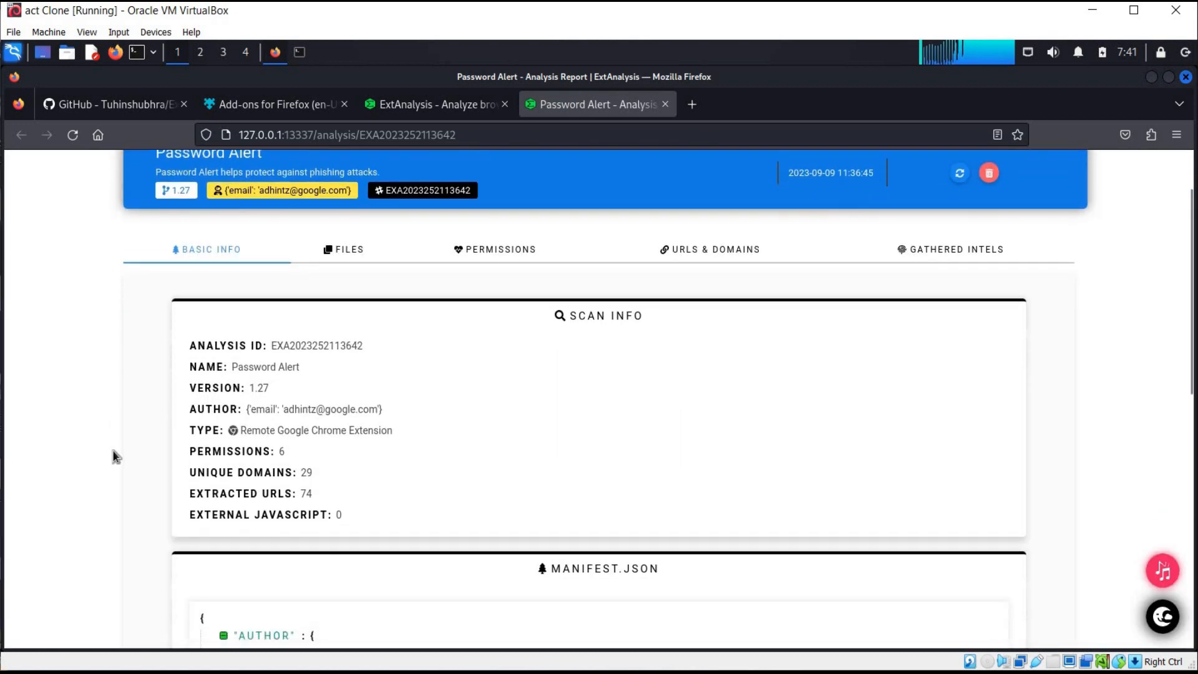
mouse_move(282, 385)
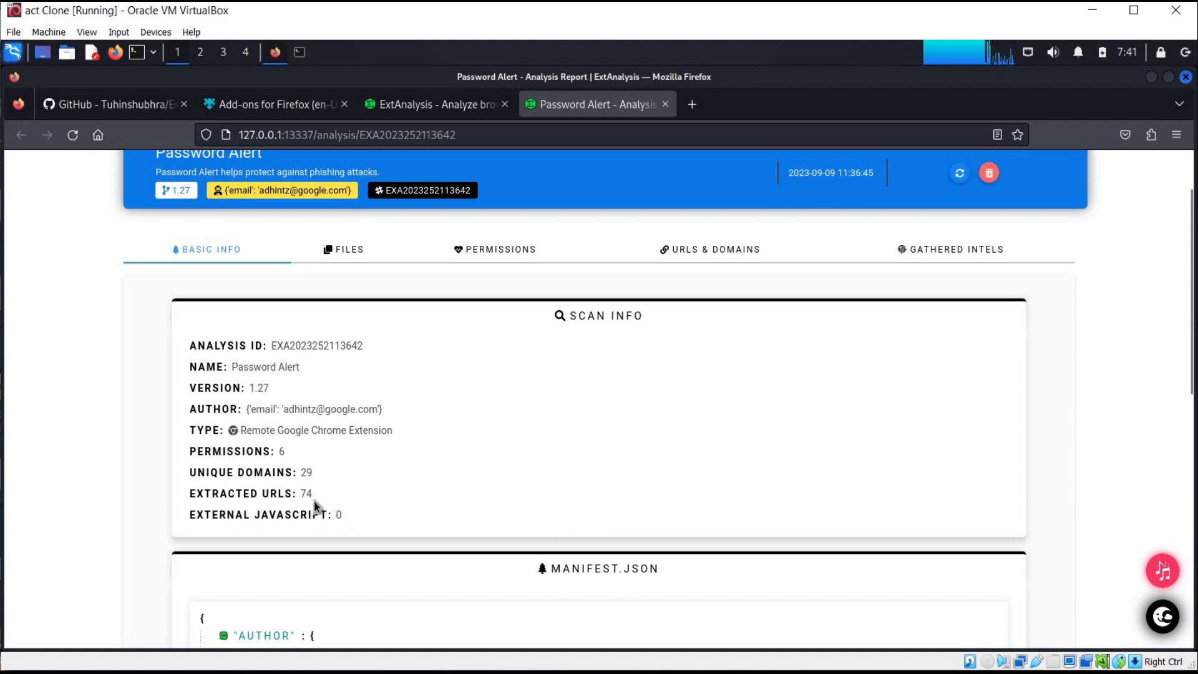
mouse_move(265, 403)
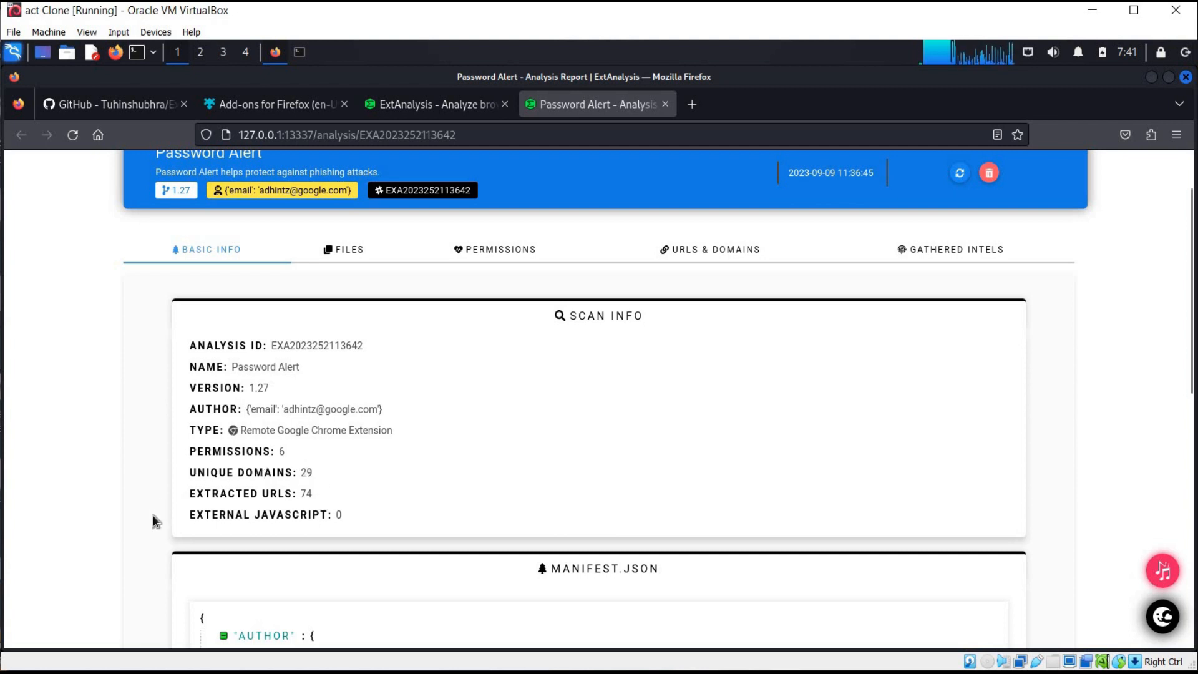
scroll("down", 3)
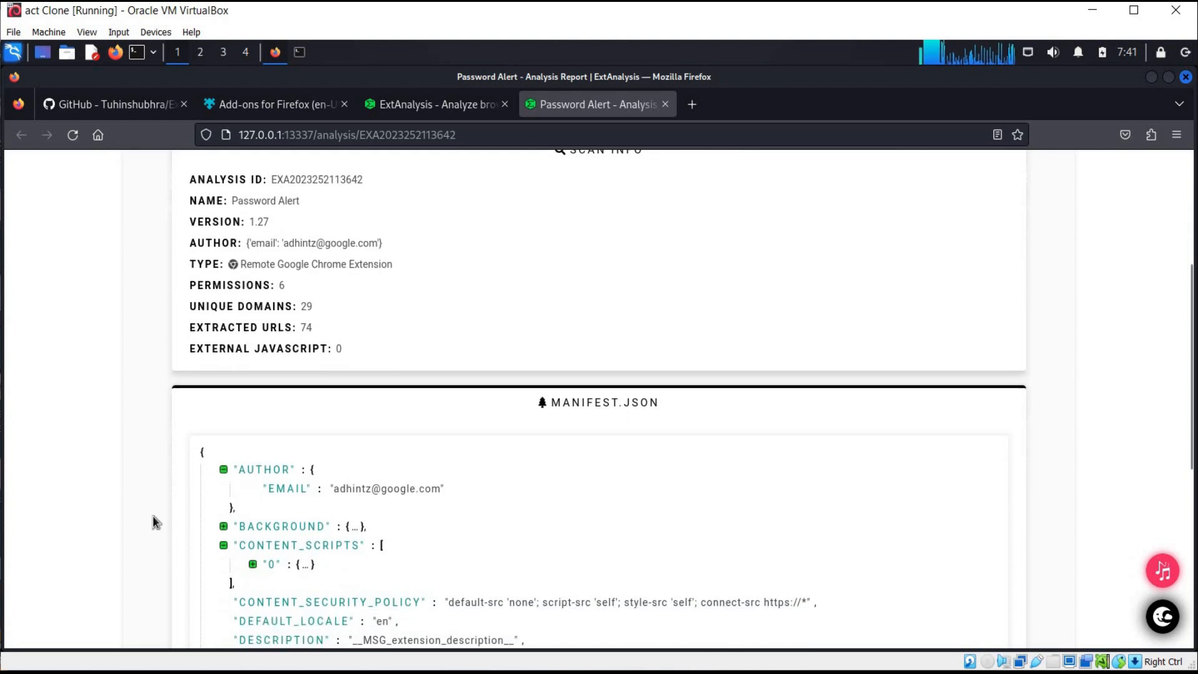
scroll("down", 3)
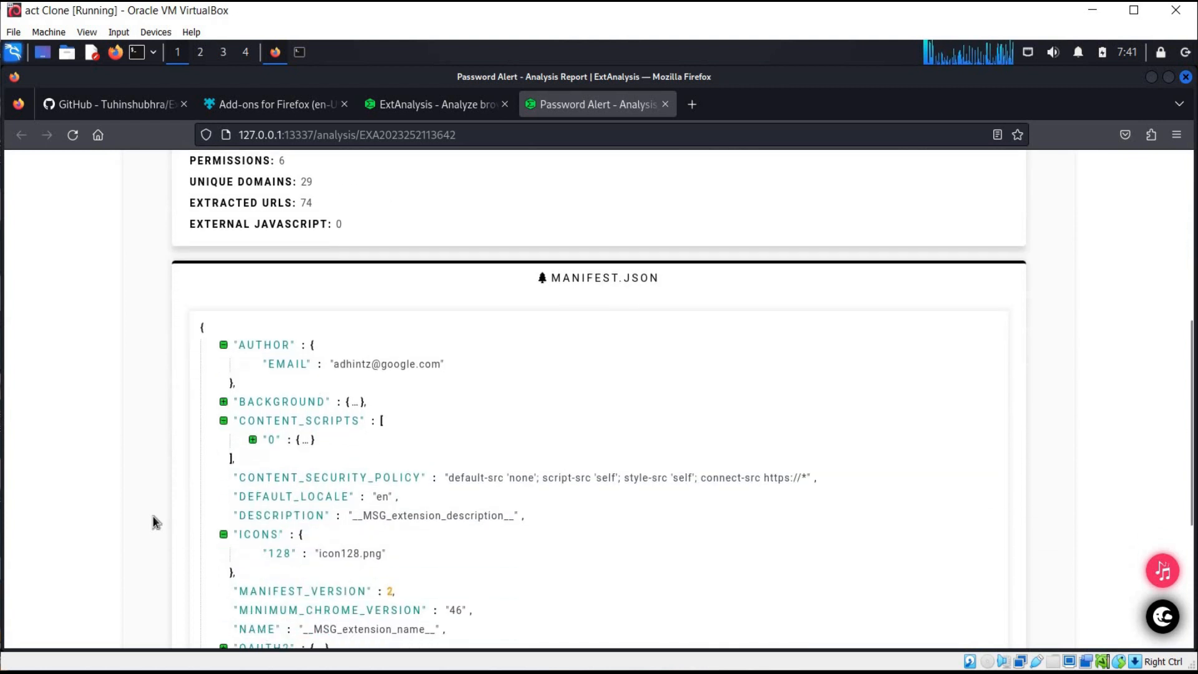
scroll("down", 3)
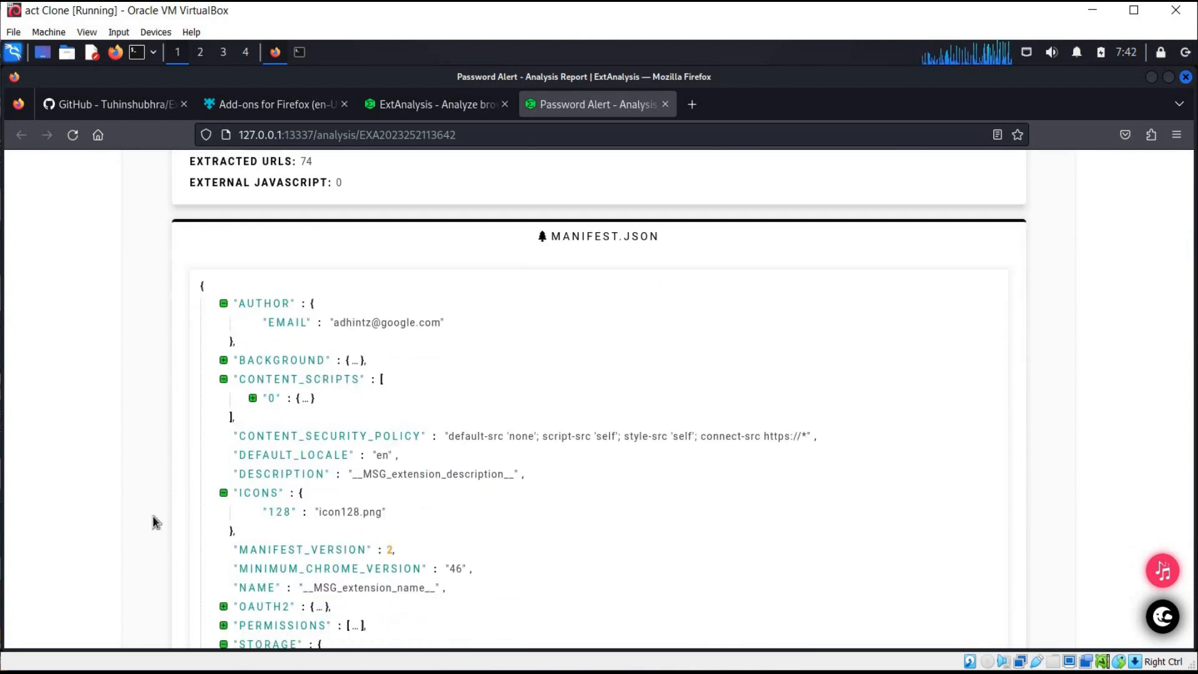
mouse_move(119, 550)
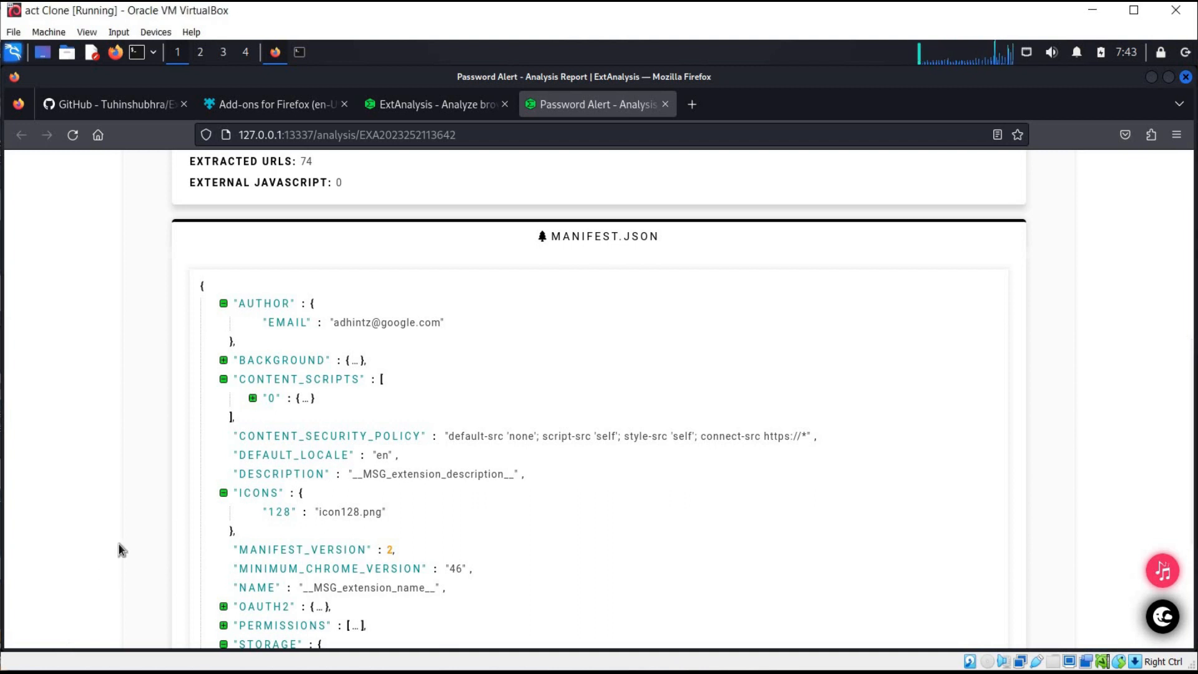
scroll("up", 3)
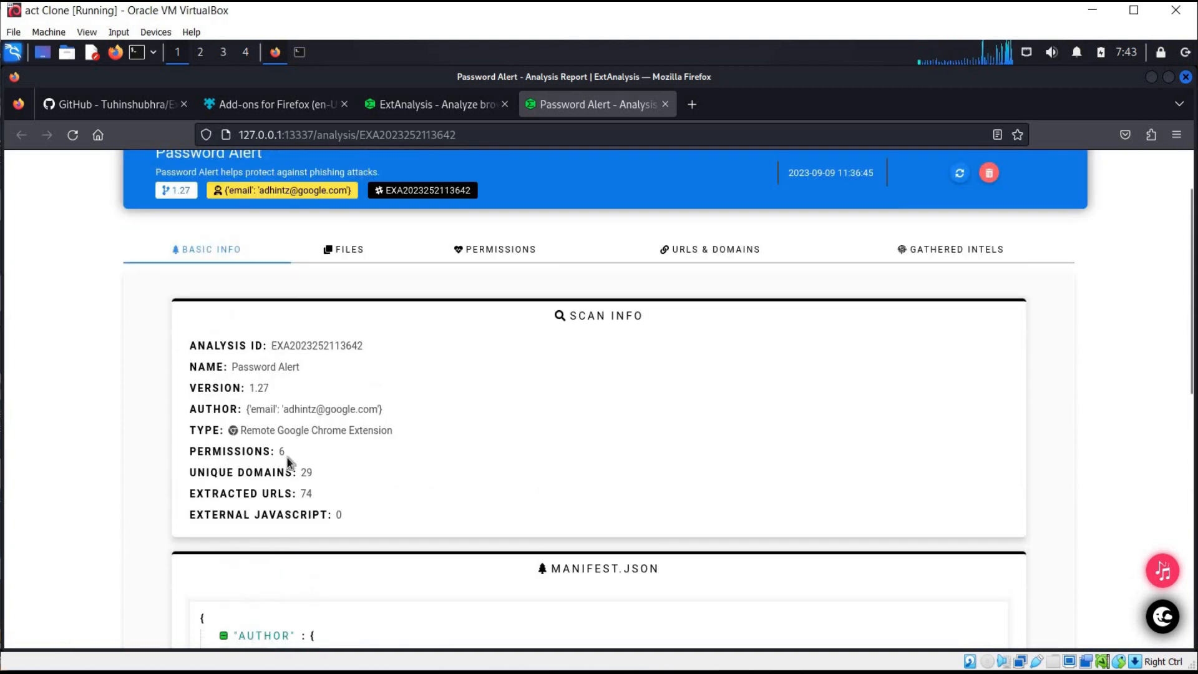
- Review the Files tab statistics, then open the large Files & URLs graph viewer
left_click(348, 249)
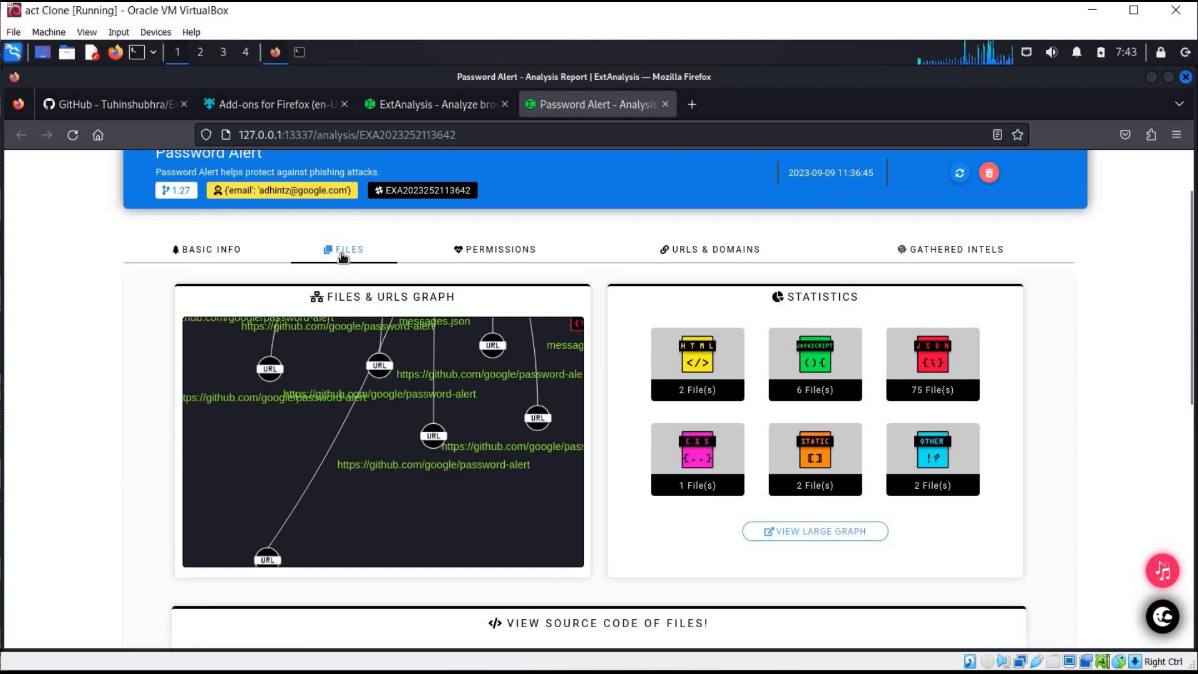
mouse_move(342, 368)
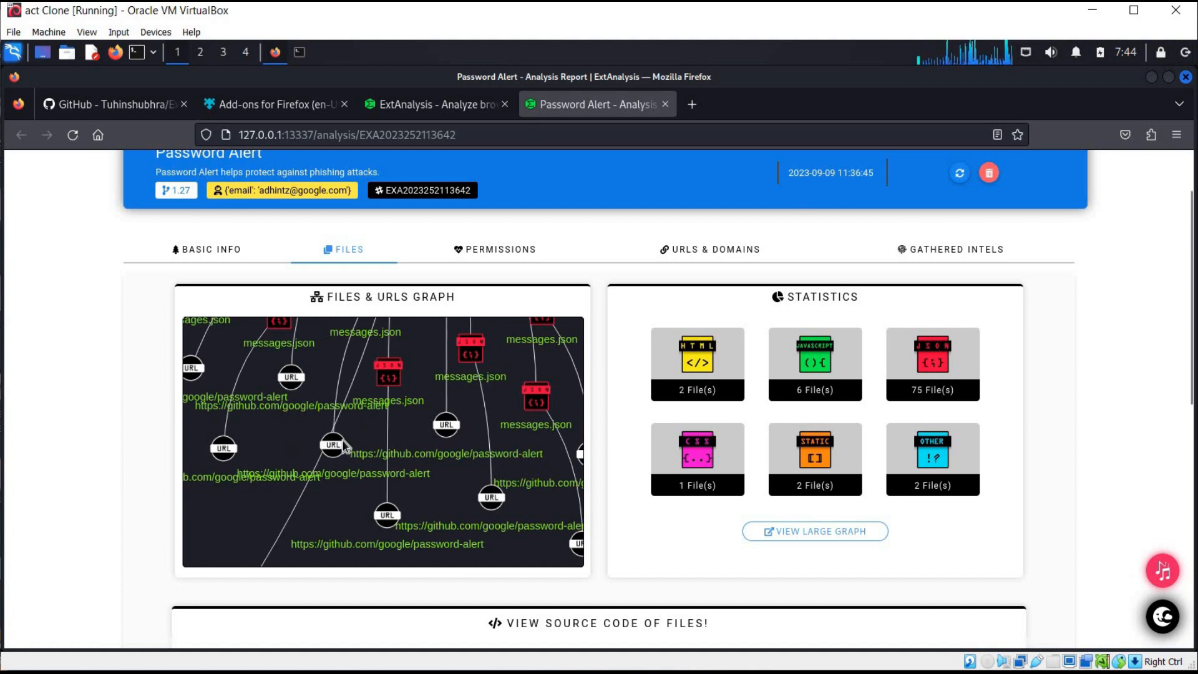
mouse_move(298, 435)
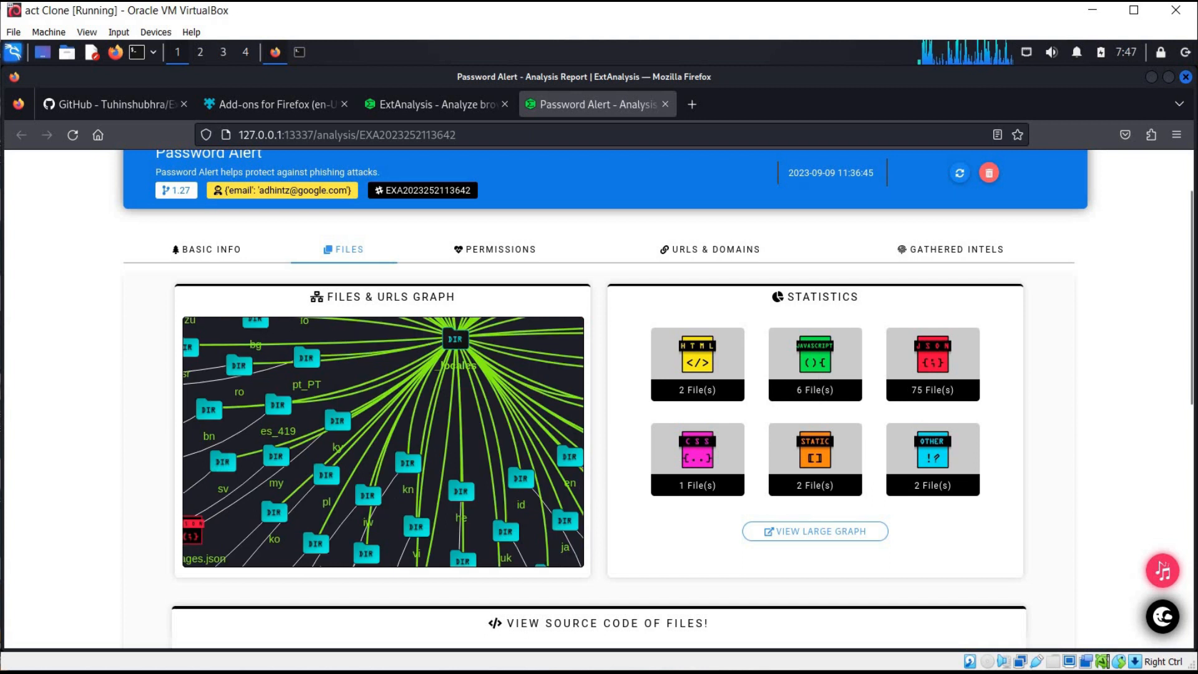
left_click(814, 531)
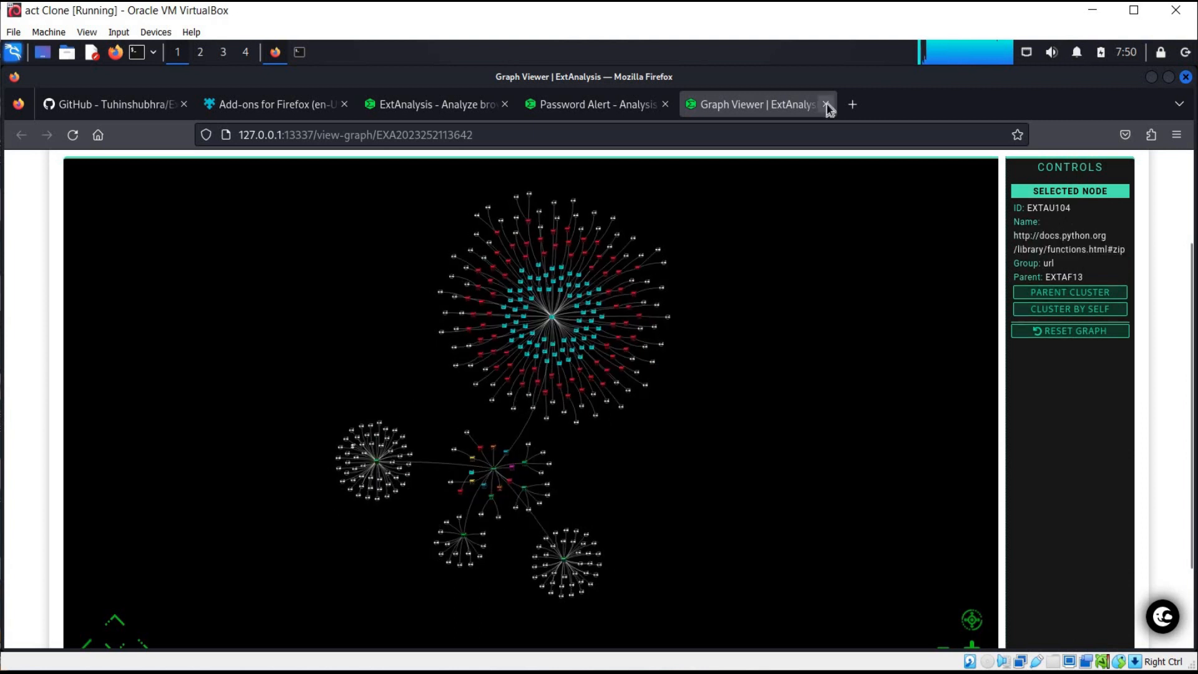
- Close the Graph Viewer, dismiss the Firefox popup, and scroll down to the 84-file source table
left_click(825, 104)
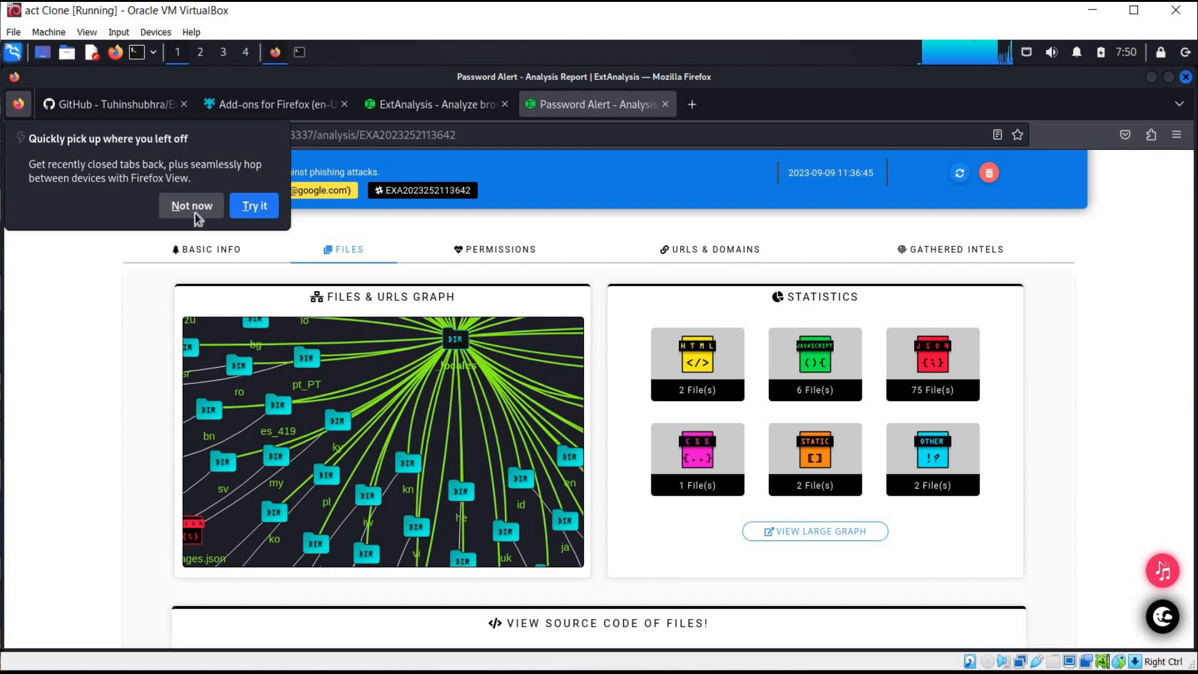
left_click(191, 206)
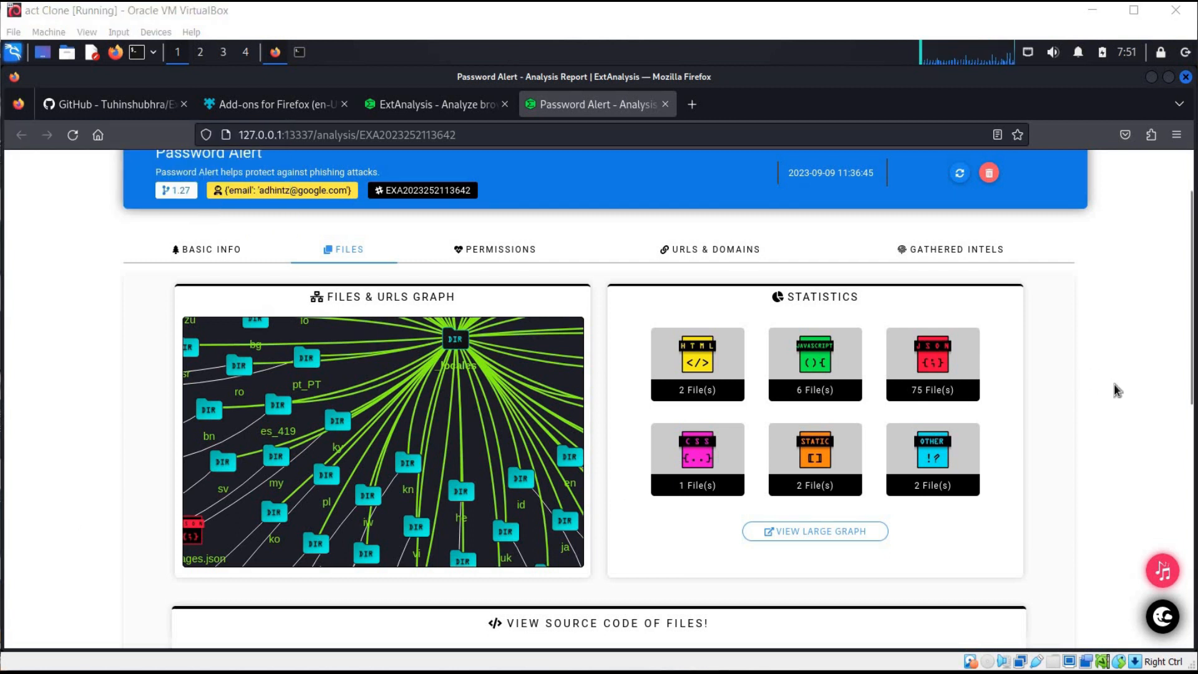
scroll("down", 3)
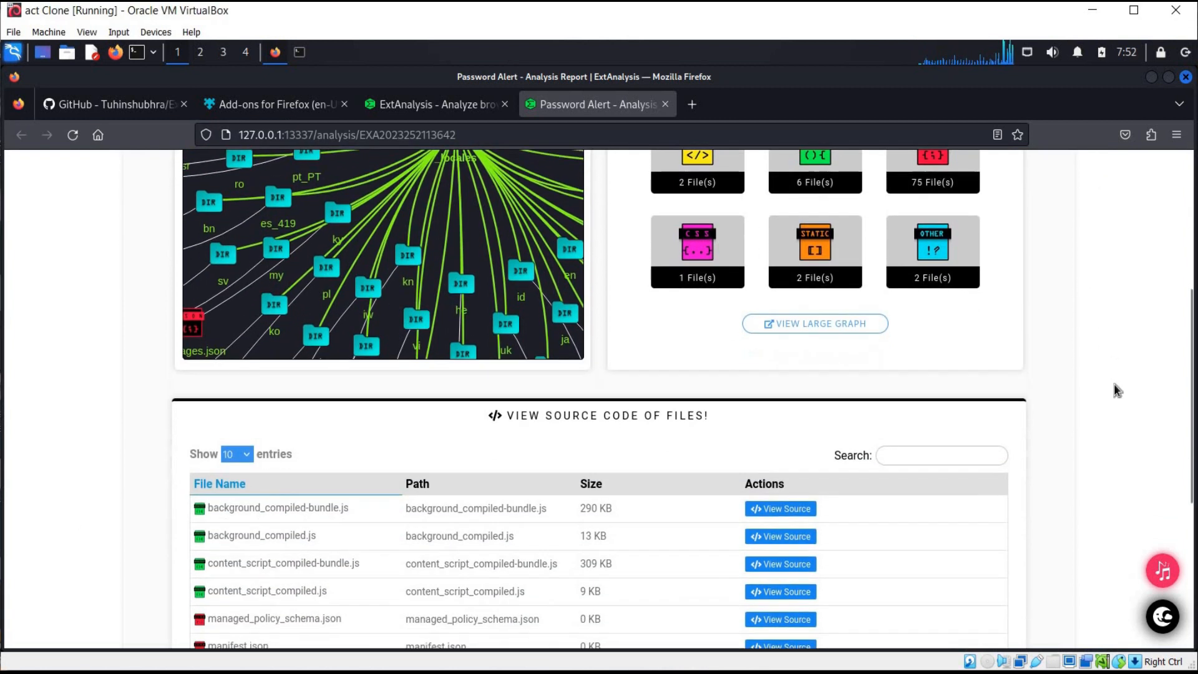
scroll("down", 3)
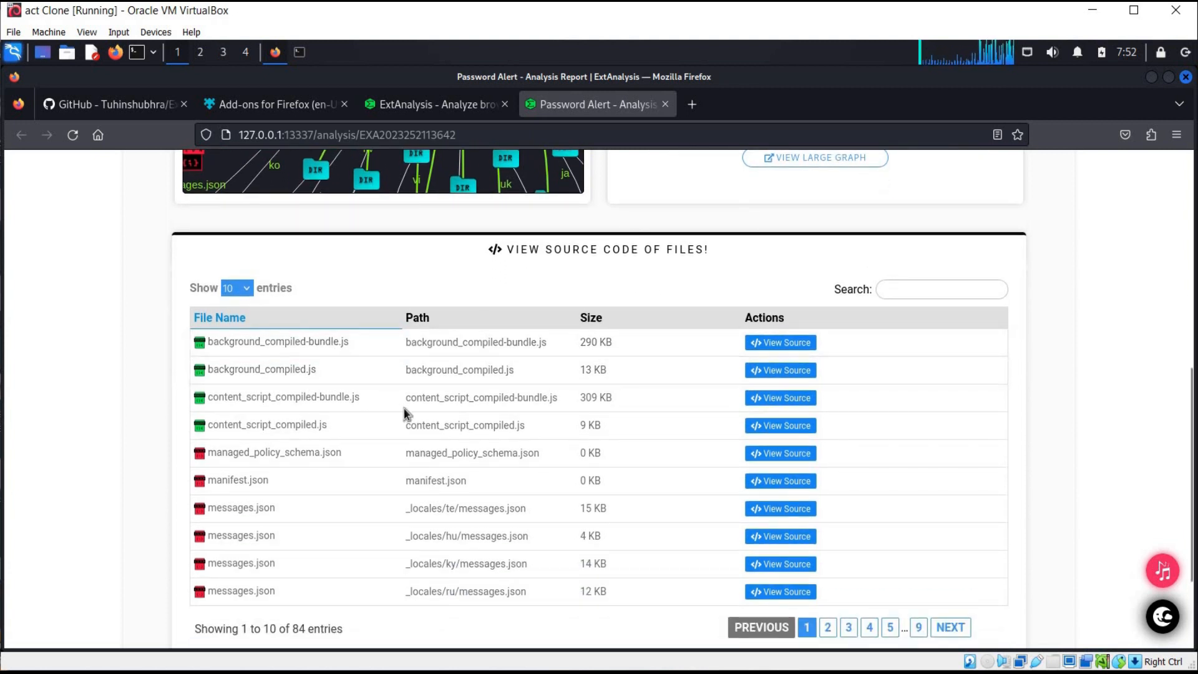
mouse_move(435, 425)
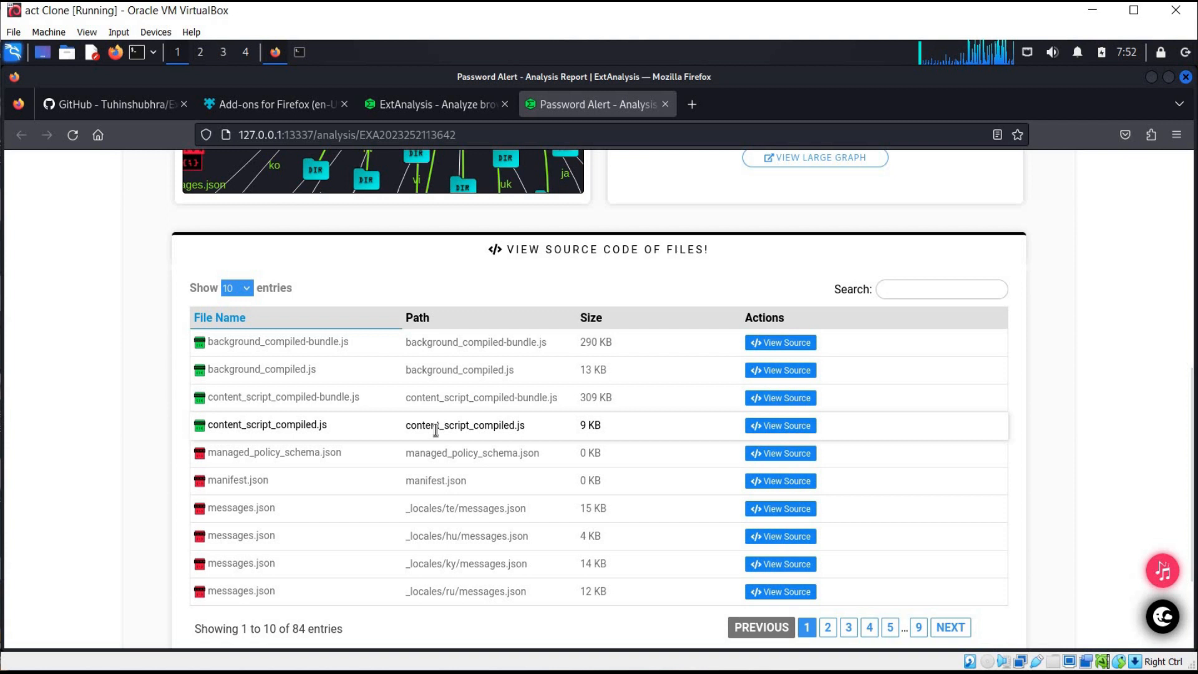
mouse_move(1069, 412)
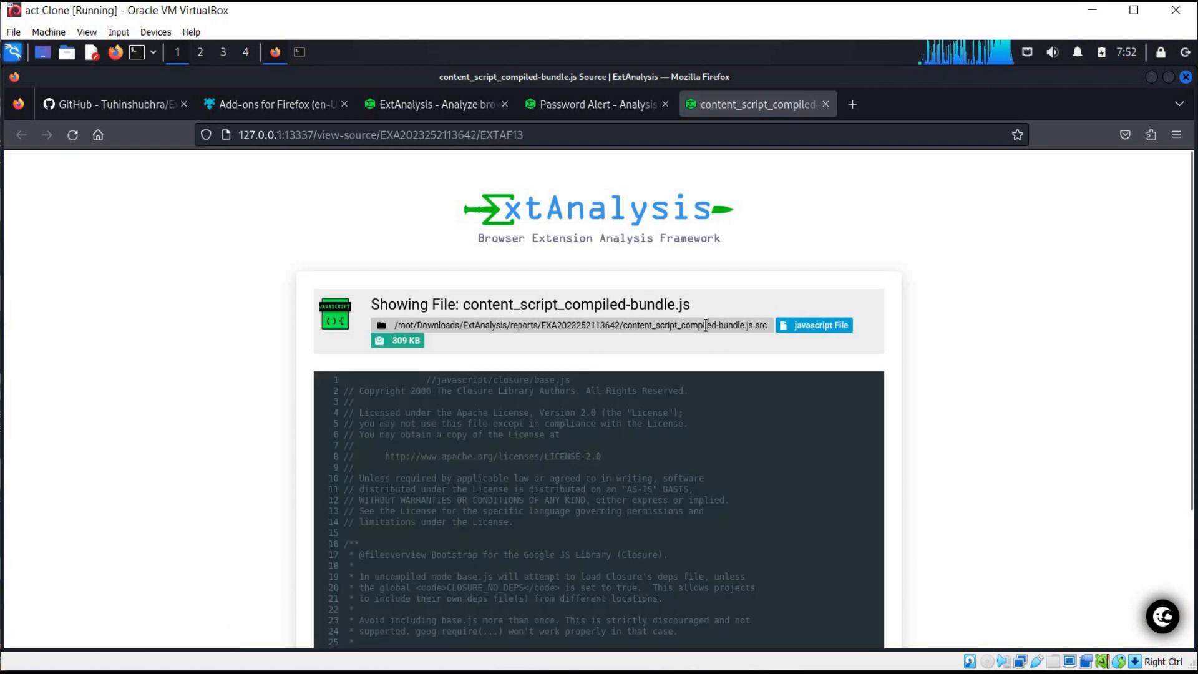
mouse_move(1062, 374)
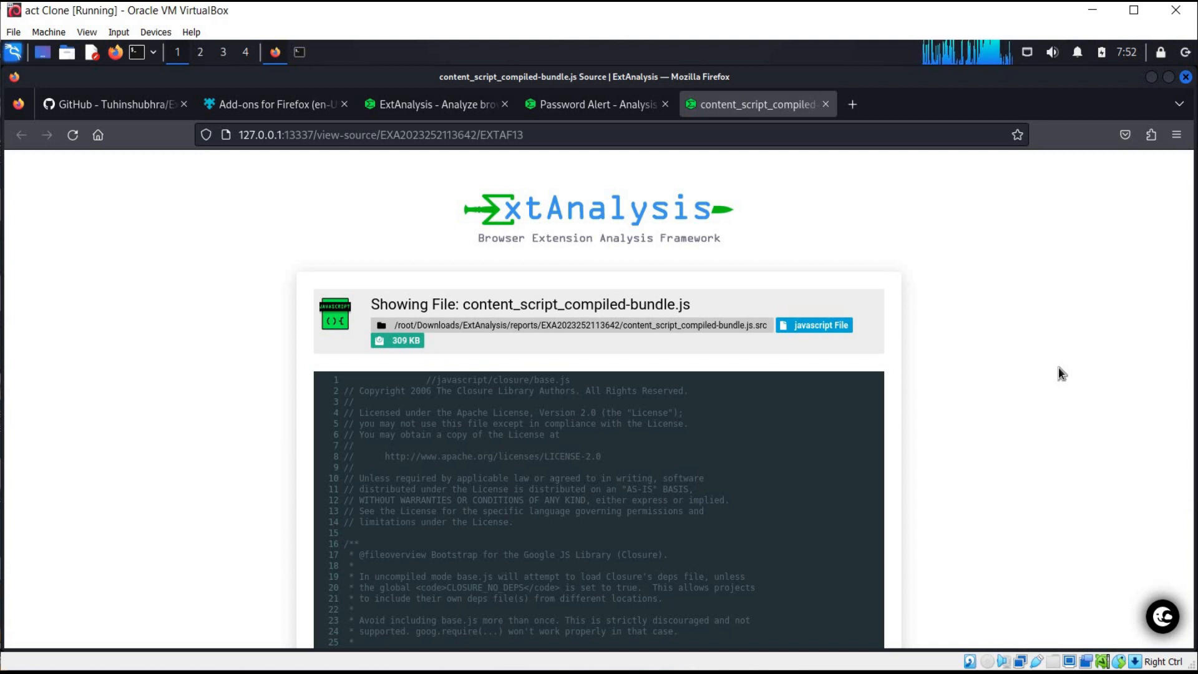
- Read content_script_compiled-bundle.js through to its end, close it, and scroll the report back up
scroll("down", 3)
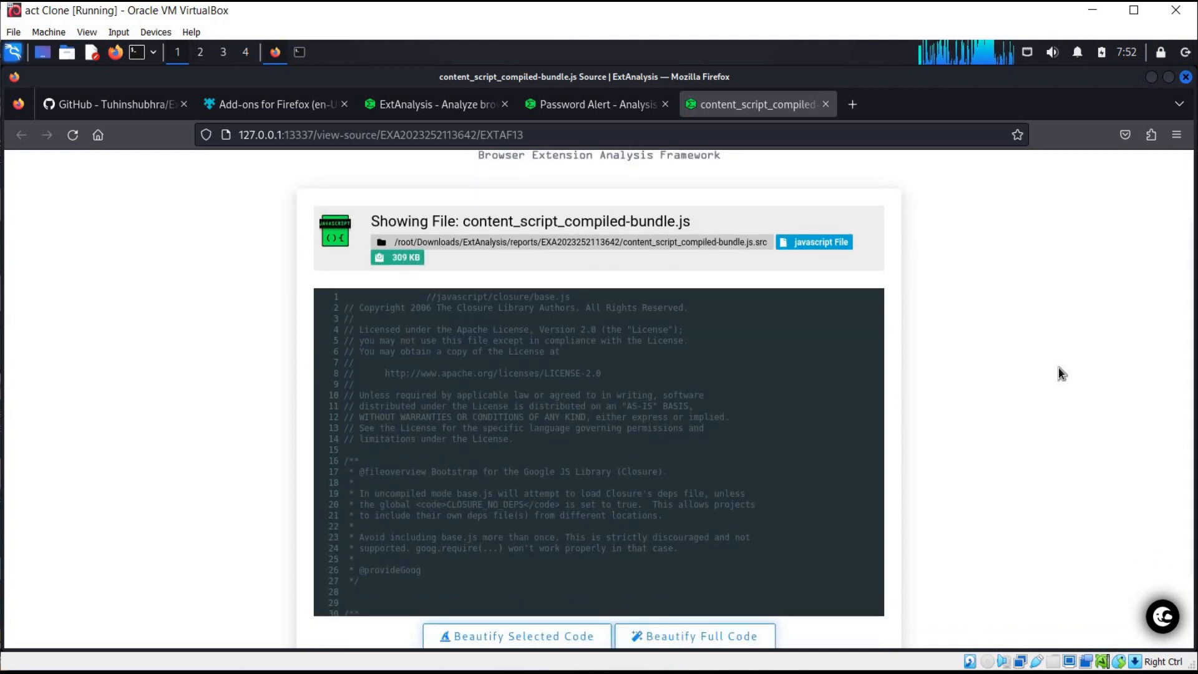
scroll("down", 3)
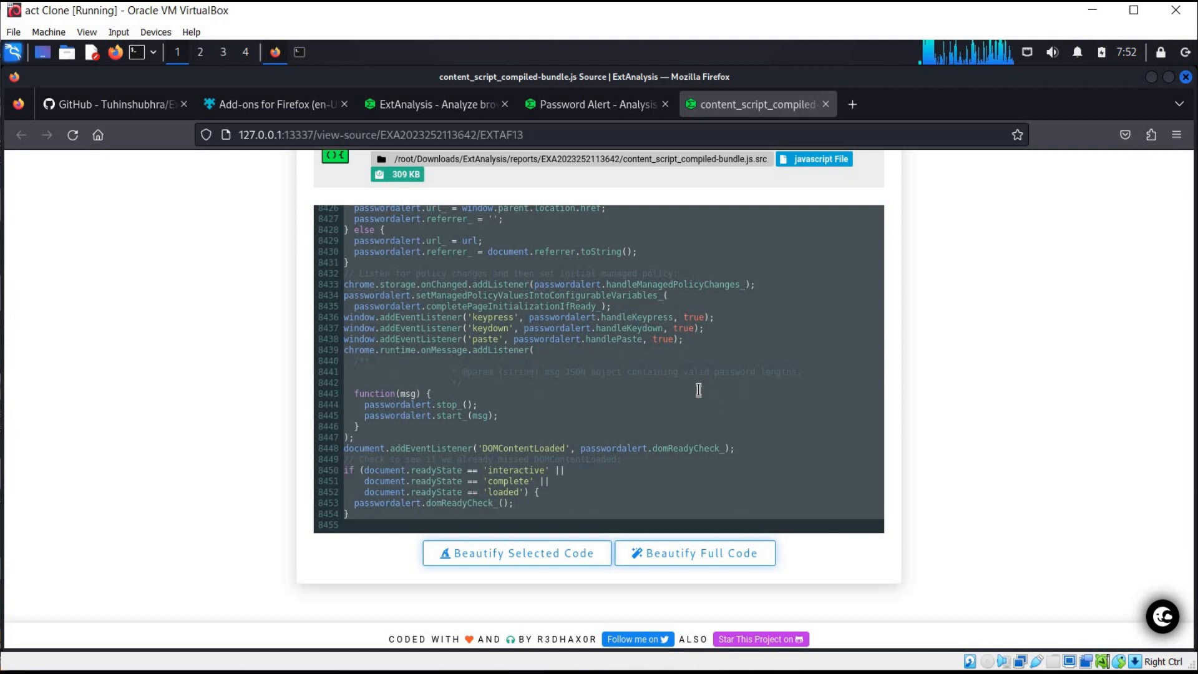
scroll("up", 3)
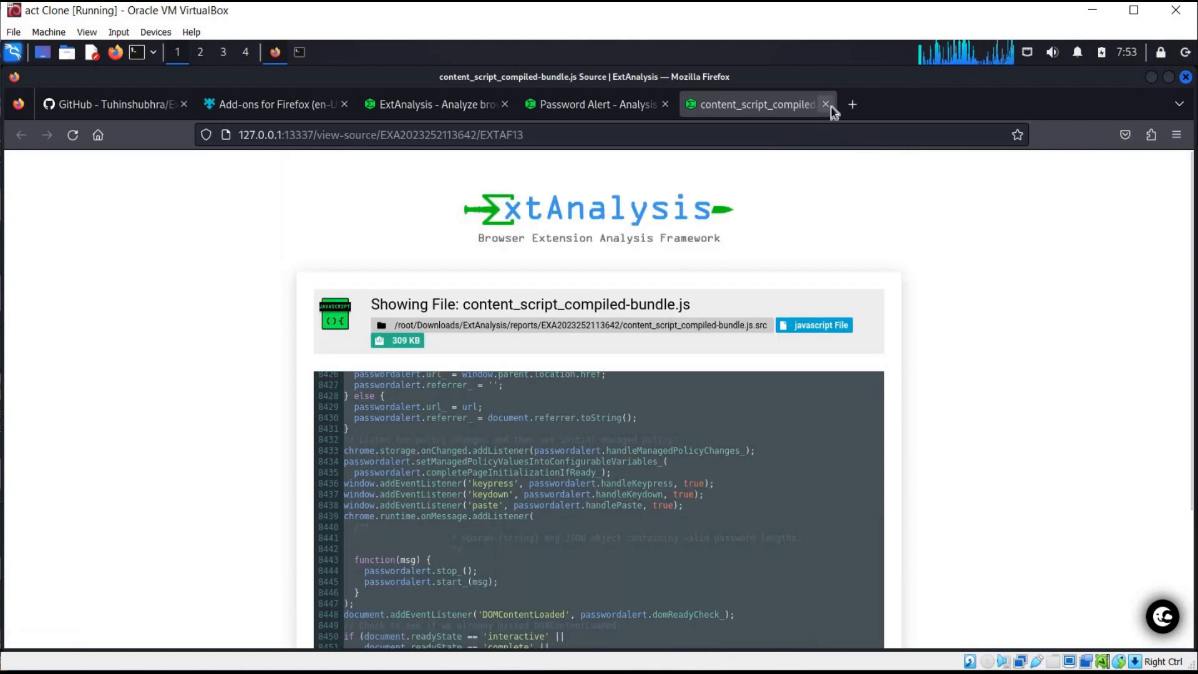
left_click(824, 104)
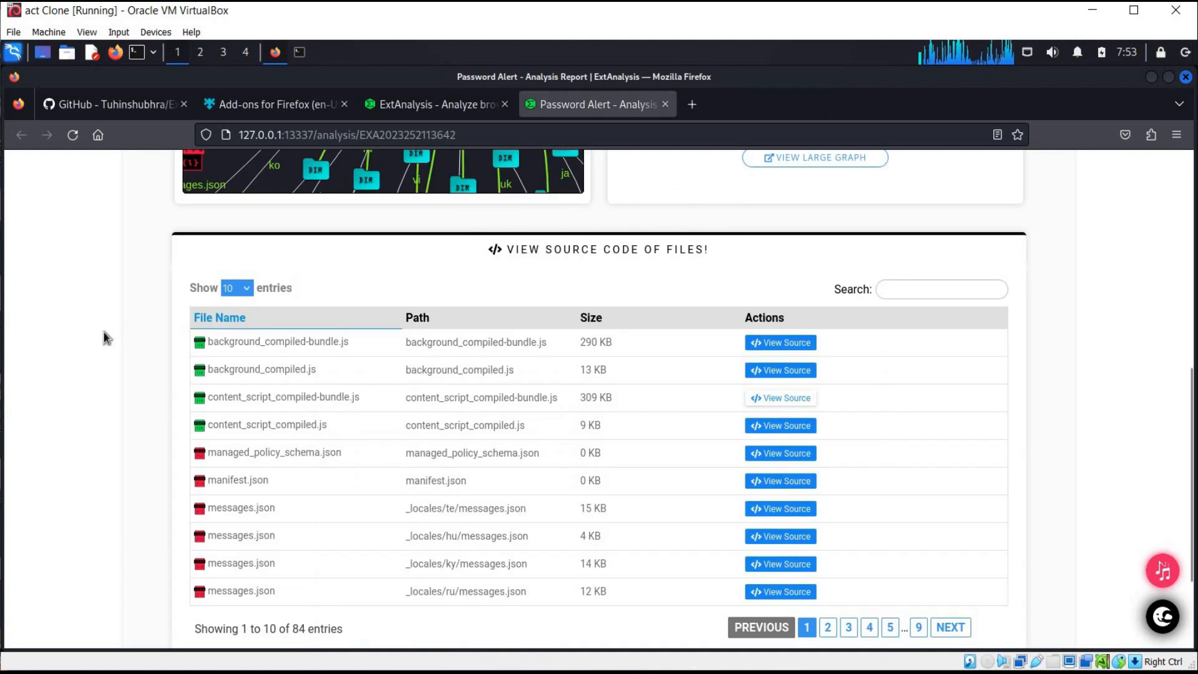
mouse_move(131, 345)
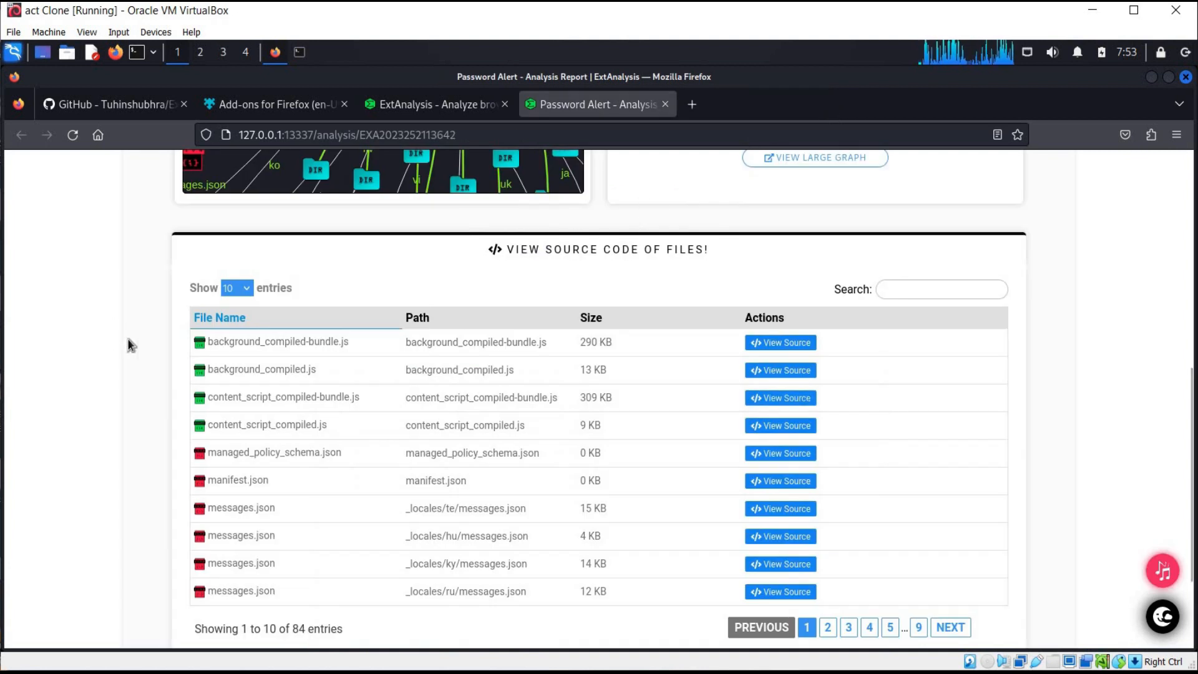
scroll("up", 3)
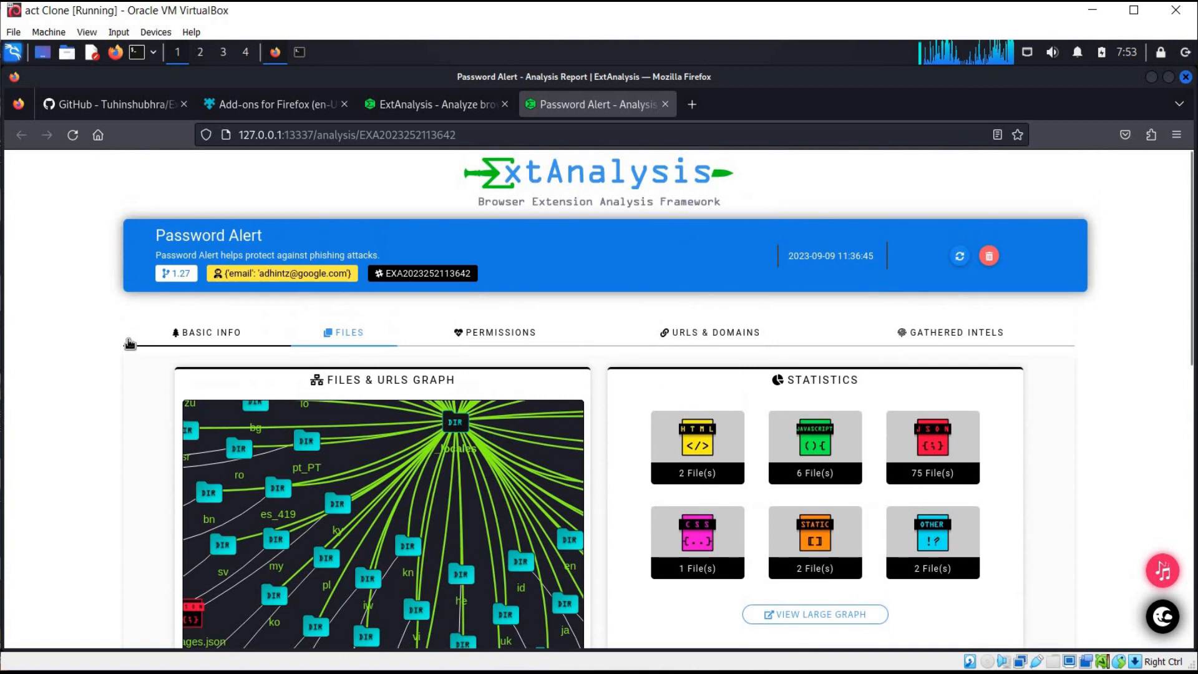
mouse_move(493, 338)
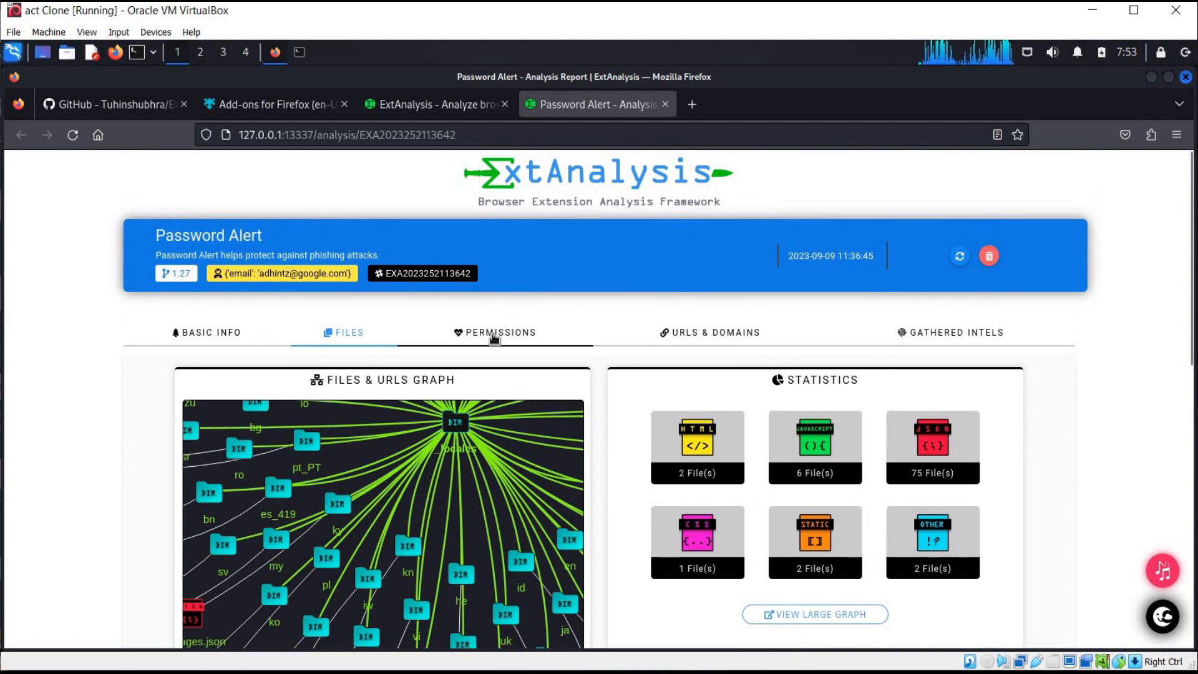
- Open the Permissions tab and review the identity and <all_urls> risk descriptions
left_click(500, 332)
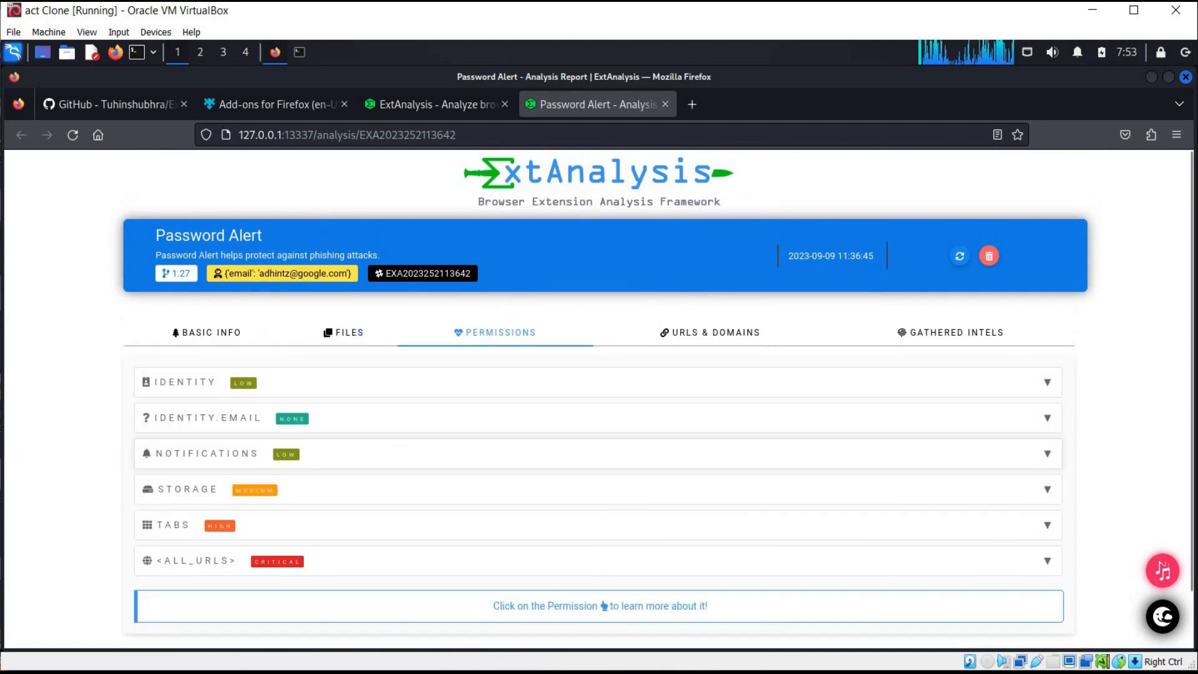
mouse_move(290, 450)
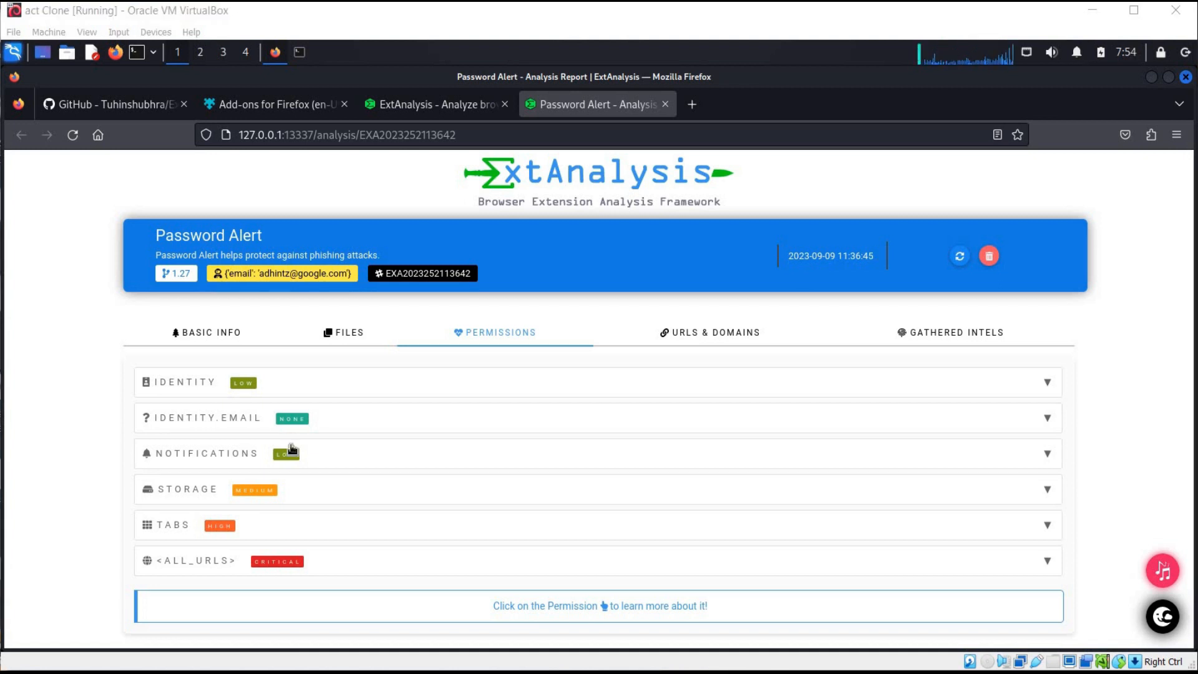
mouse_move(1051, 378)
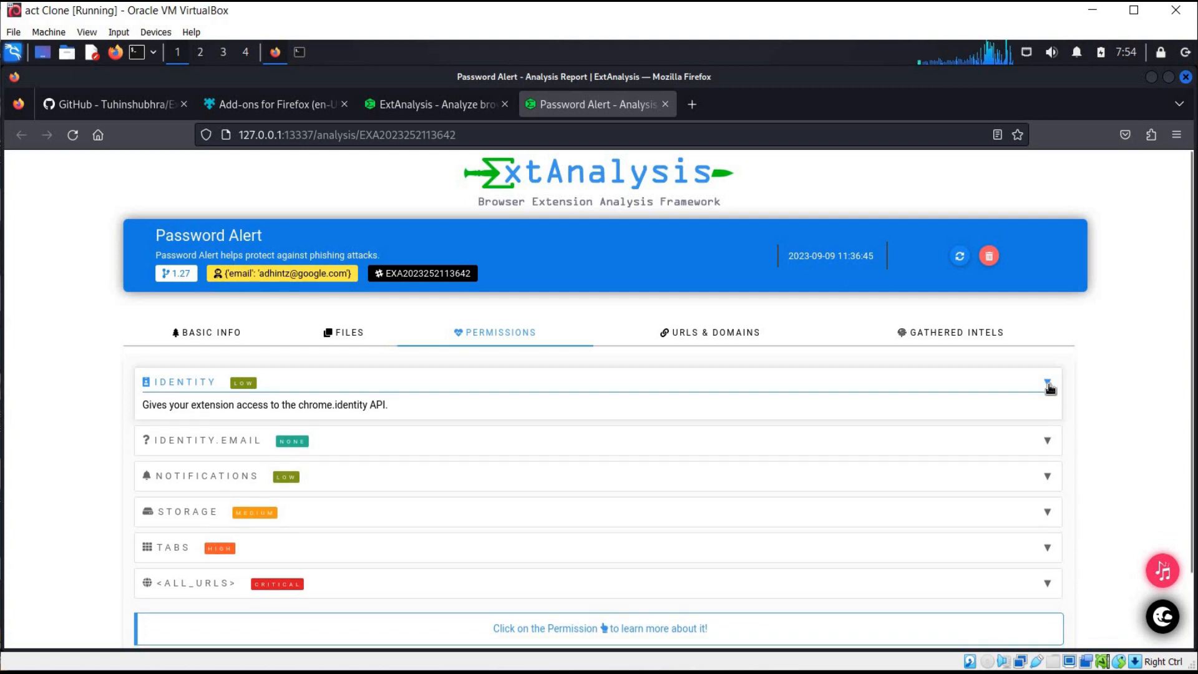
left_click(1048, 382)
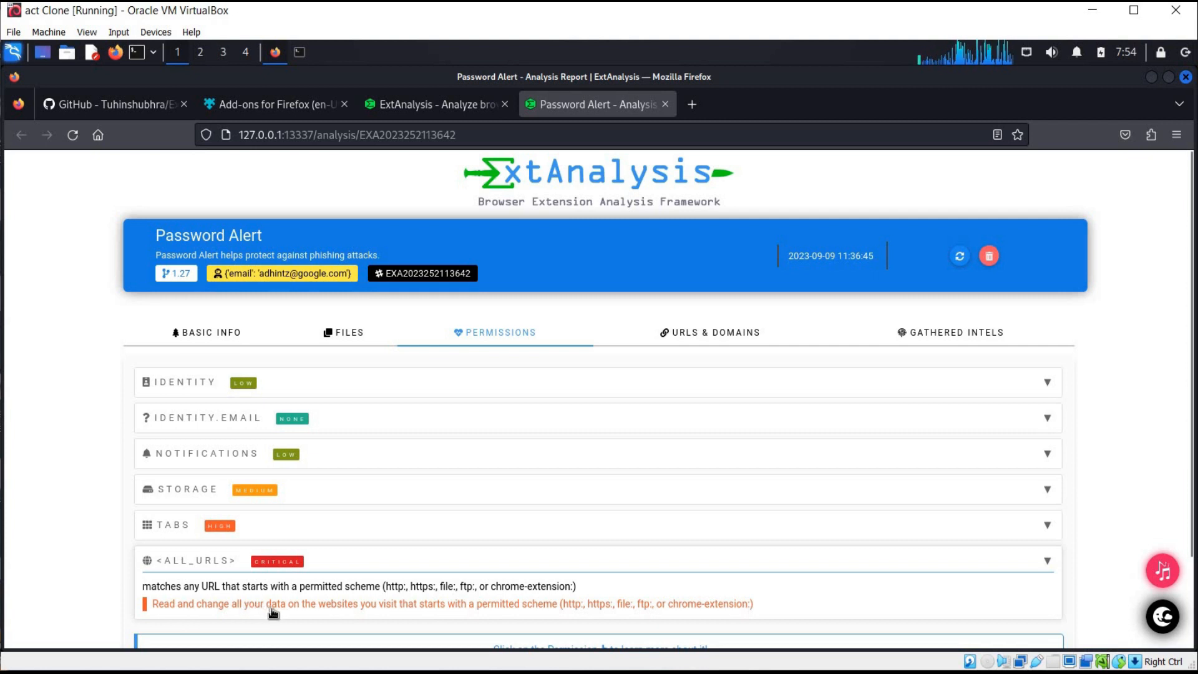
mouse_move(573, 614)
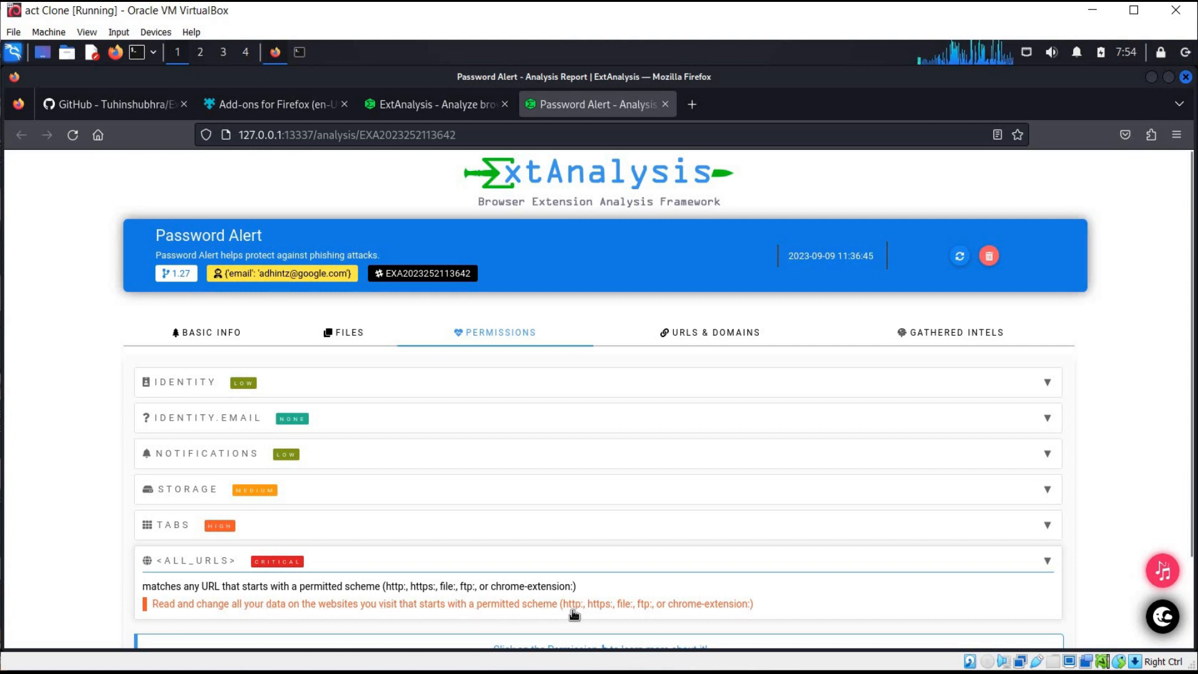
mouse_move(1049, 560)
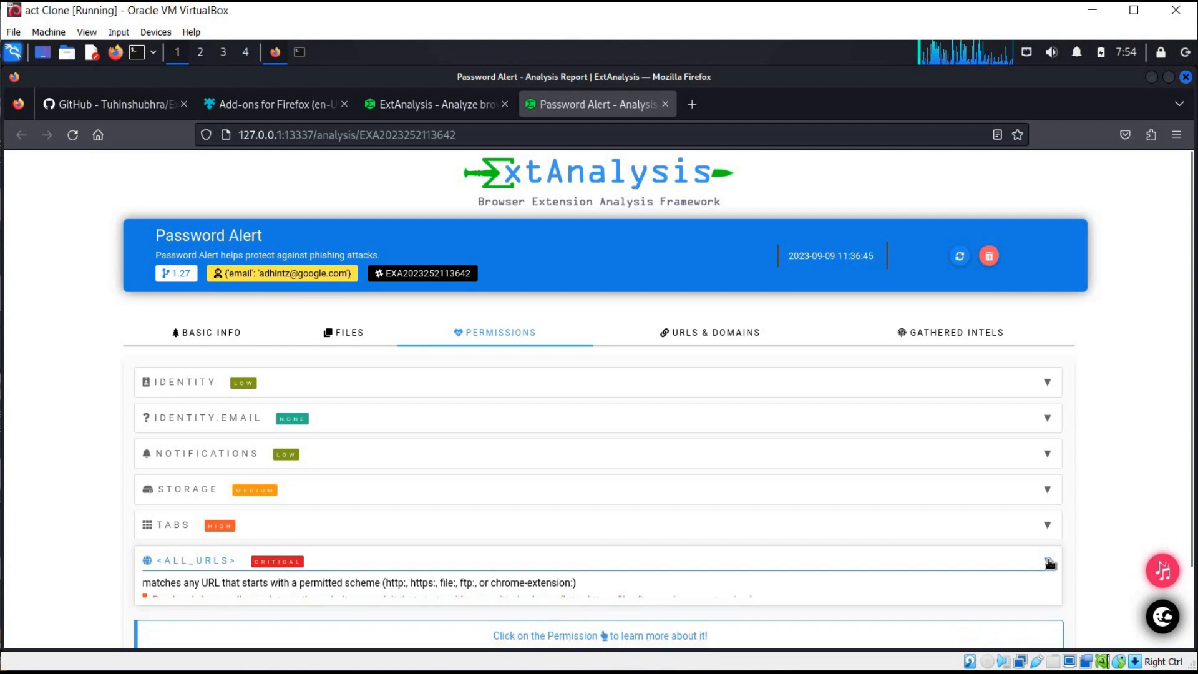
left_click(1048, 561)
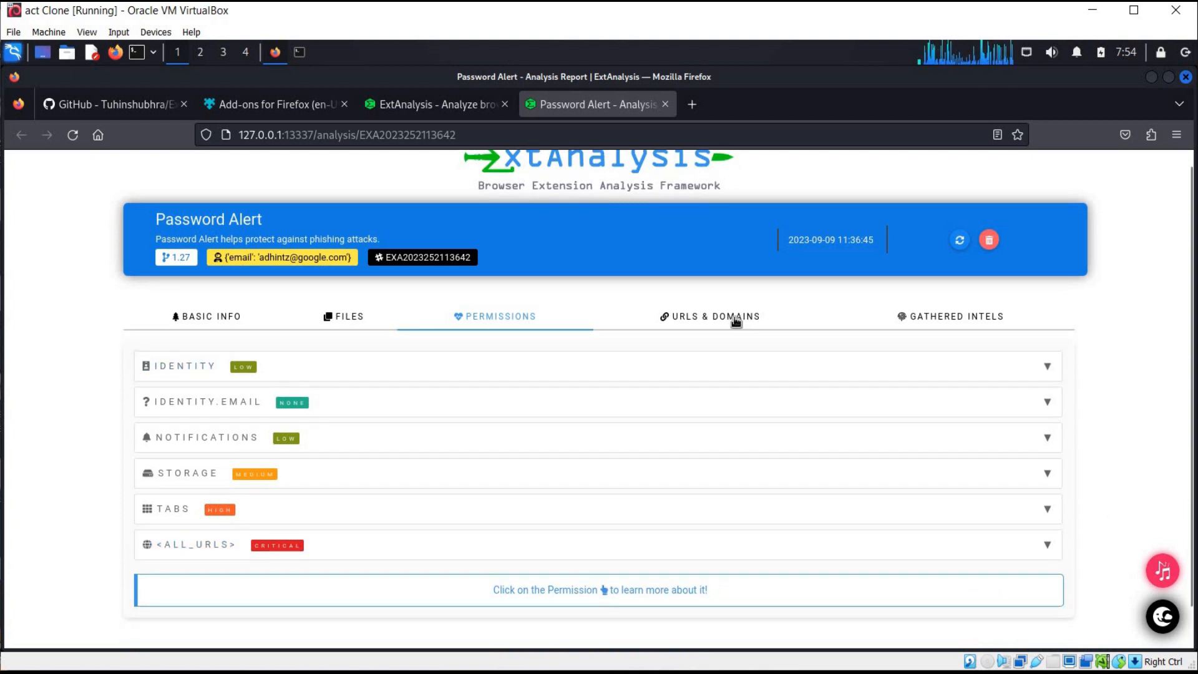
left_click(714, 316)
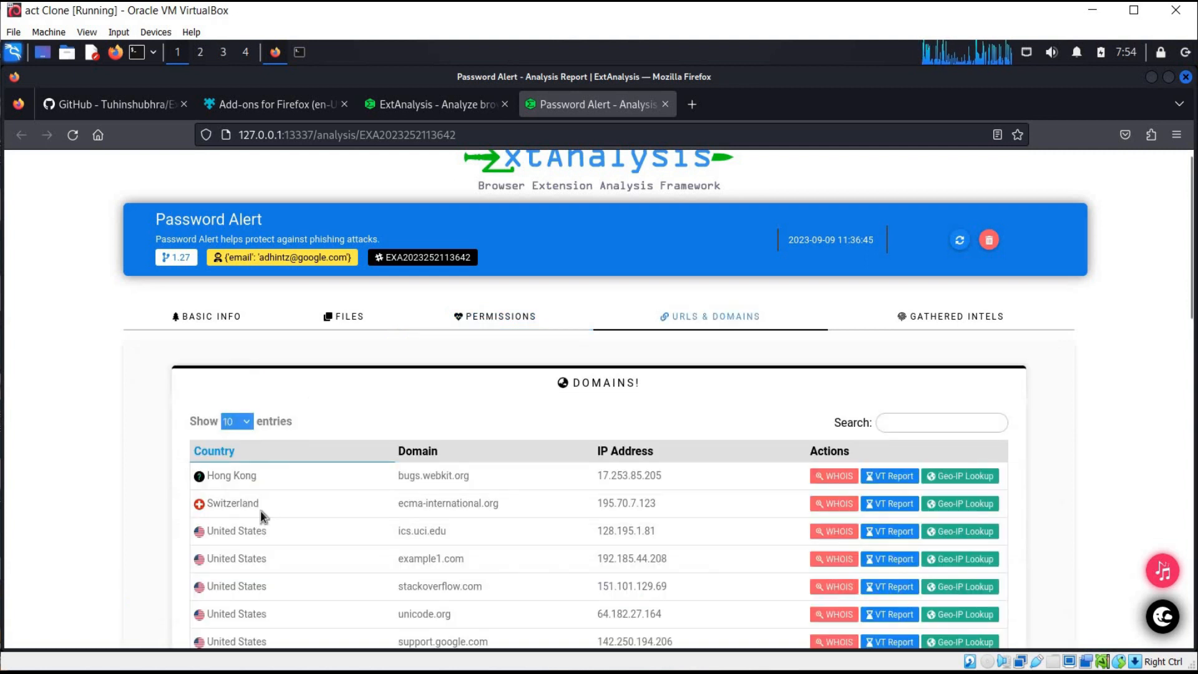
mouse_move(1103, 455)
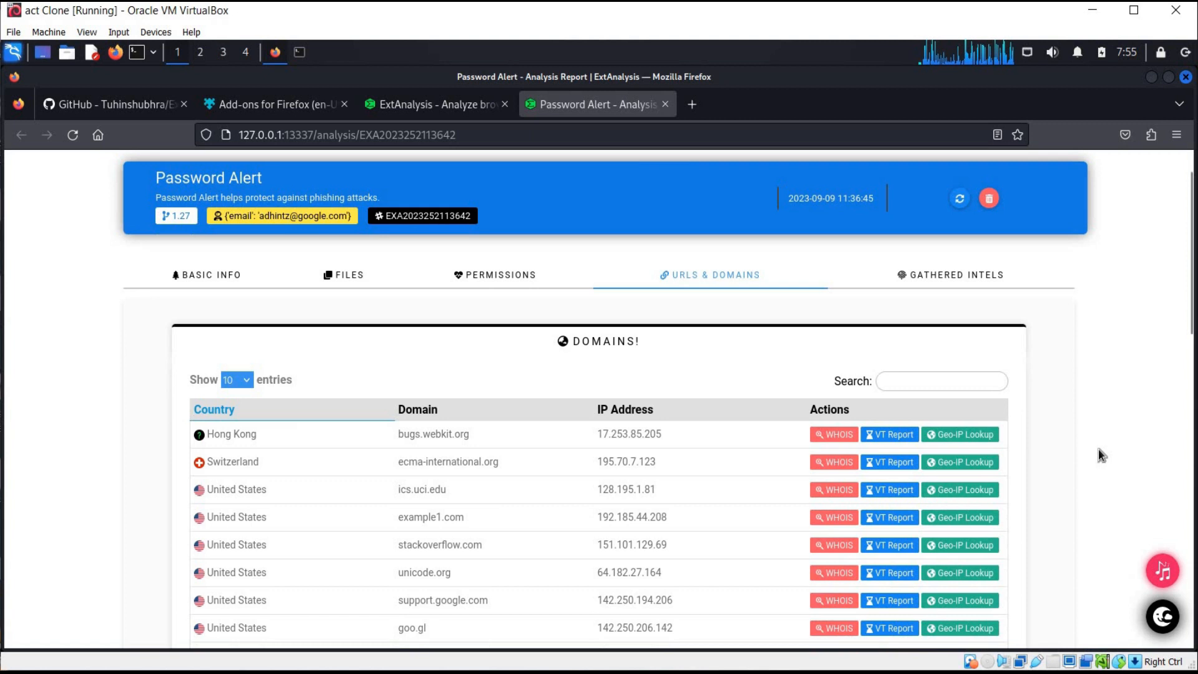
scroll("down", 3)
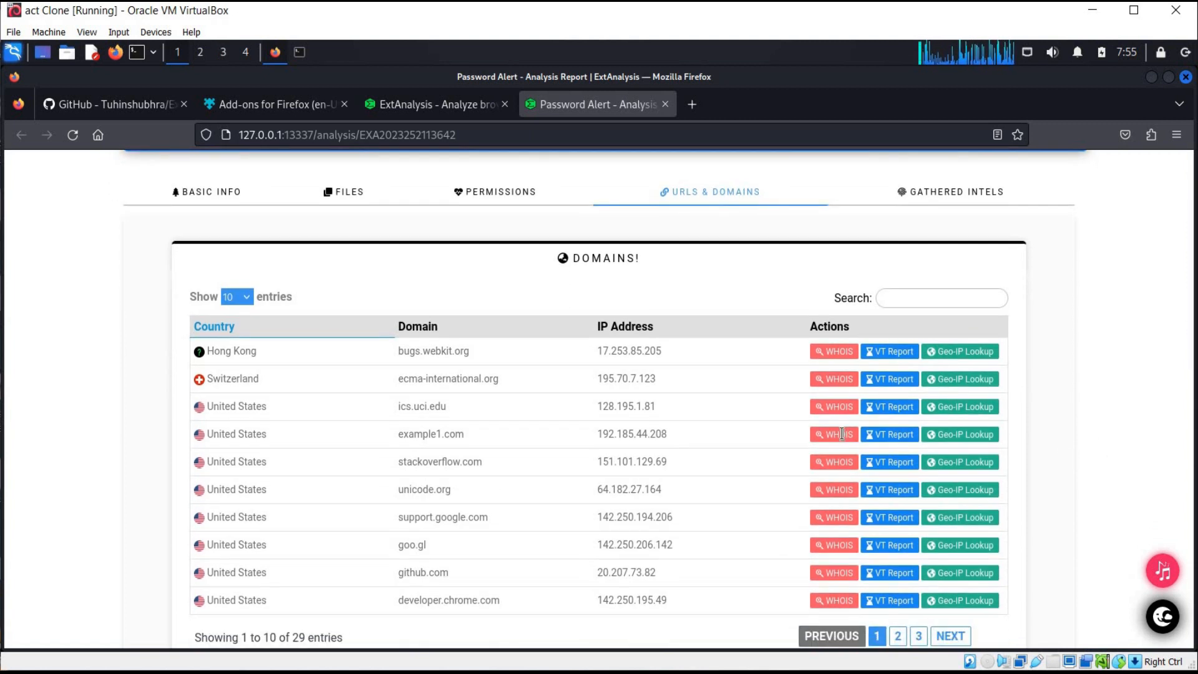
mouse_move(195, 654)
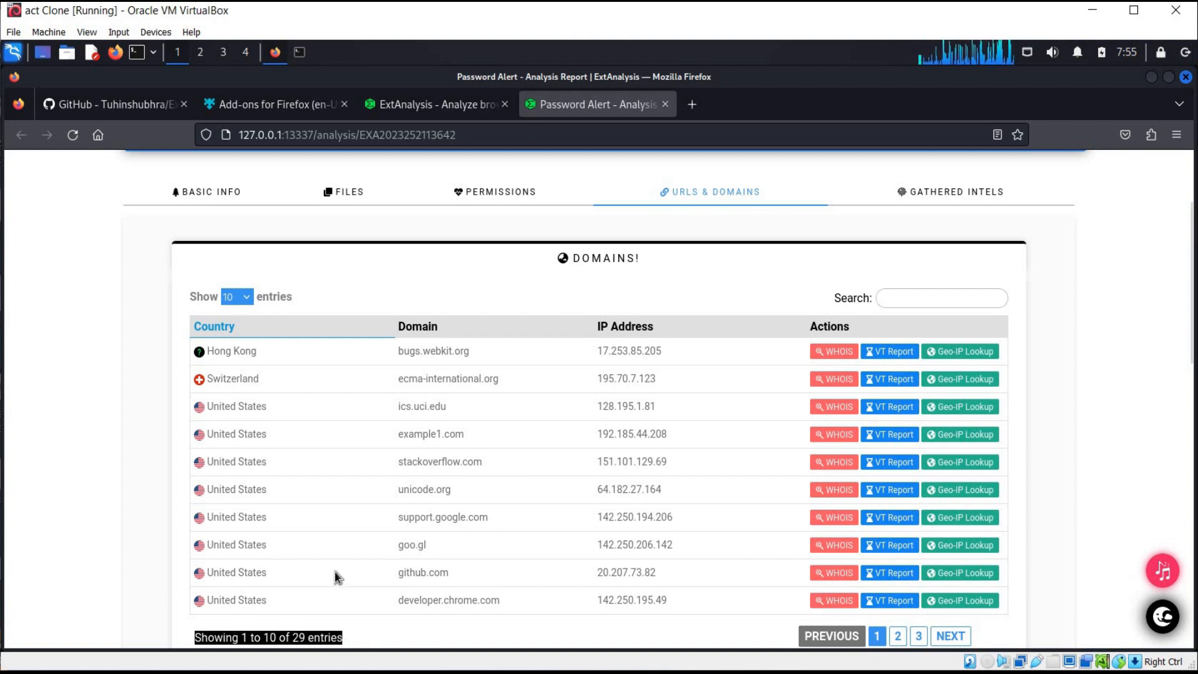
mouse_move(911, 395)
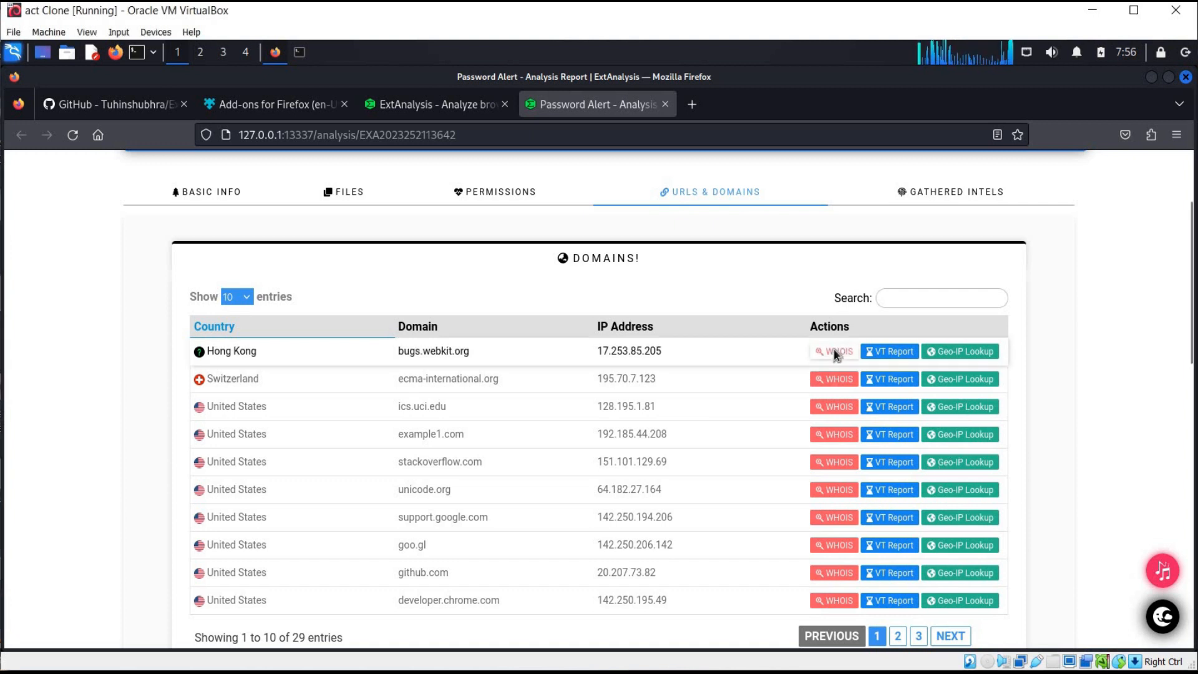
left_click(834, 351)
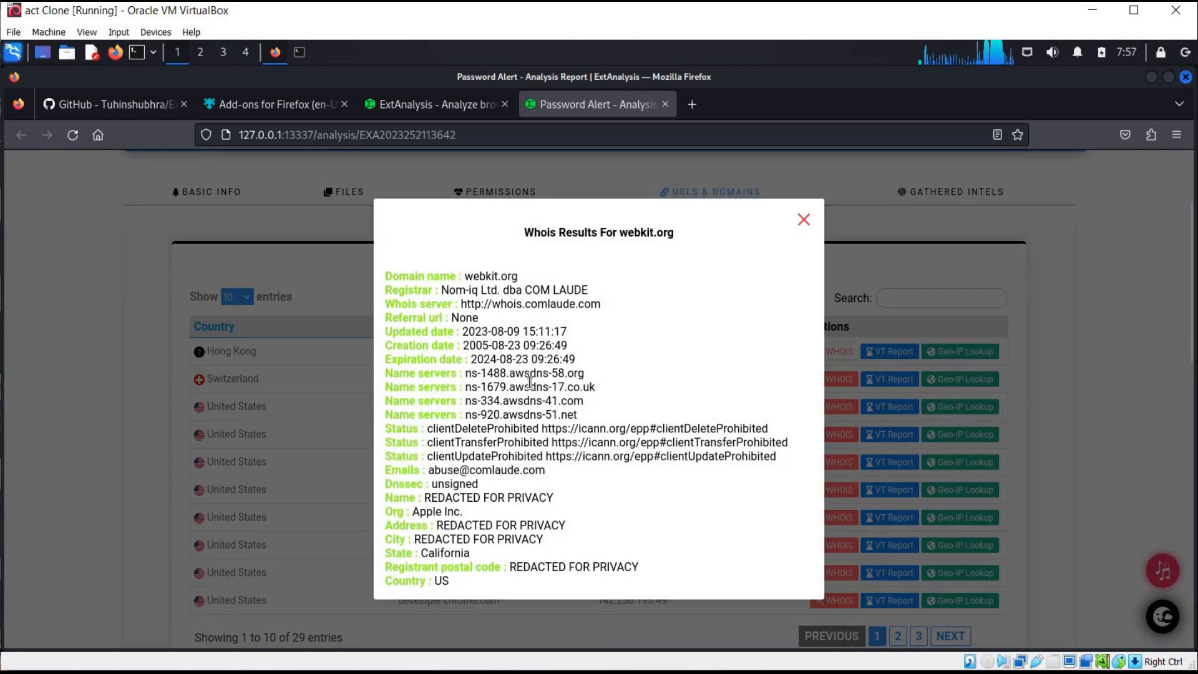
mouse_move(662, 354)
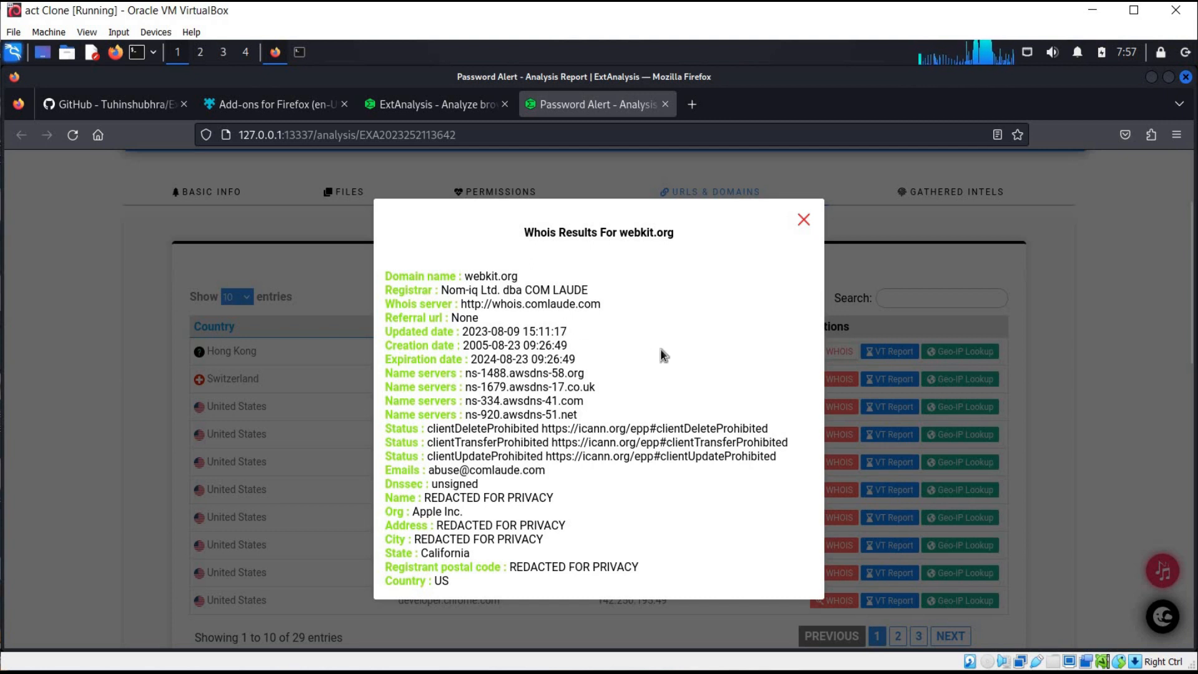
left_click(801, 219)
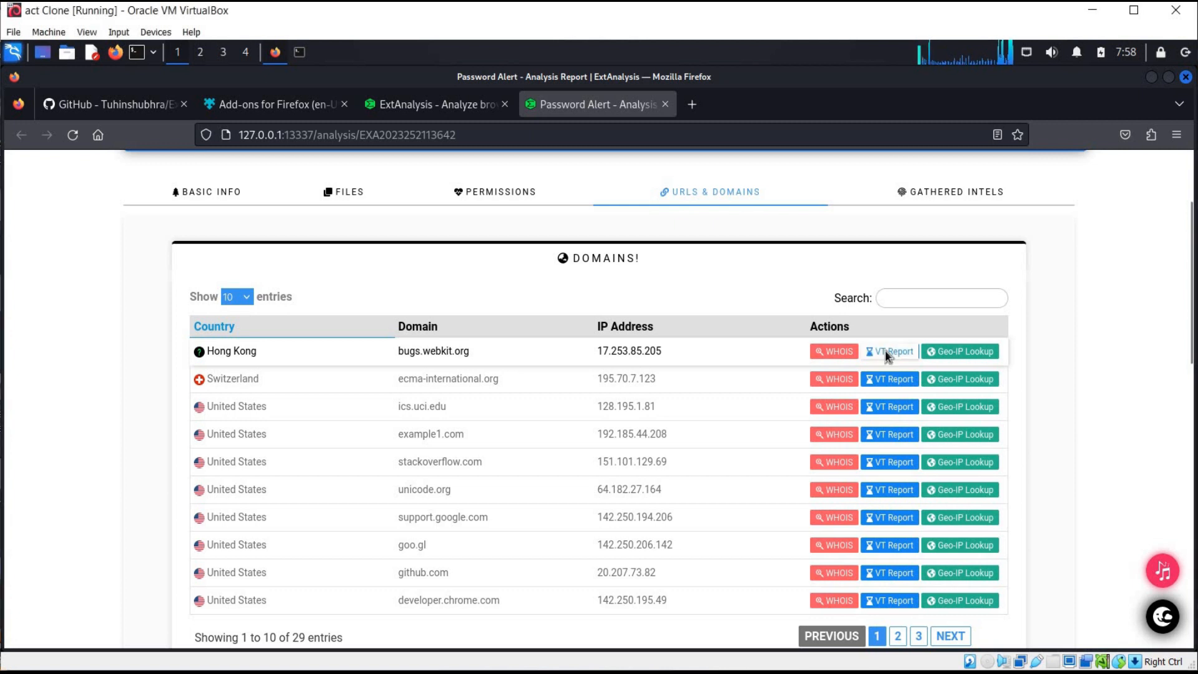
left_click(889, 351)
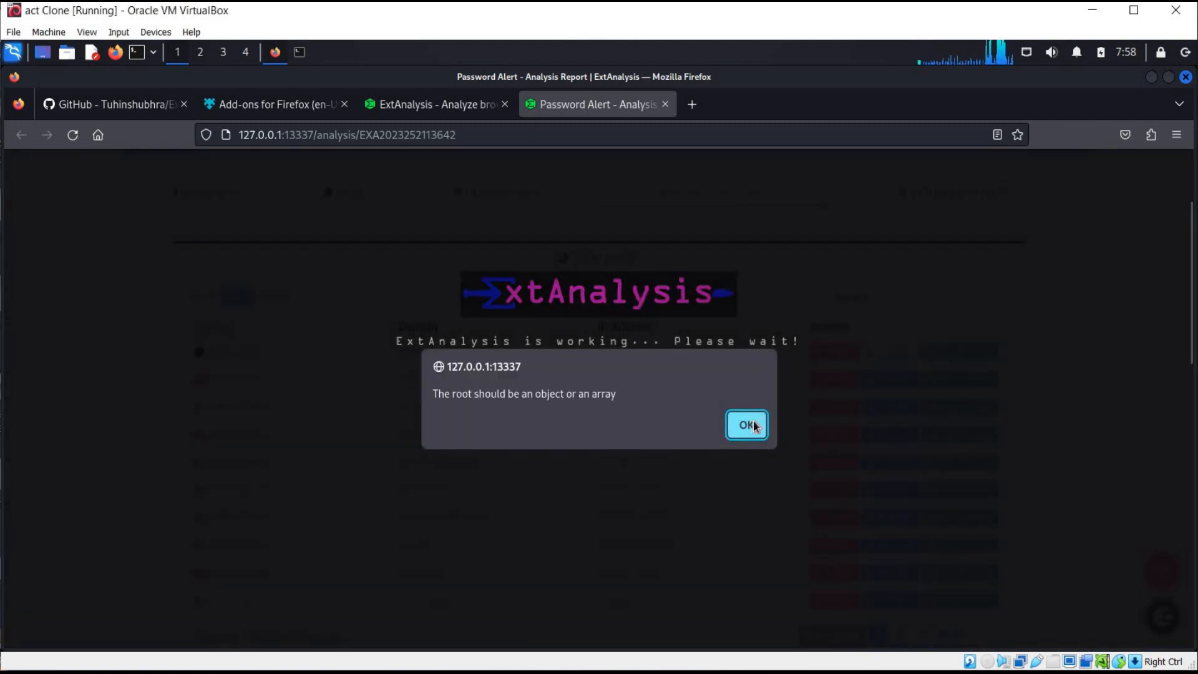
left_click(746, 425)
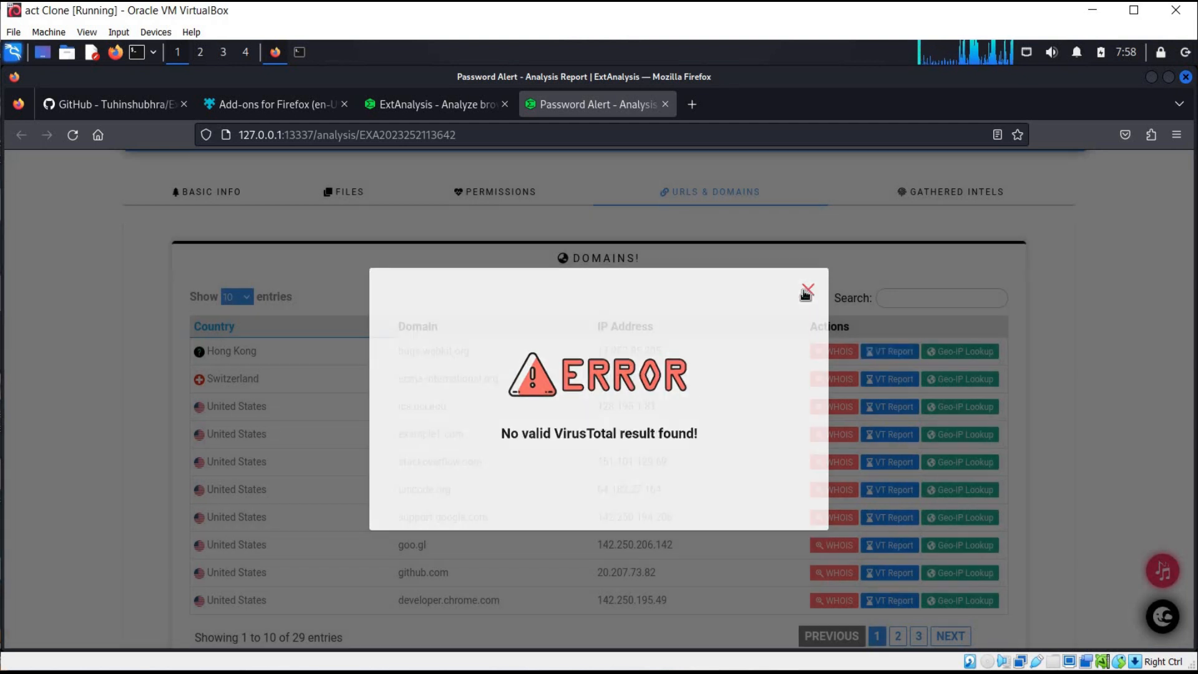
left_click(806, 293)
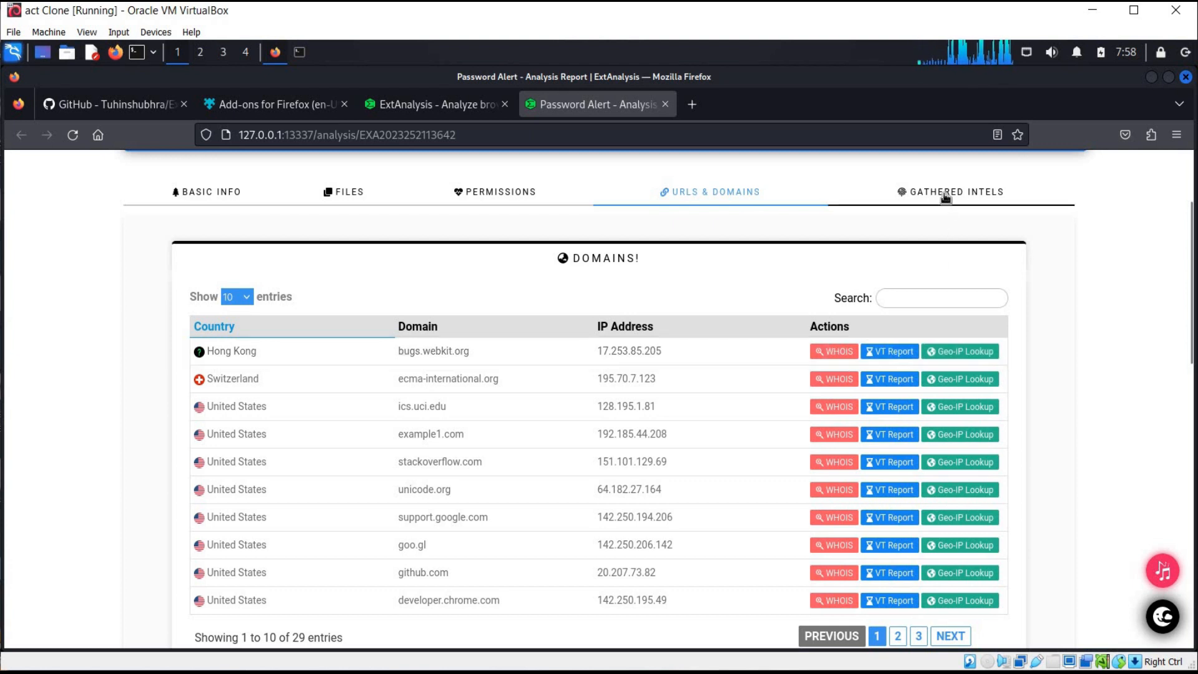
- Open Gathered Intels and review IPs (15.2.4.2), bitcoin addresses, emails and comments
left_click(957, 192)
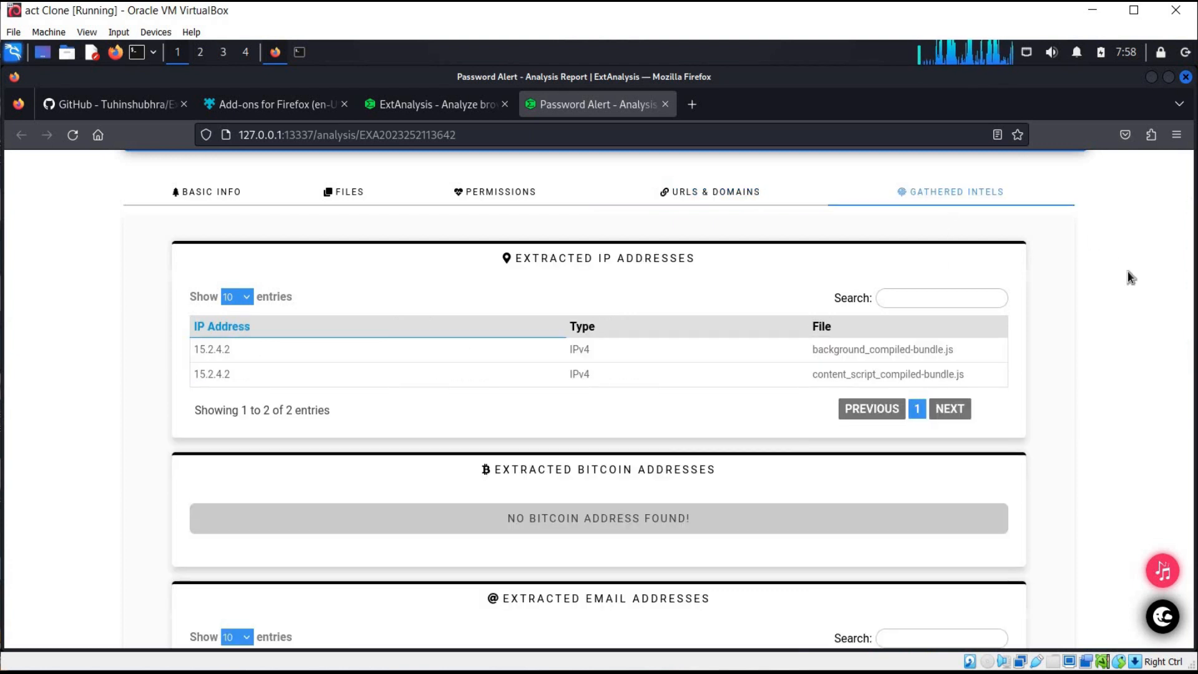
scroll("down", 3)
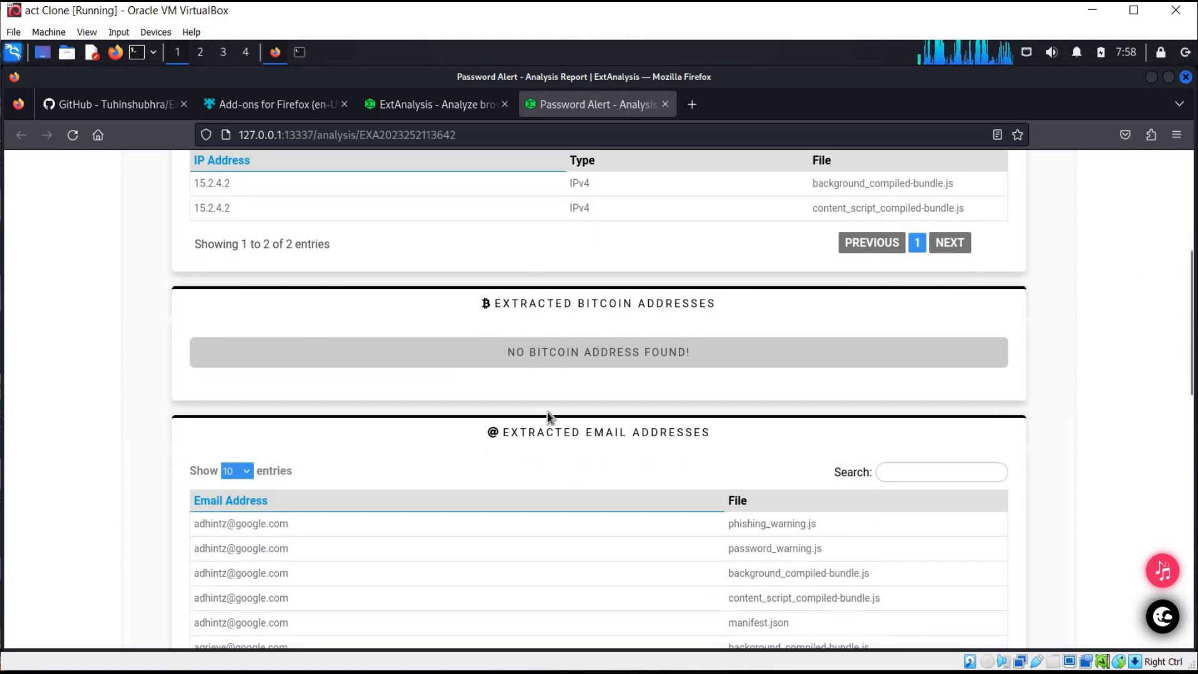
mouse_move(130, 522)
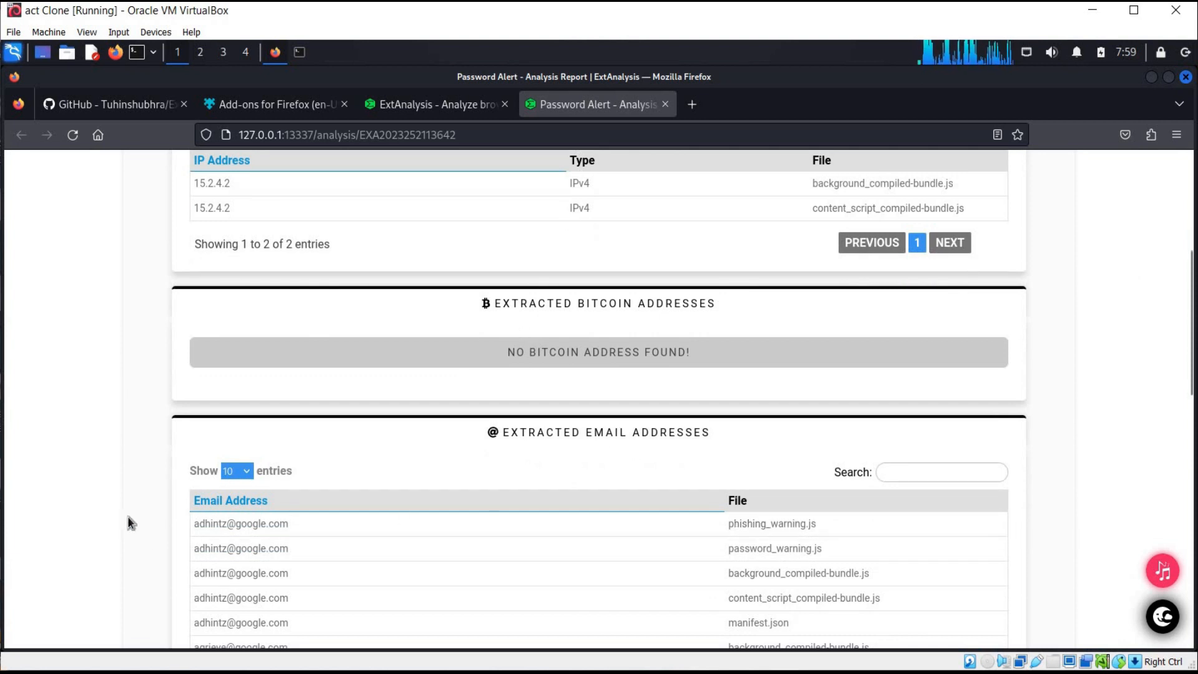
scroll("down", 3)
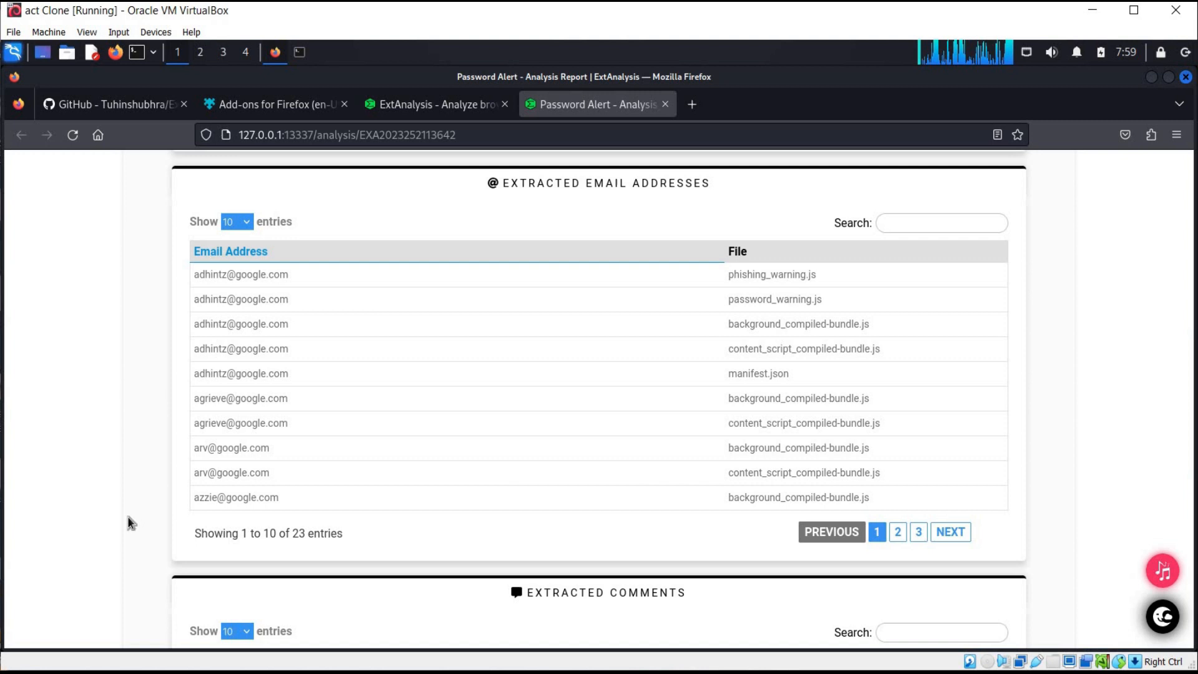
scroll("down", 3)
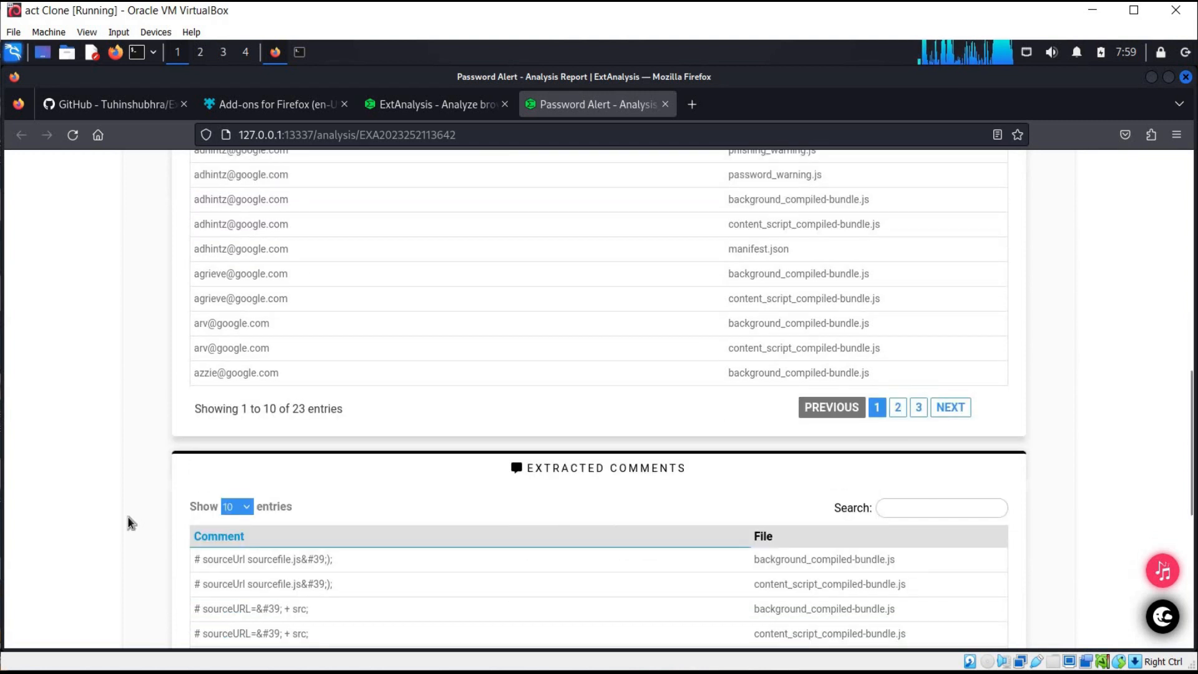
scroll("up", 3)
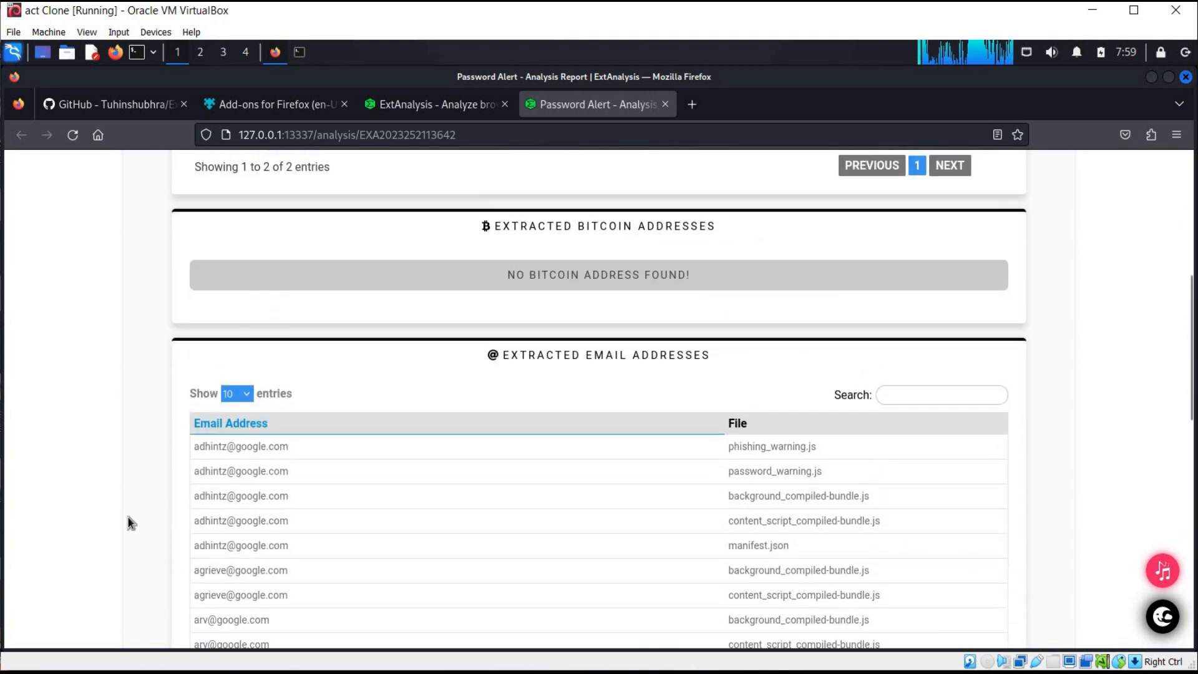
scroll("up", 3)
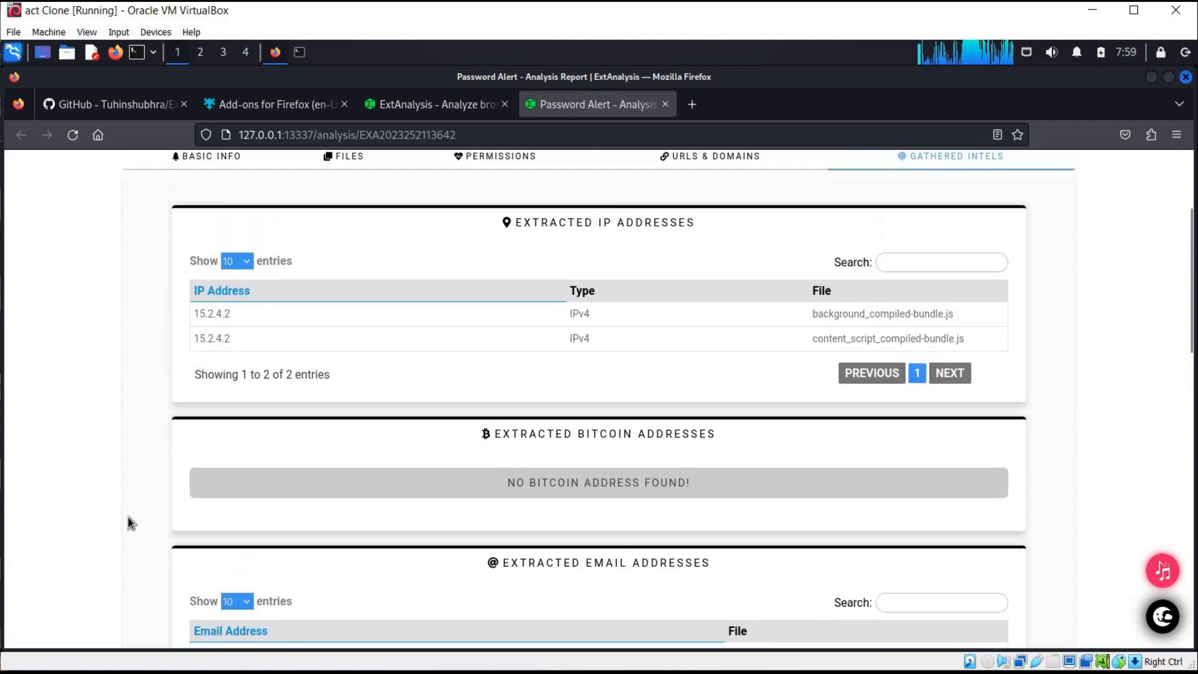
scroll("up", 3)
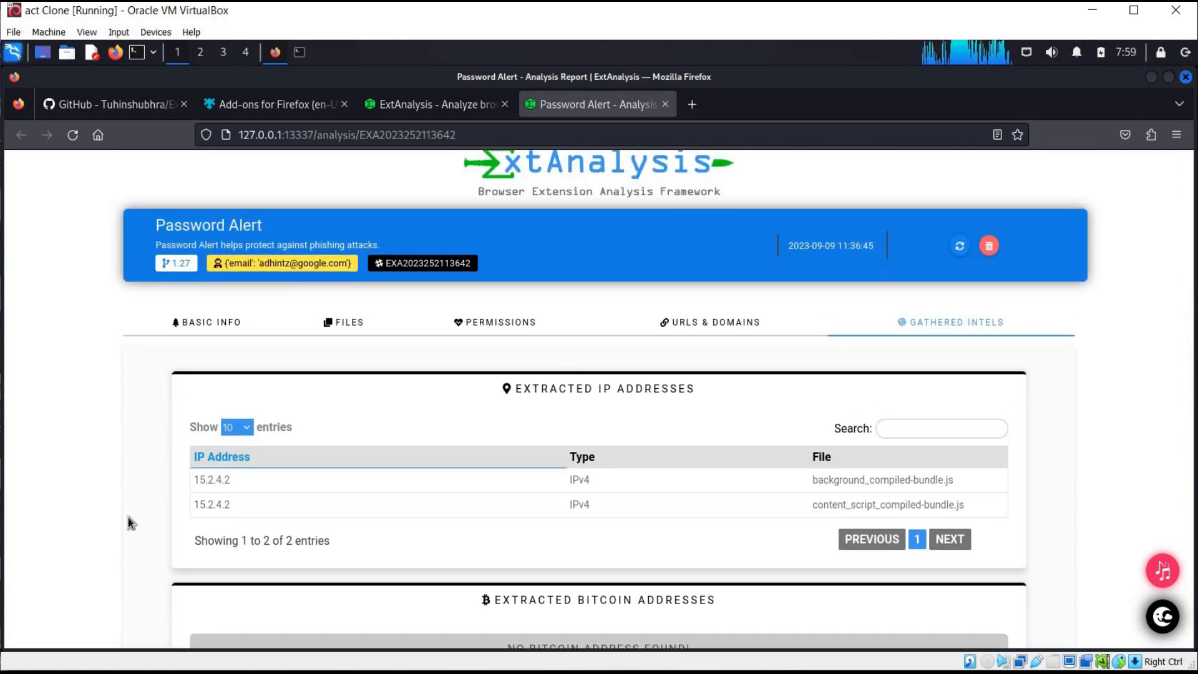
scroll("down", 3)
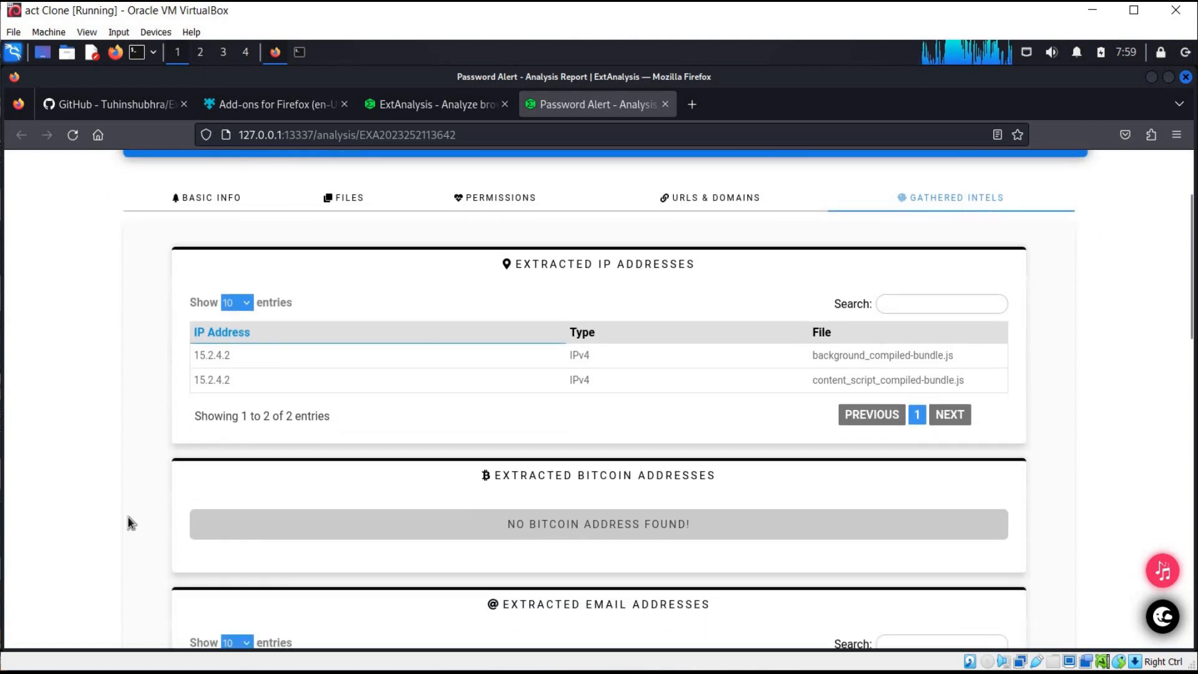
mouse_move(122, 425)
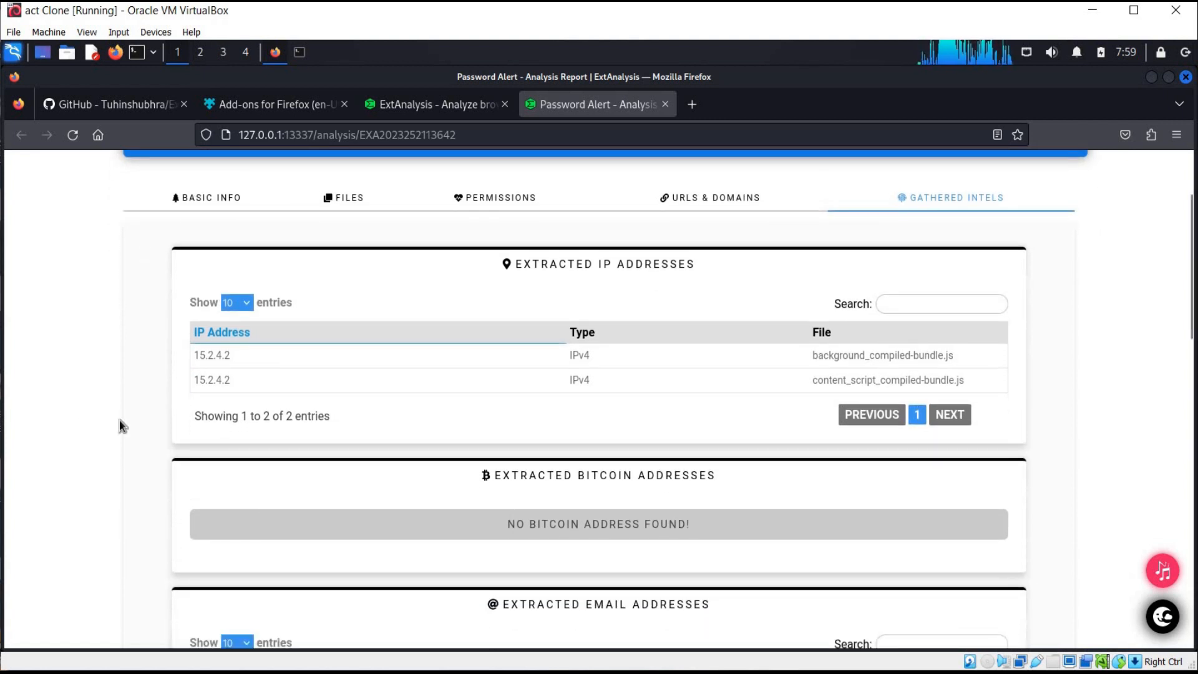
mouse_move(511, 464)
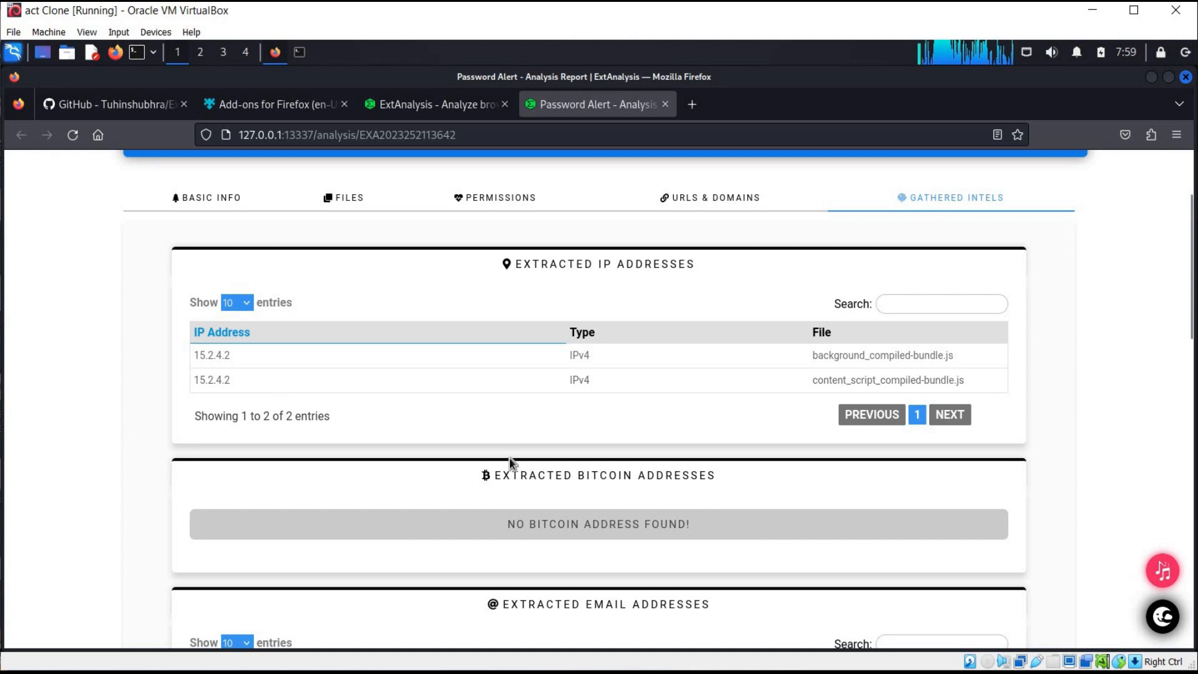
mouse_move(29, 650)
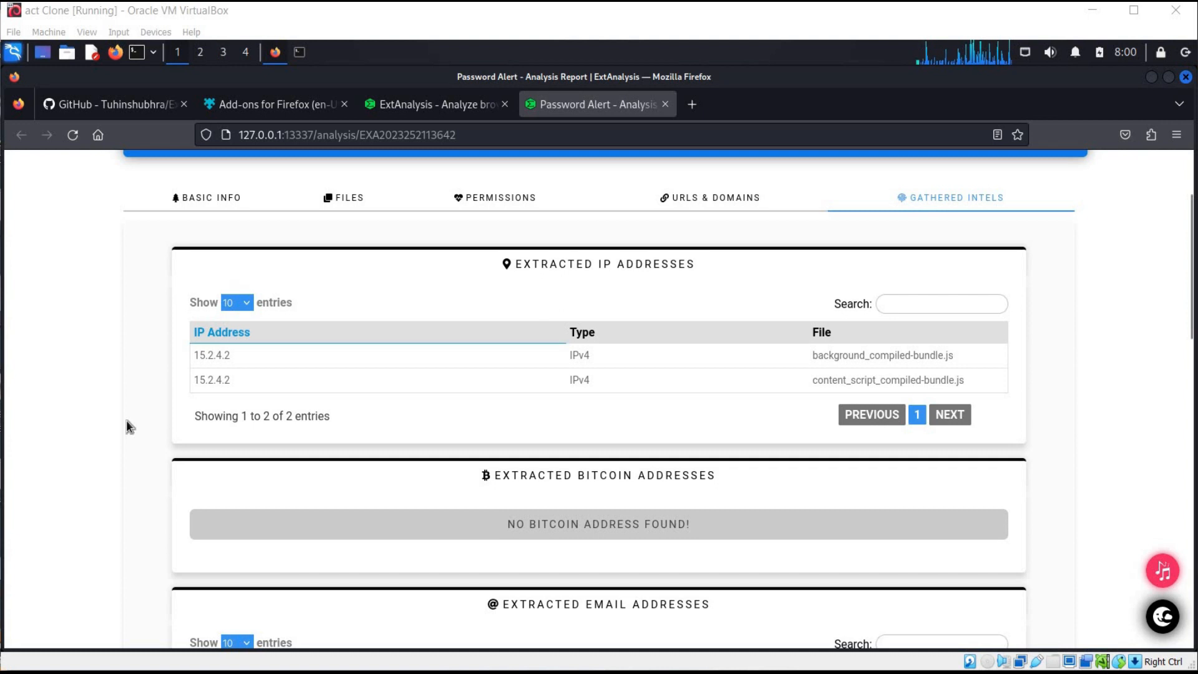
scroll("up", 3)
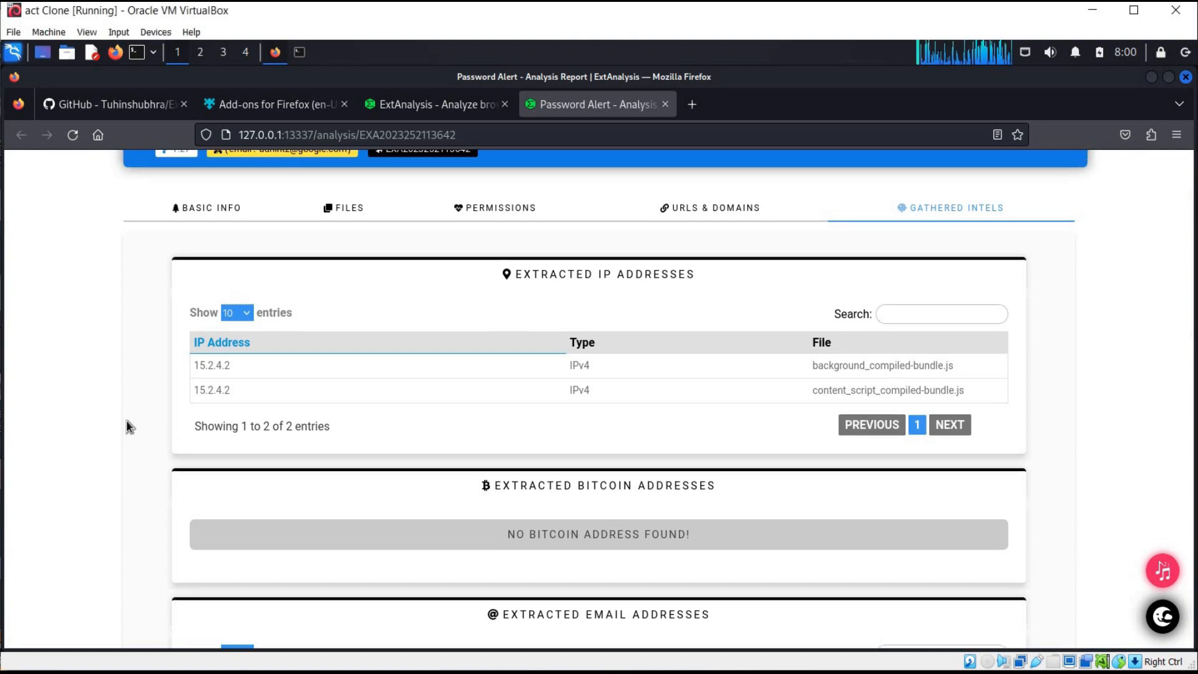
scroll("up", 3)
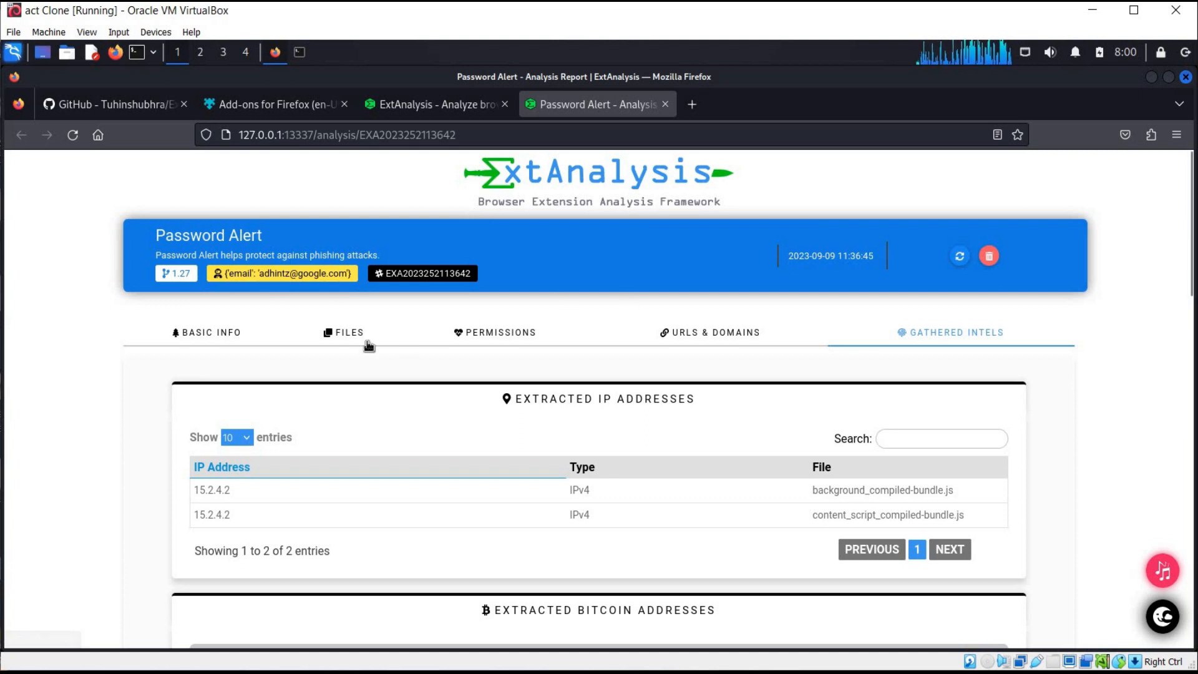
- Return to the Files tab and scroll to the files graph and file-type statistics
left_click(348, 333)
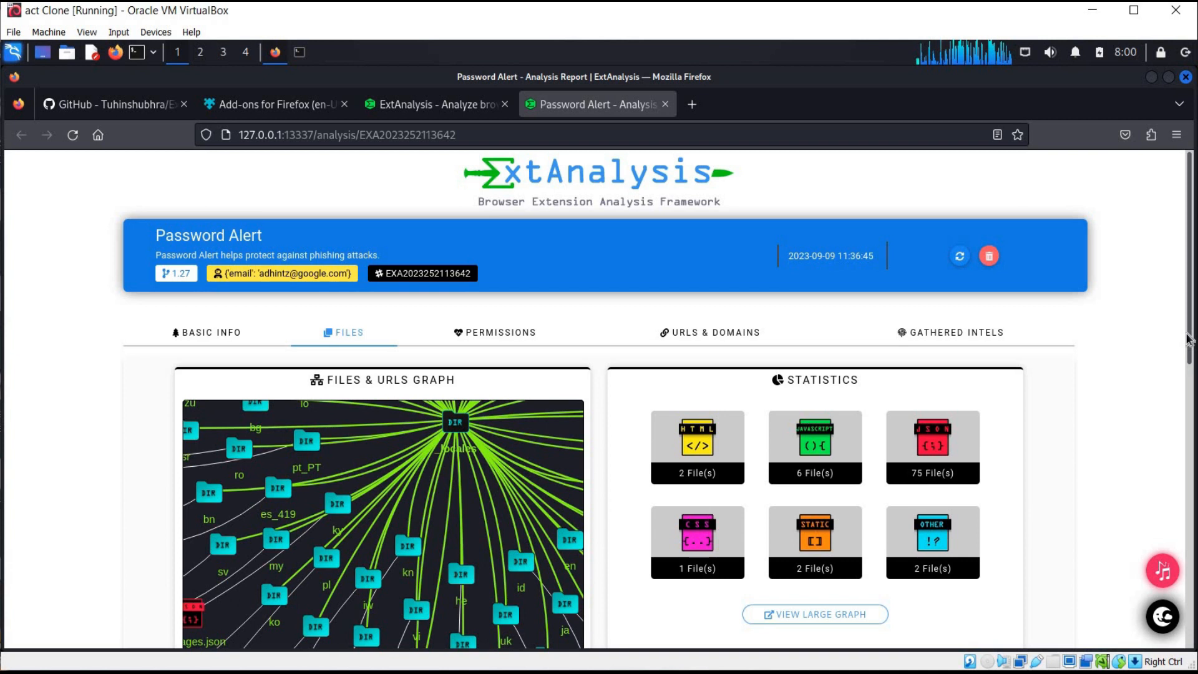
scroll("down", 3)
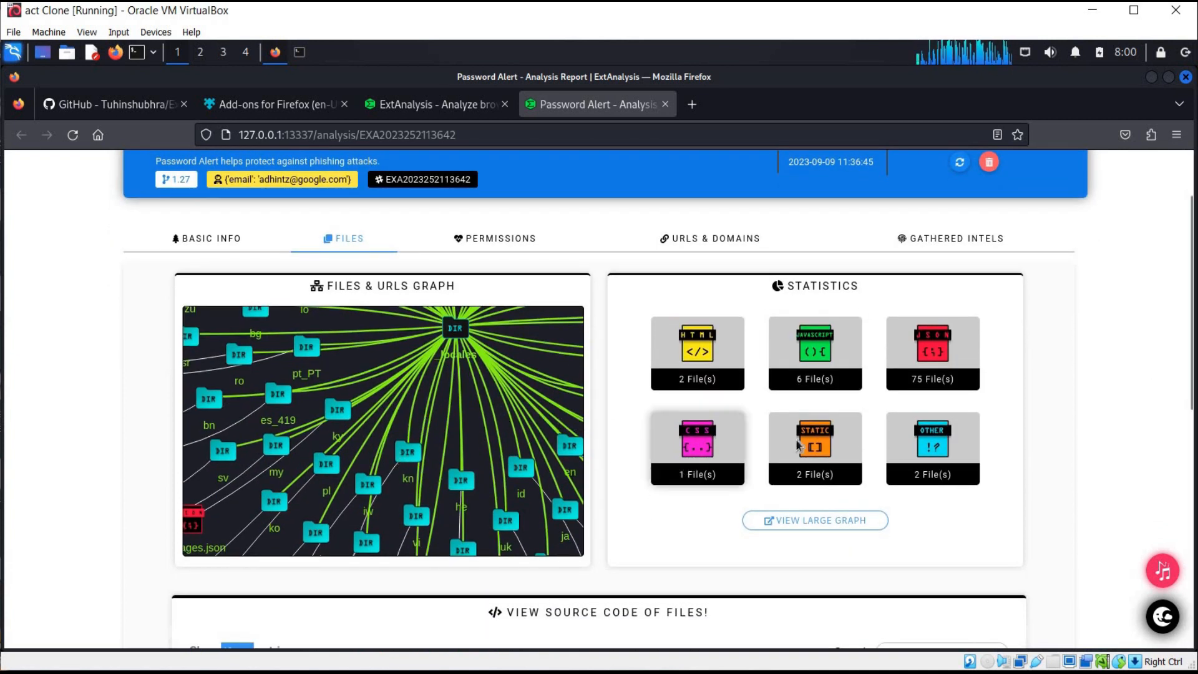
mouse_move(814, 455)
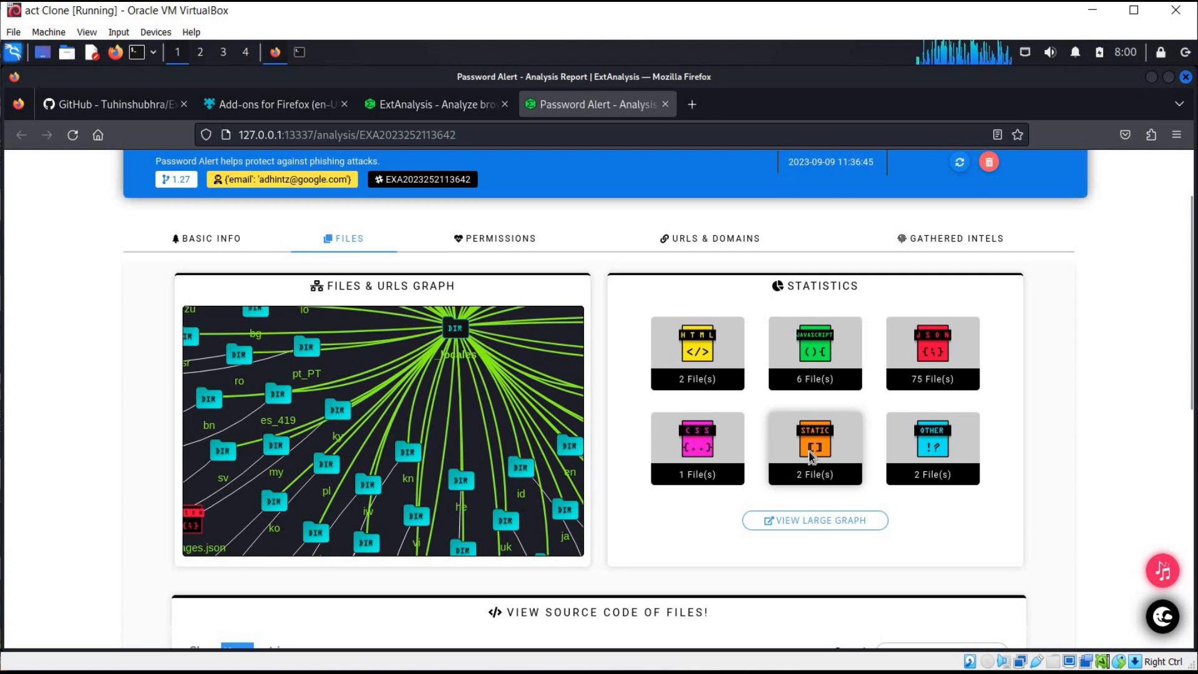
mouse_move(309, 478)
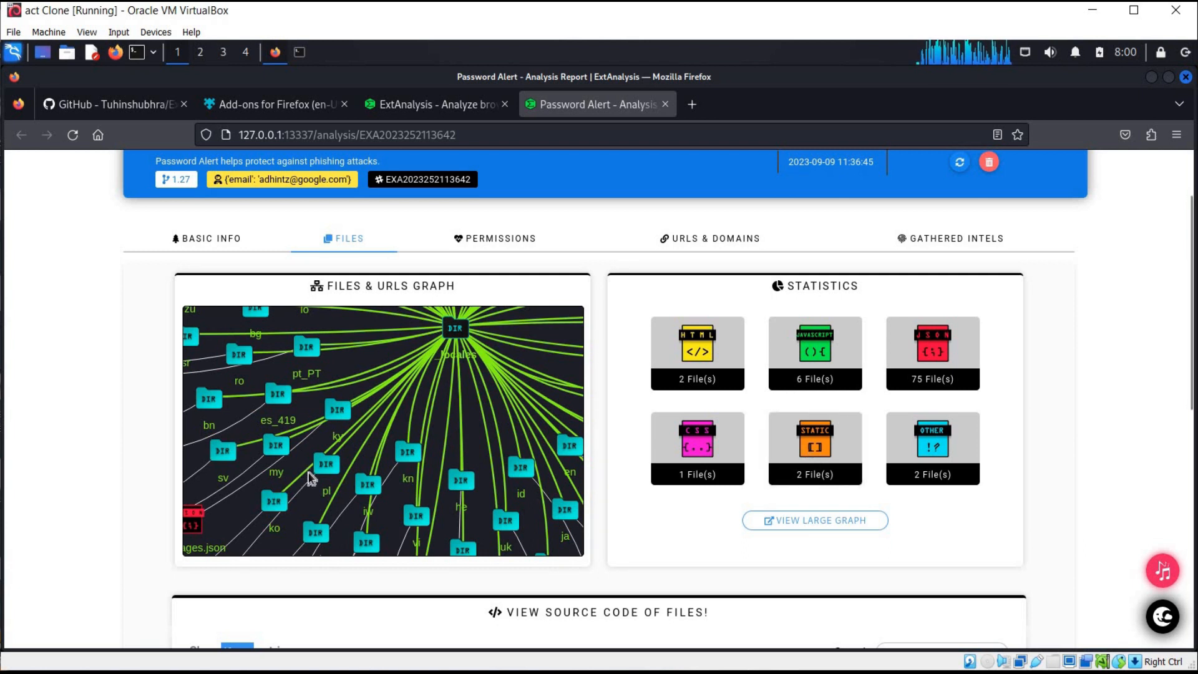
mouse_move(455, 338)
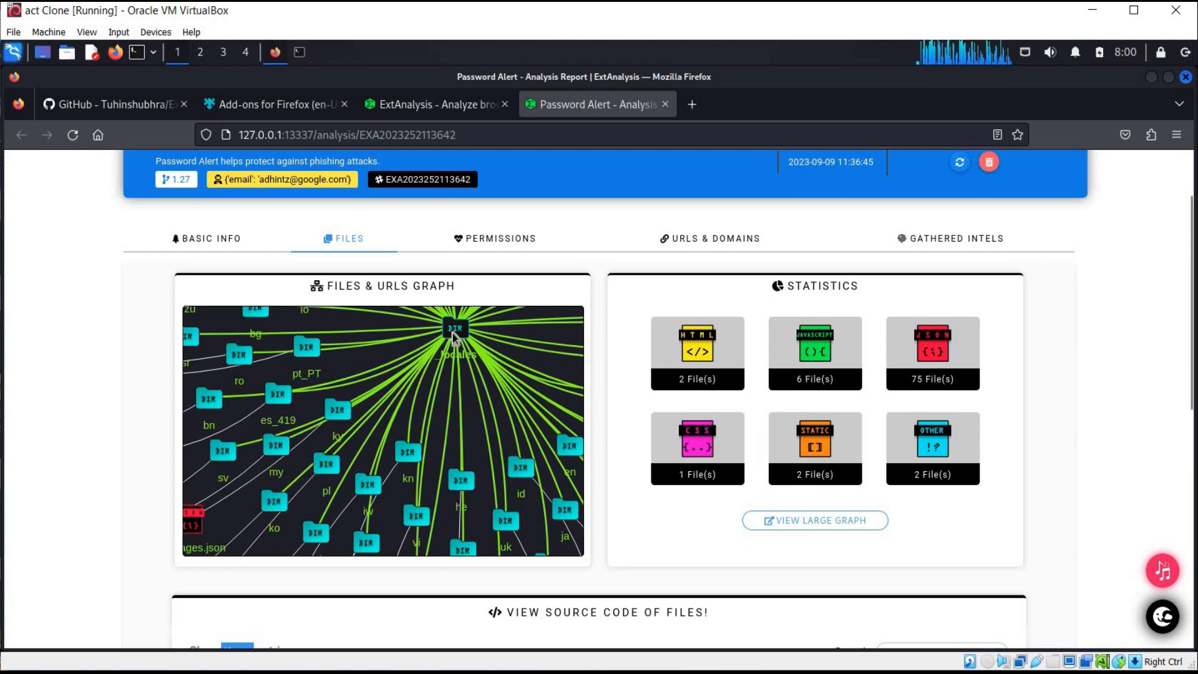